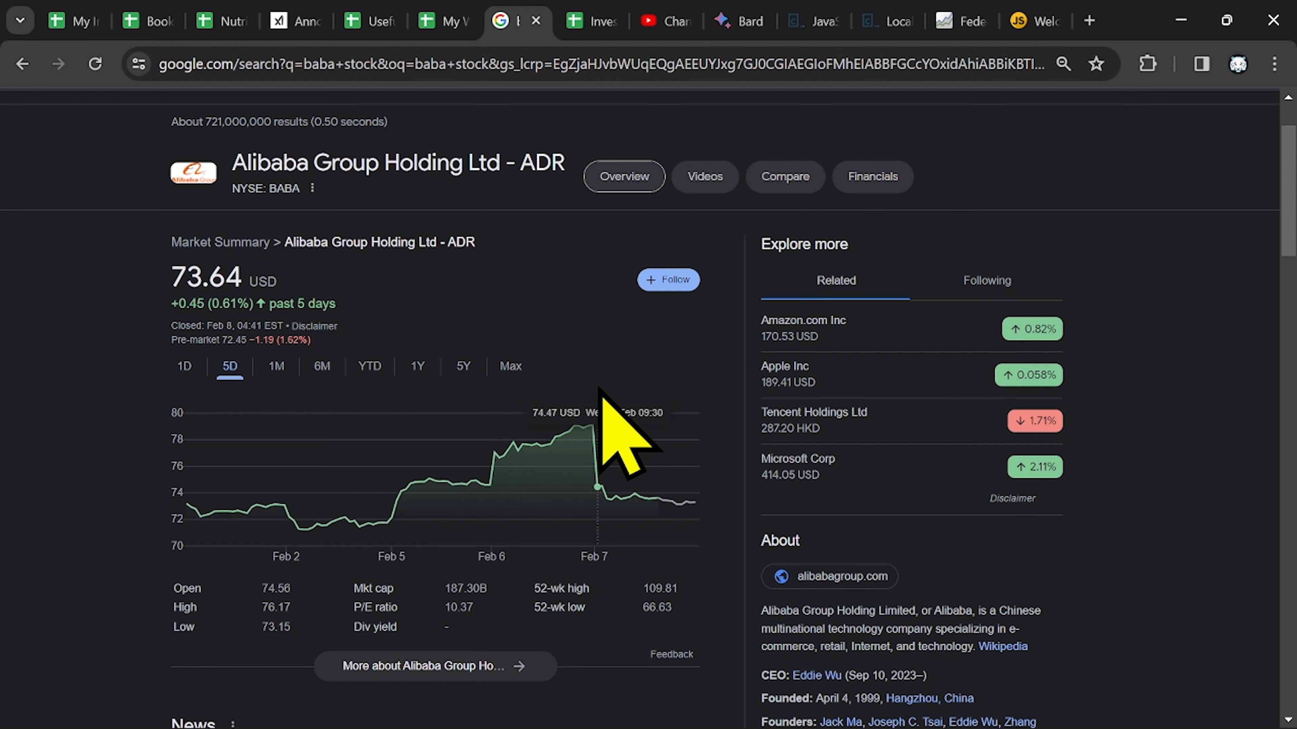
pyautogui.moveTo(579, 488)
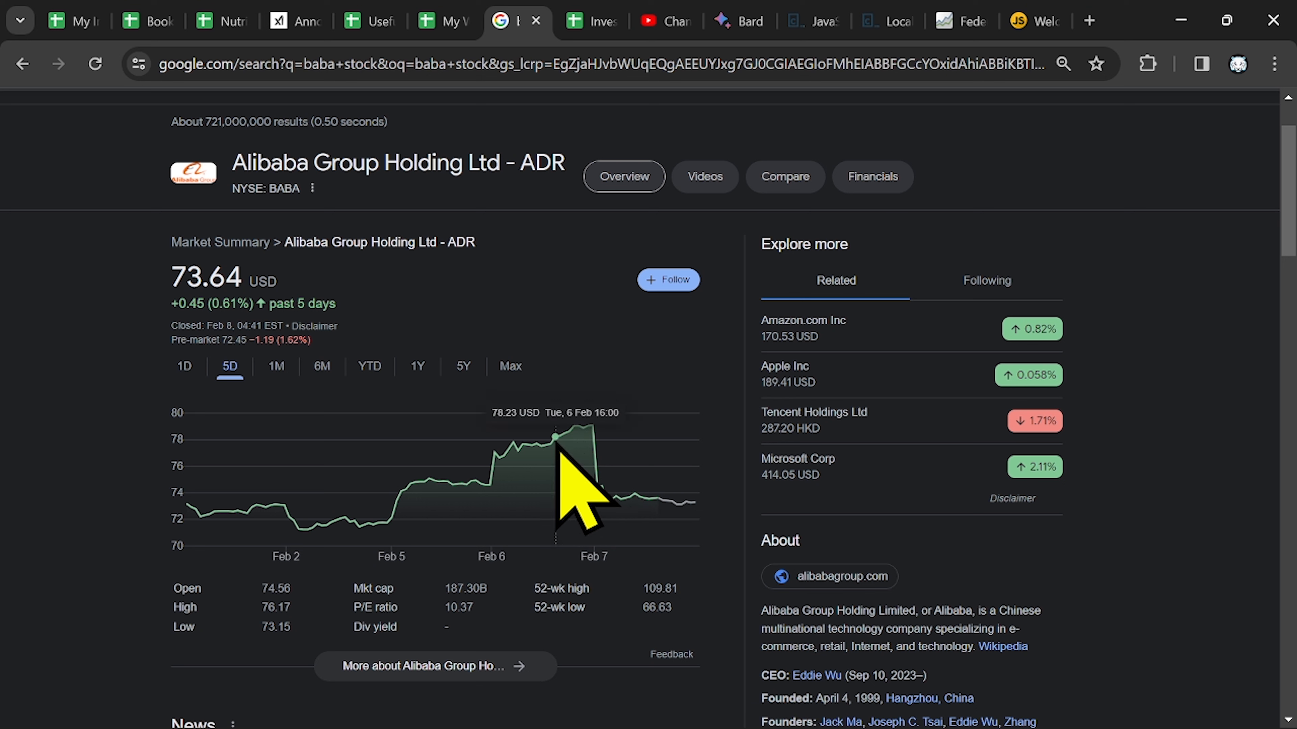
pyautogui.moveTo(529, 538)
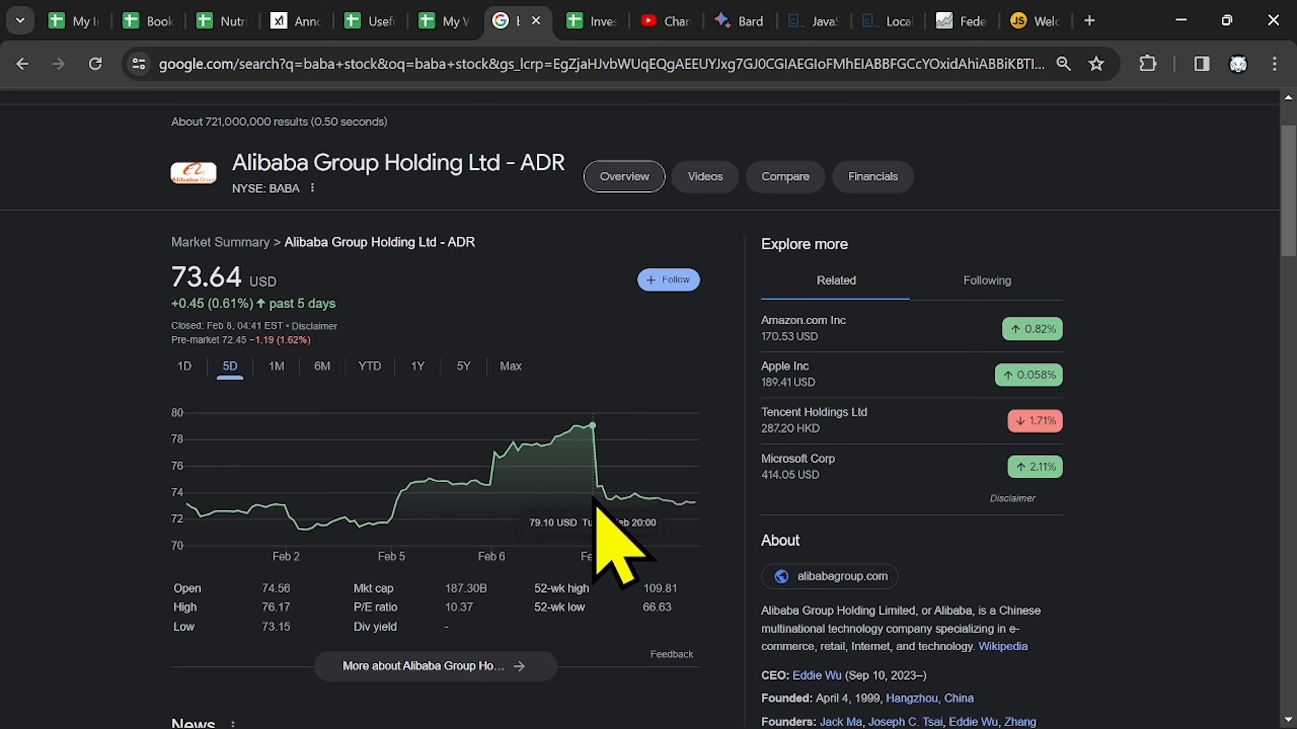
pyautogui.moveTo(385, 248)
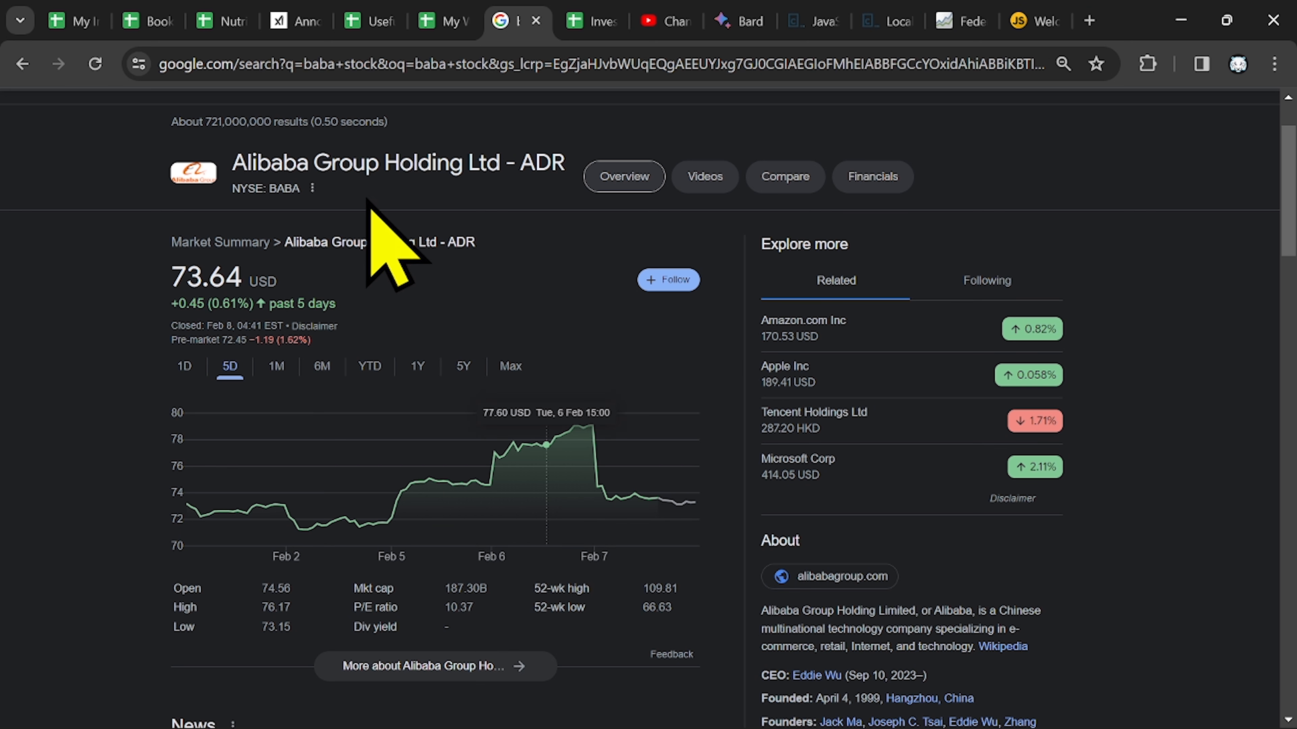
pyautogui.moveTo(624, 505)
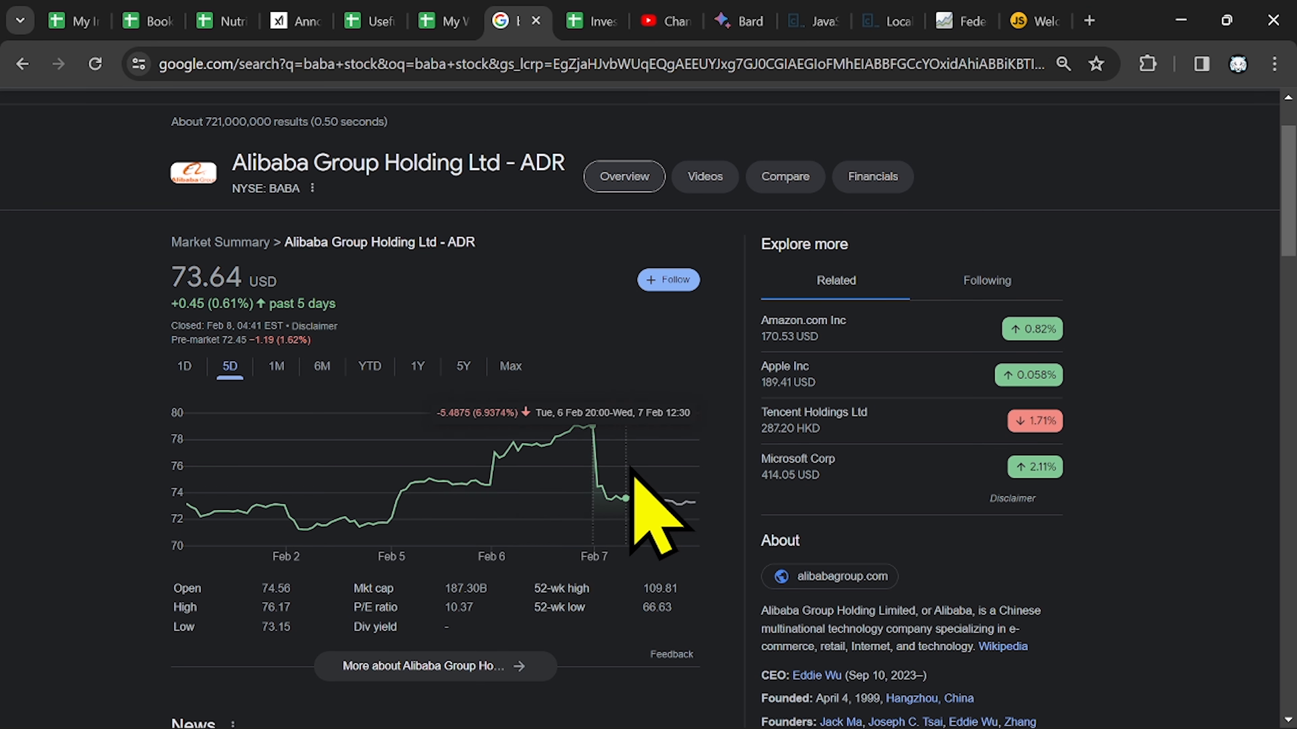
pyautogui.moveTo(695, 502)
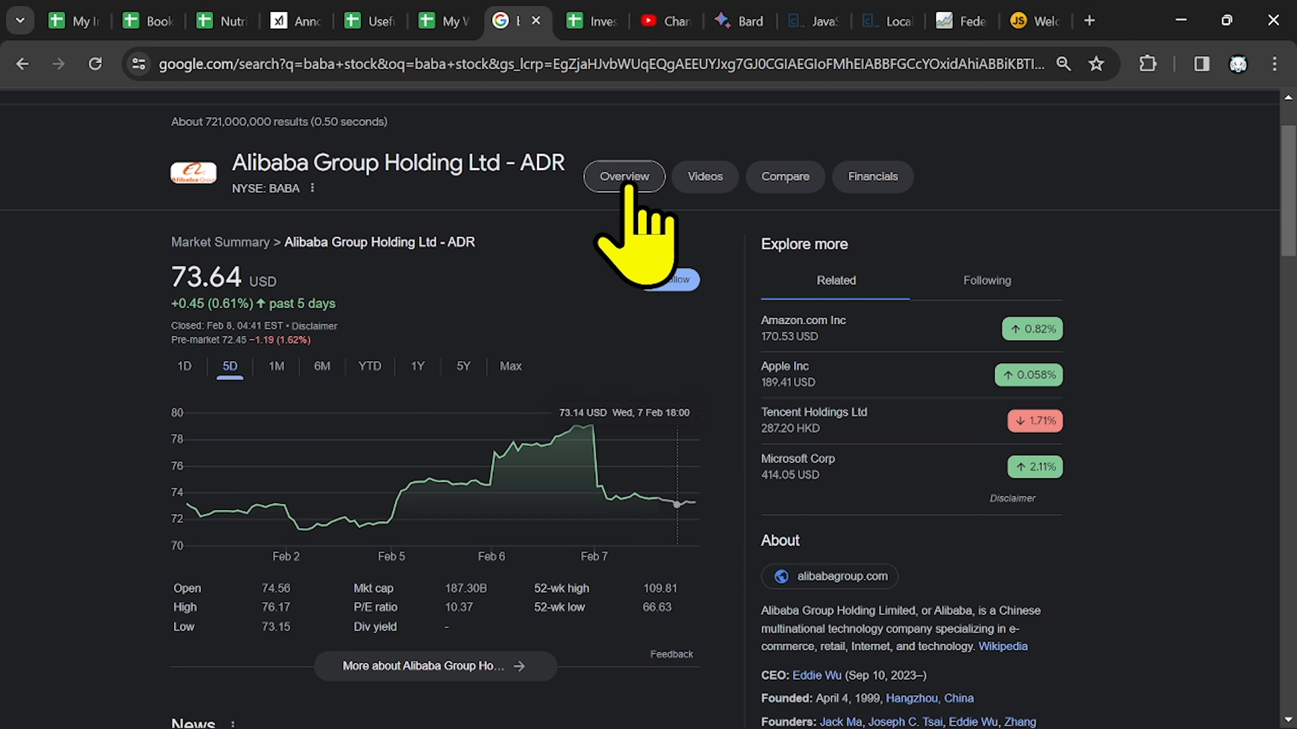
# Bring up the Alibaba sheet with the Q3 Notes 2023 earnings table
pyautogui.click(424, 20)
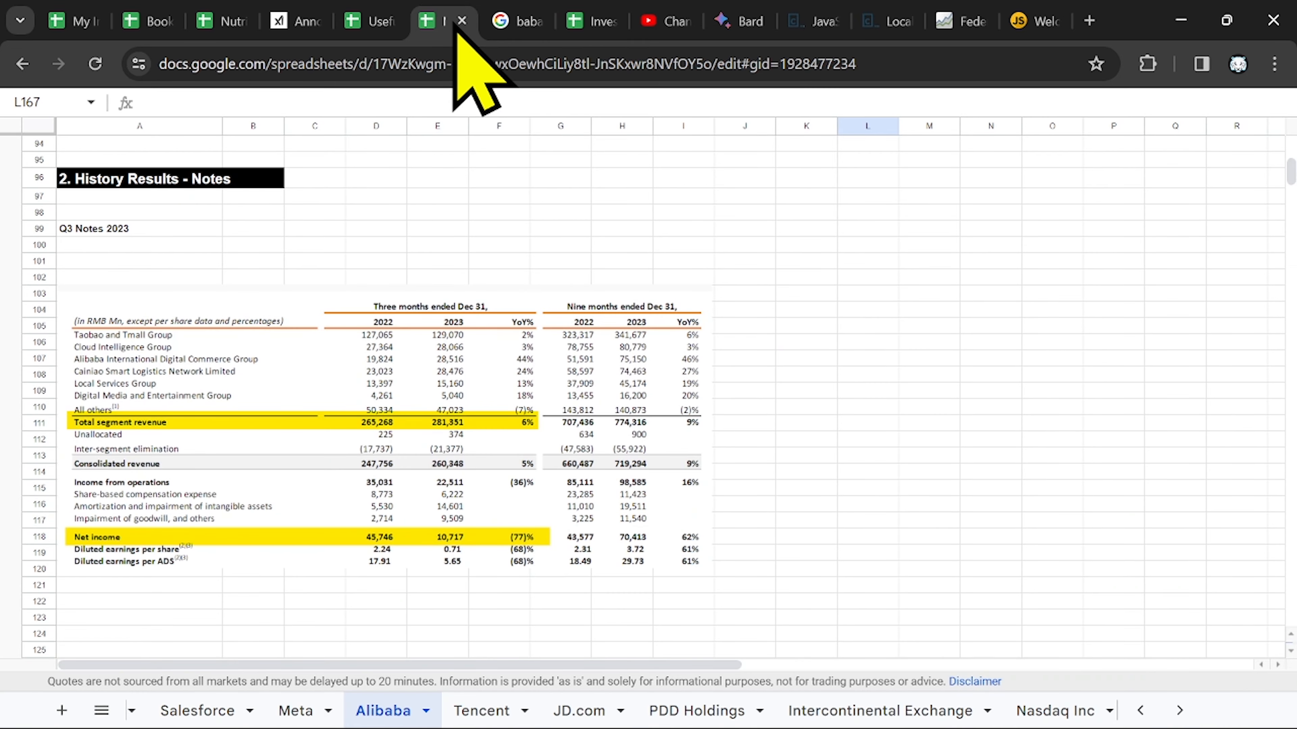
pyautogui.moveTo(313, 602)
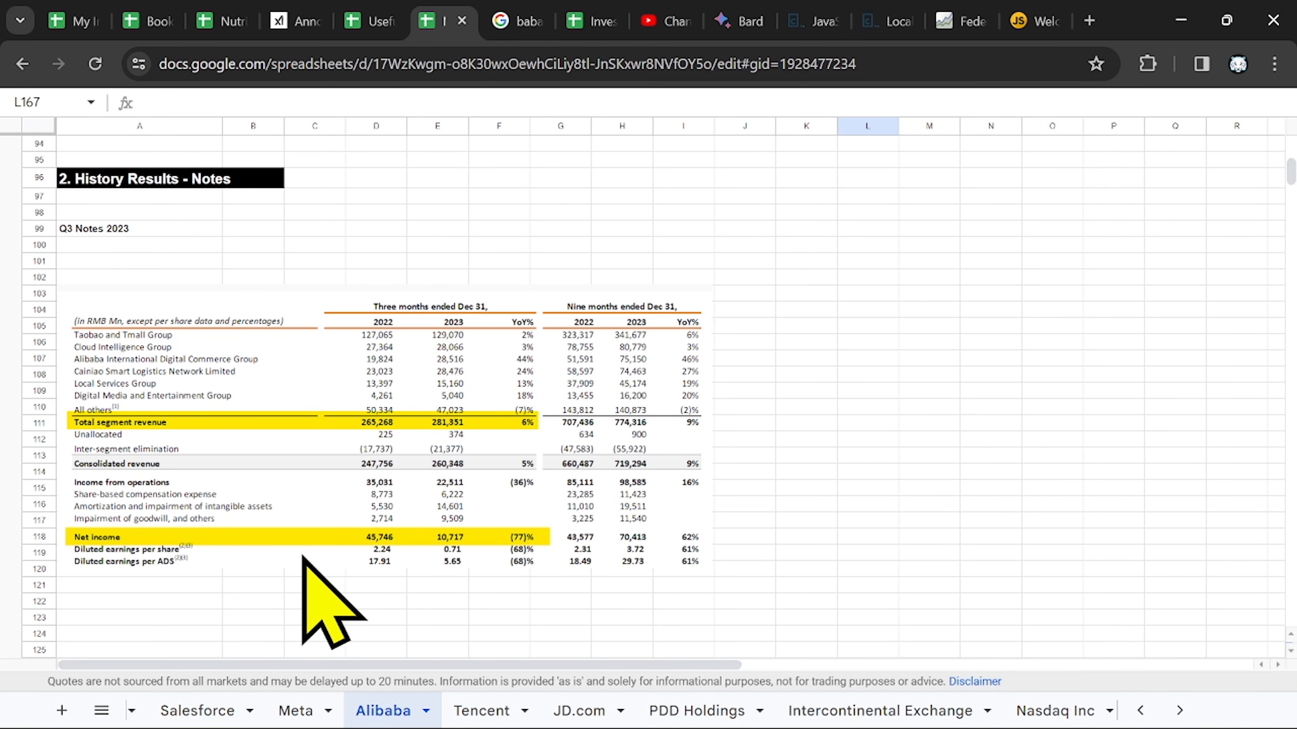
pyautogui.moveTo(472, 596)
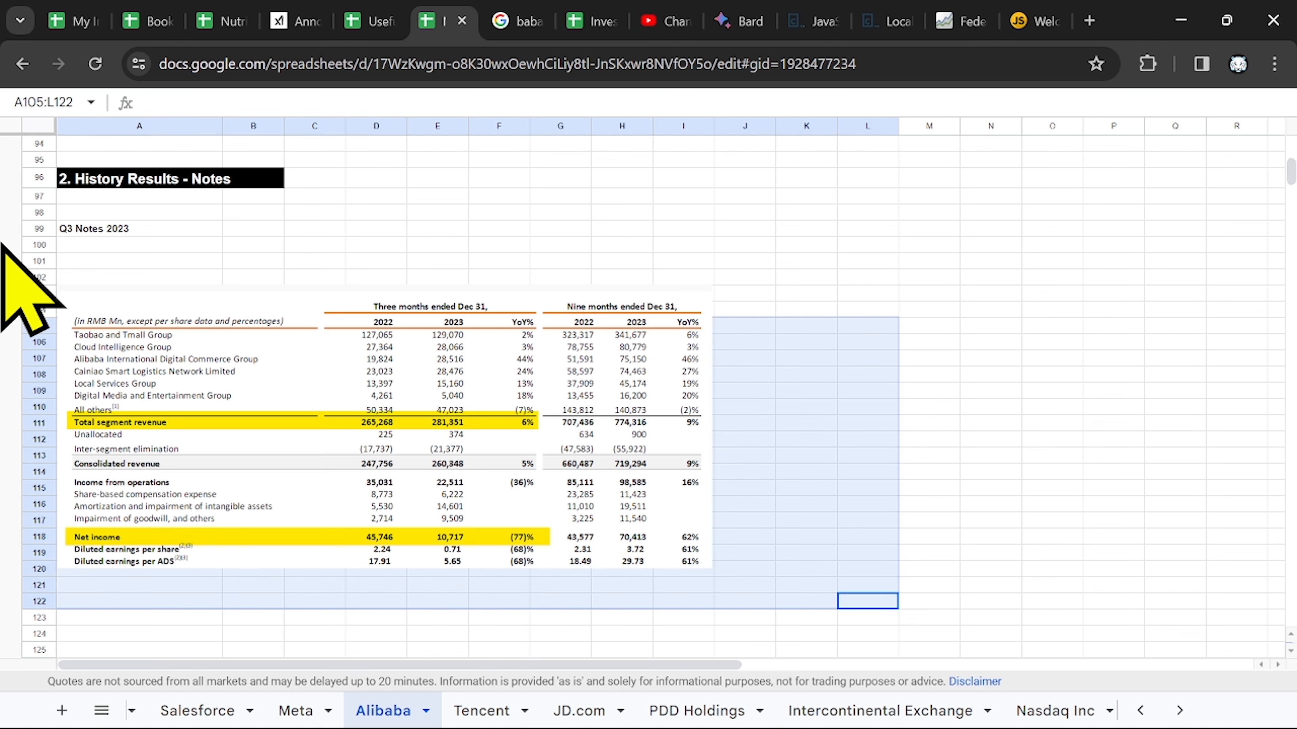
# Show Alibaba's all-time stock chart: 73.64 USD, down 21.57%
pyautogui.click(516, 21)
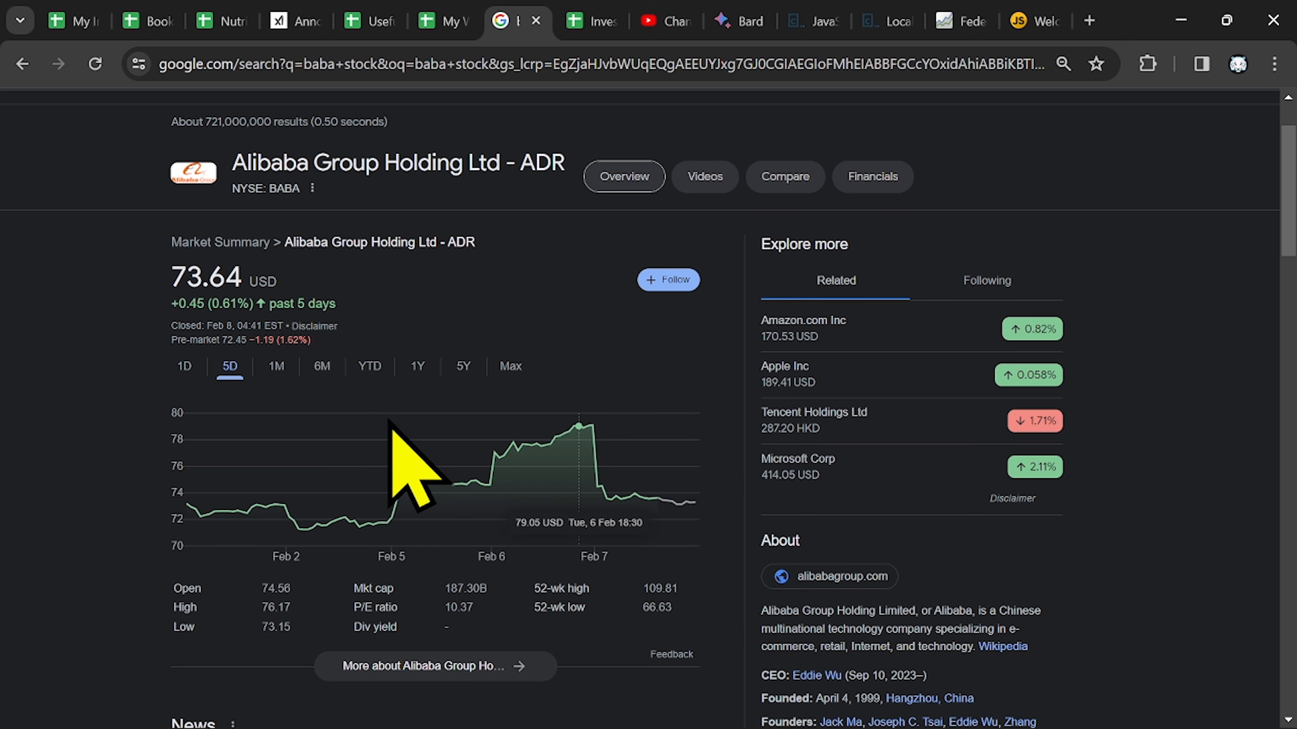
pyautogui.moveTo(468, 636)
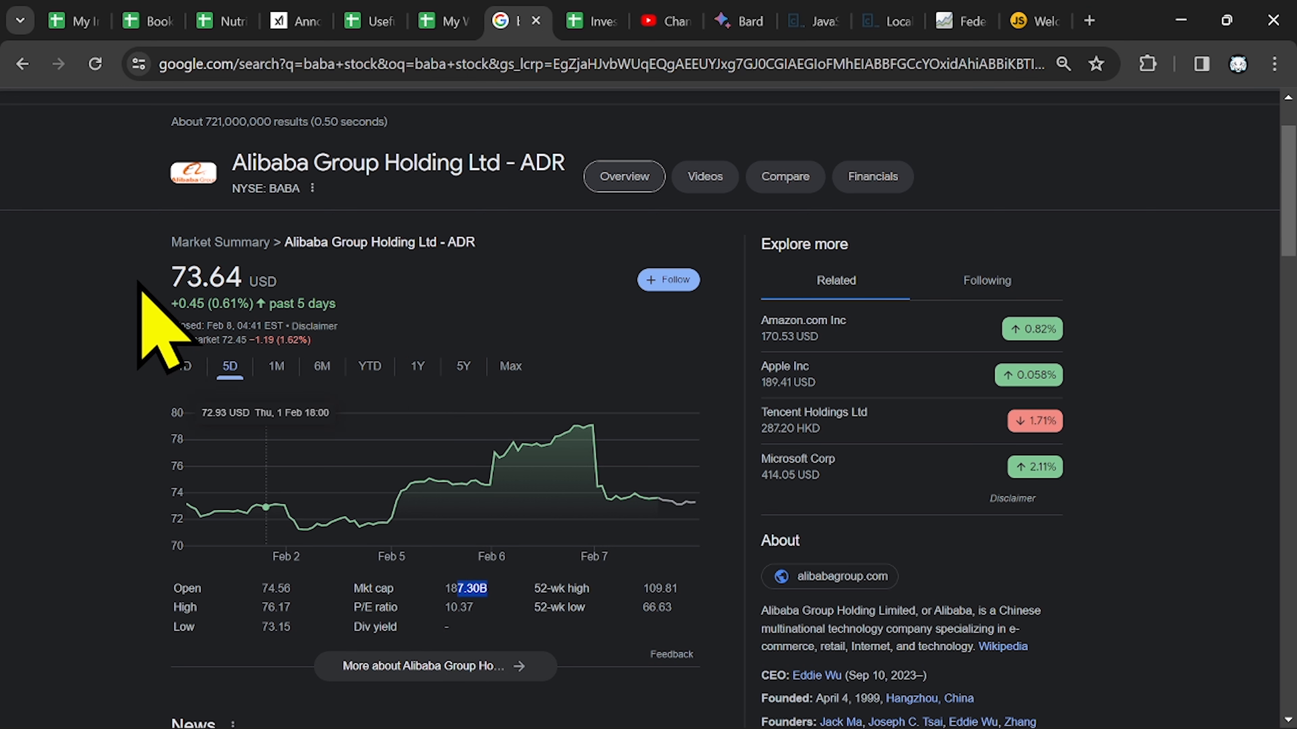
pyautogui.moveTo(169, 294)
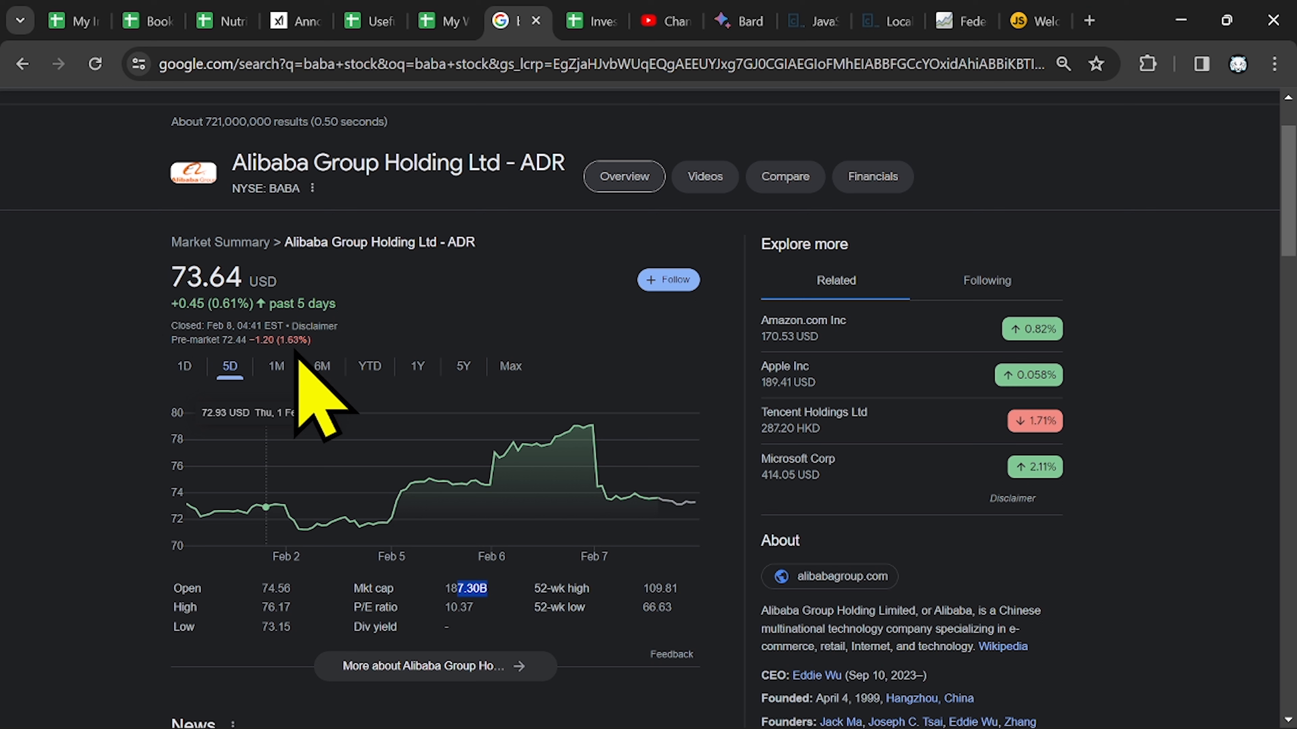
pyautogui.moveTo(339, 389)
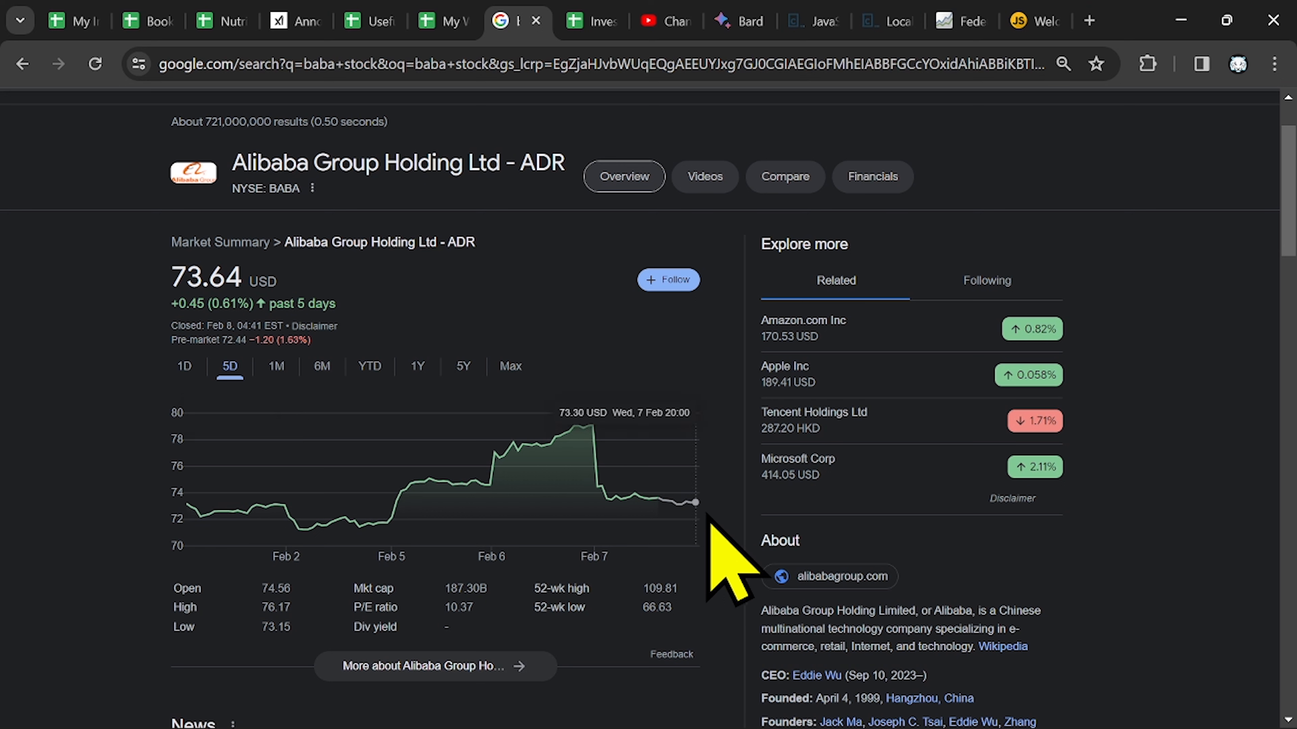
pyautogui.moveTo(382, 331)
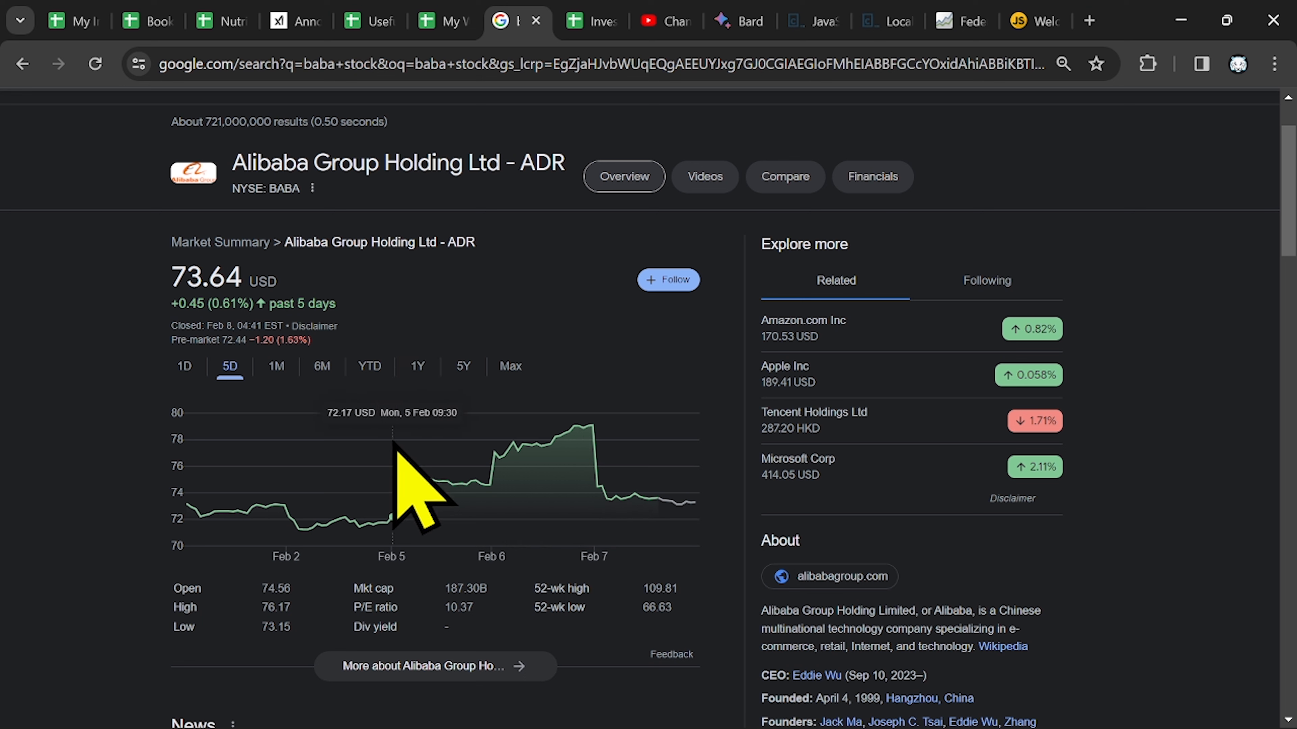
pyautogui.moveTo(583, 505)
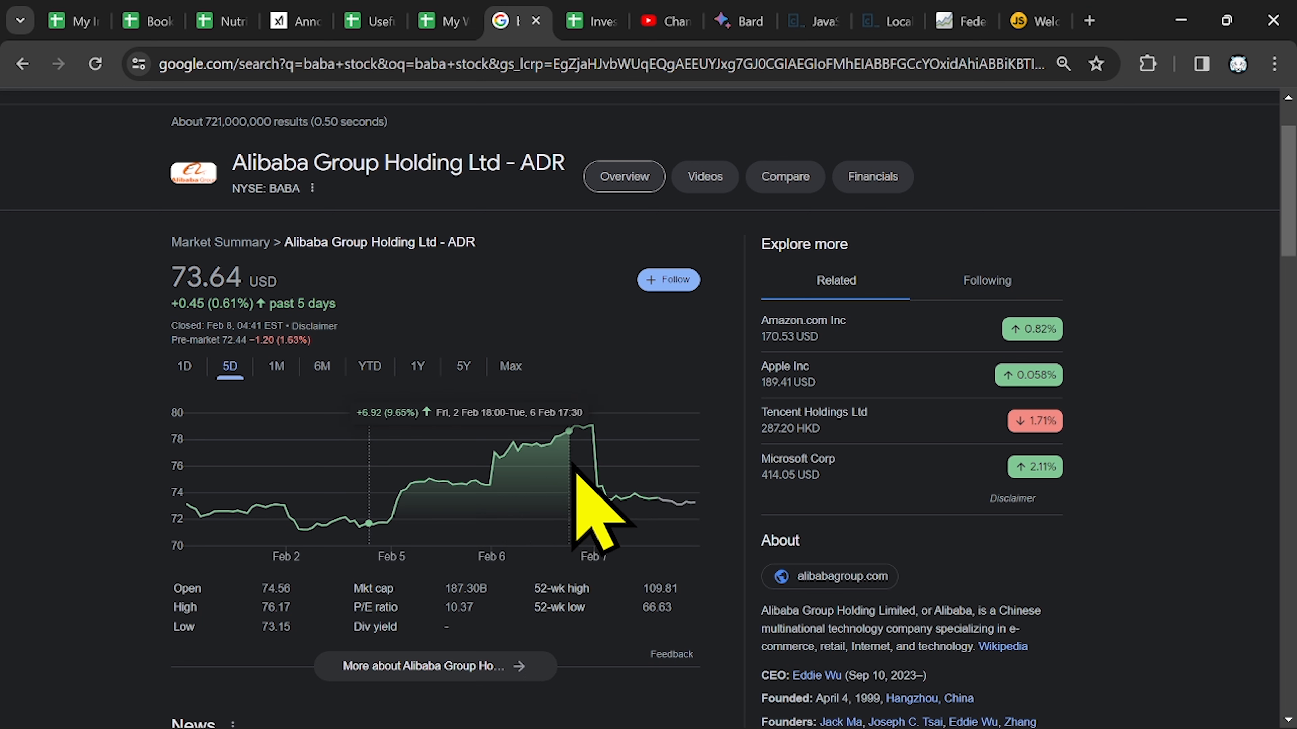
pyautogui.moveTo(657, 497)
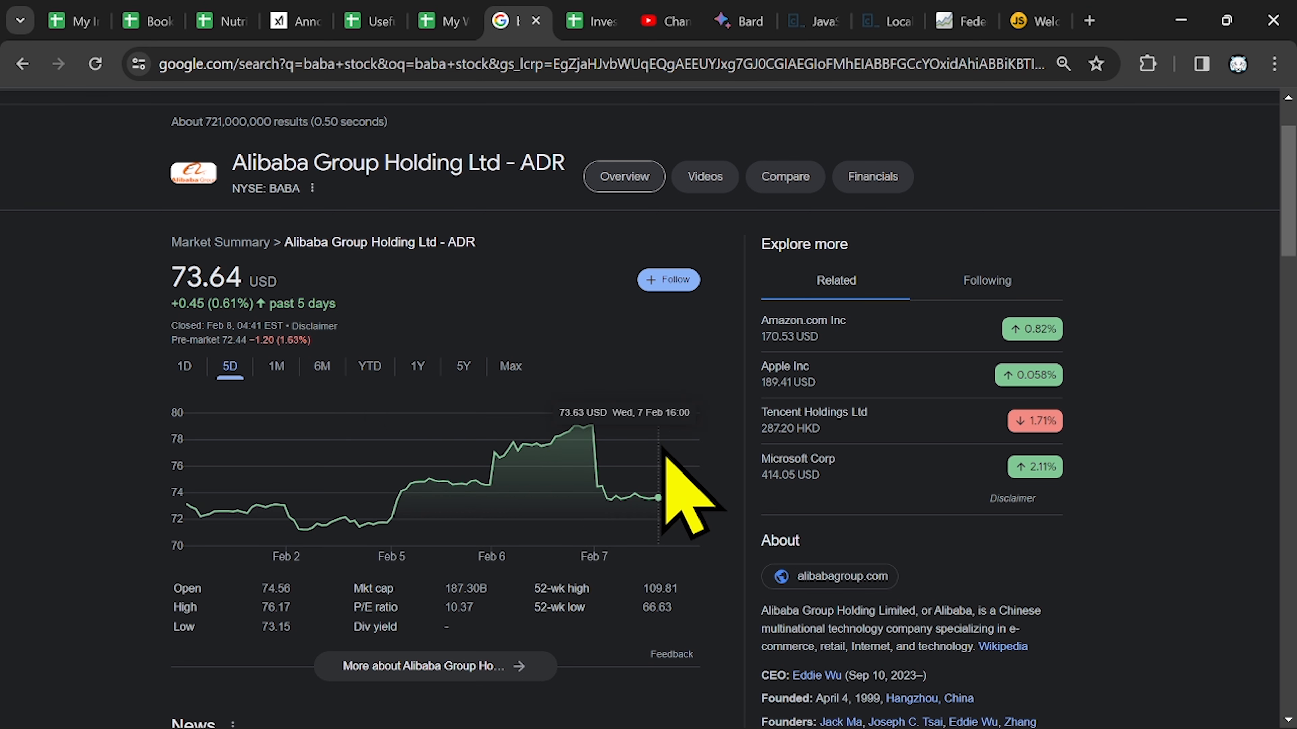
pyautogui.moveTo(633, 405)
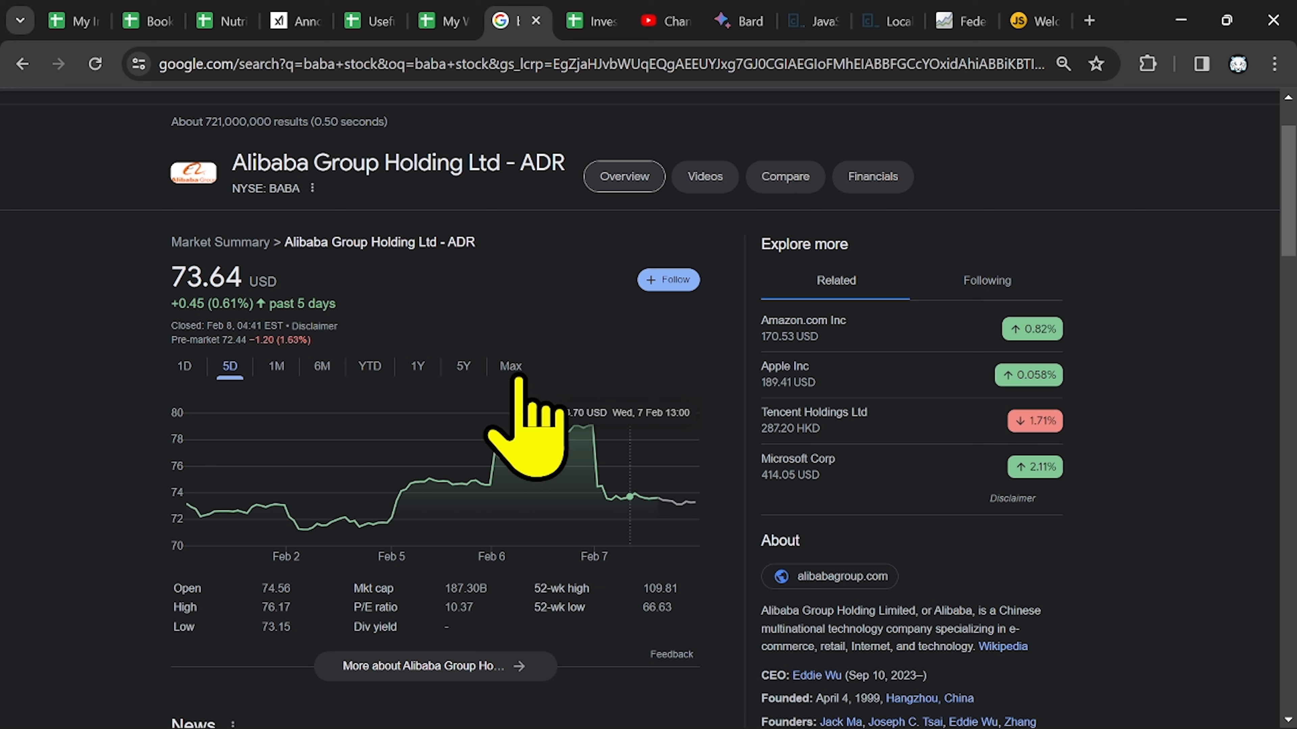
pyautogui.click(510, 366)
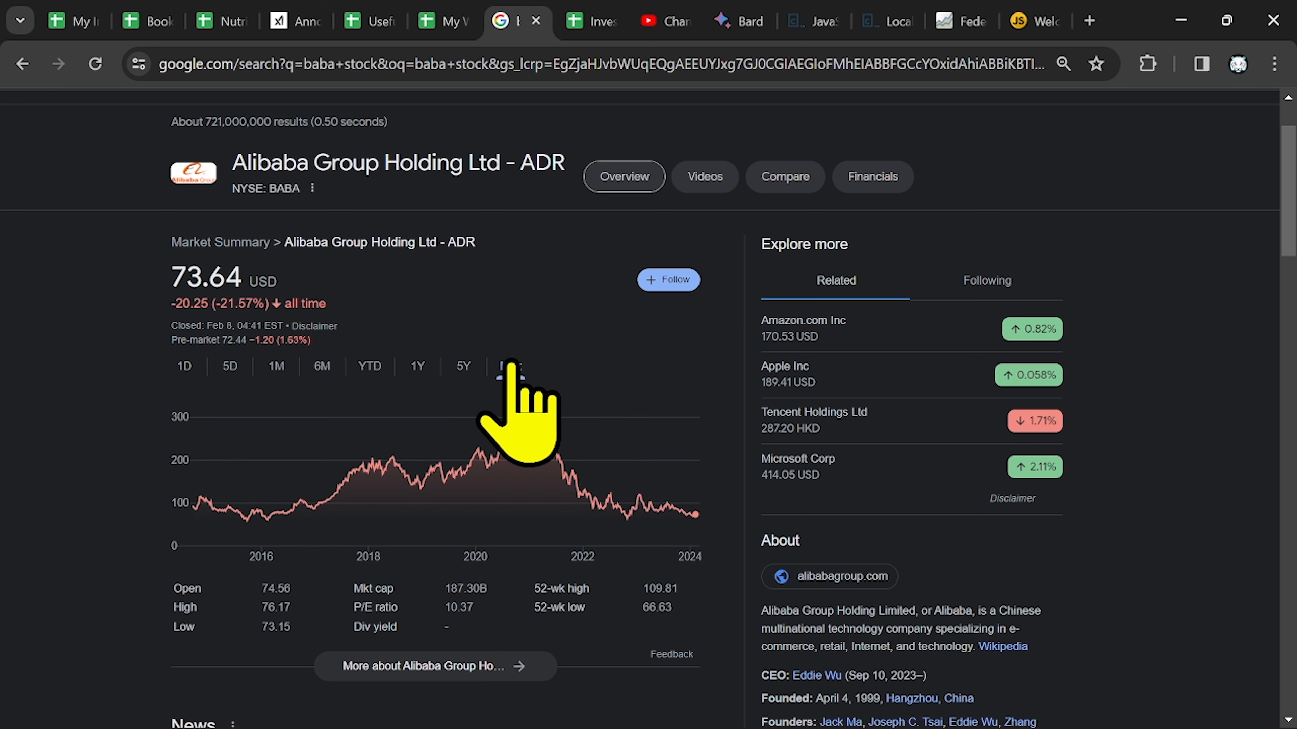
pyautogui.click(511, 366)
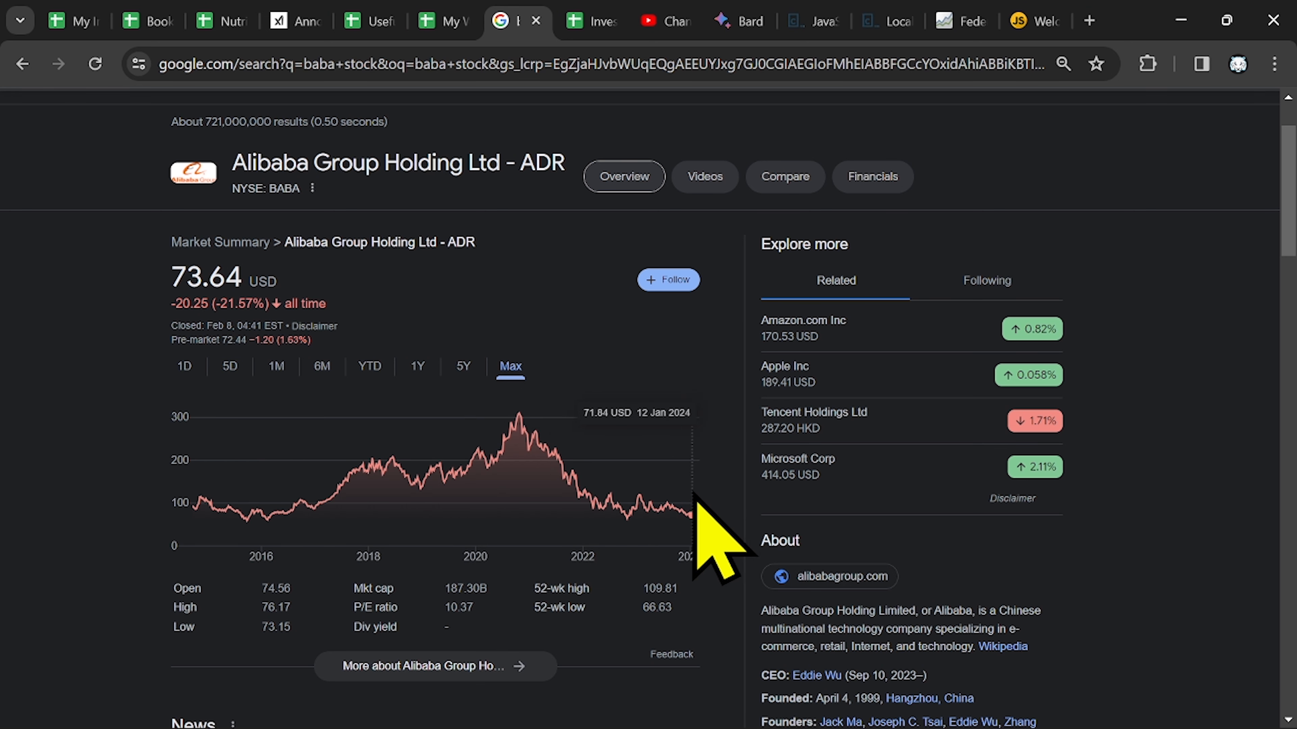
pyautogui.moveTo(690, 517)
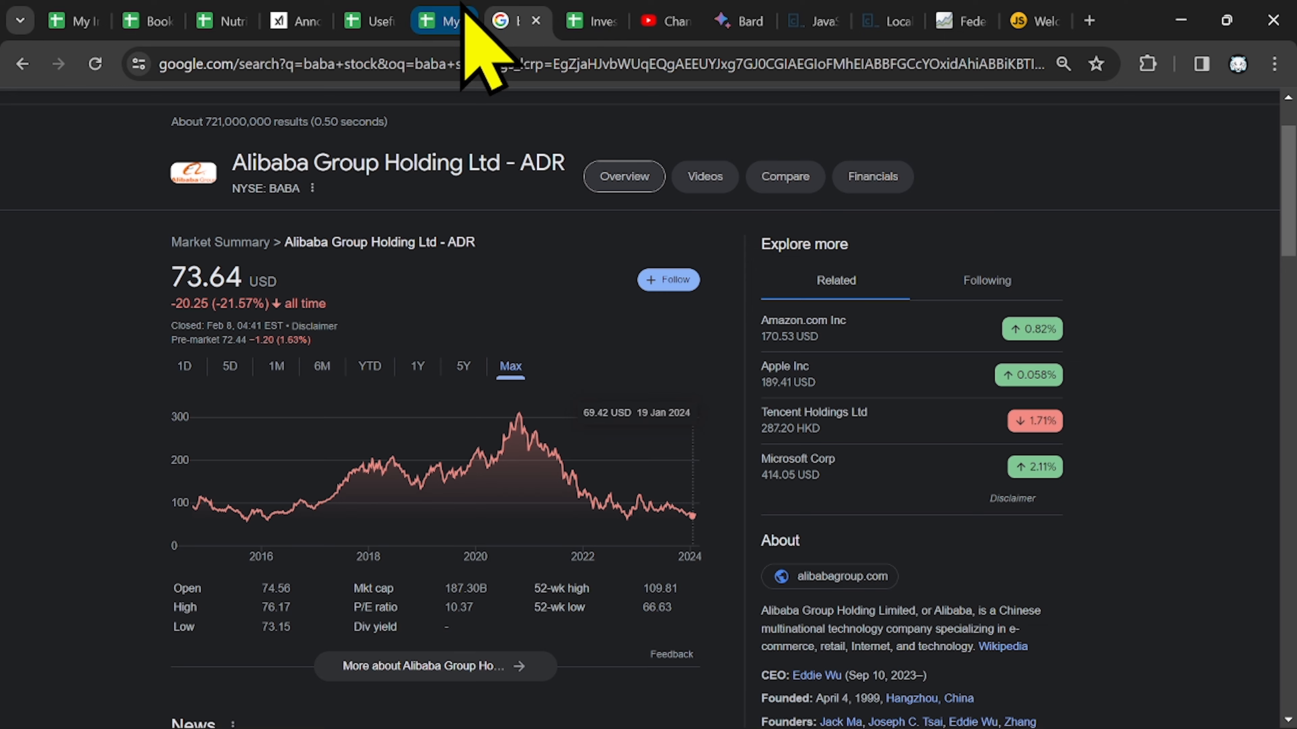
# Select the whole Q3 Notes 2023 results table on the Alibaba sheet, then clear the selection
pyautogui.click(442, 20)
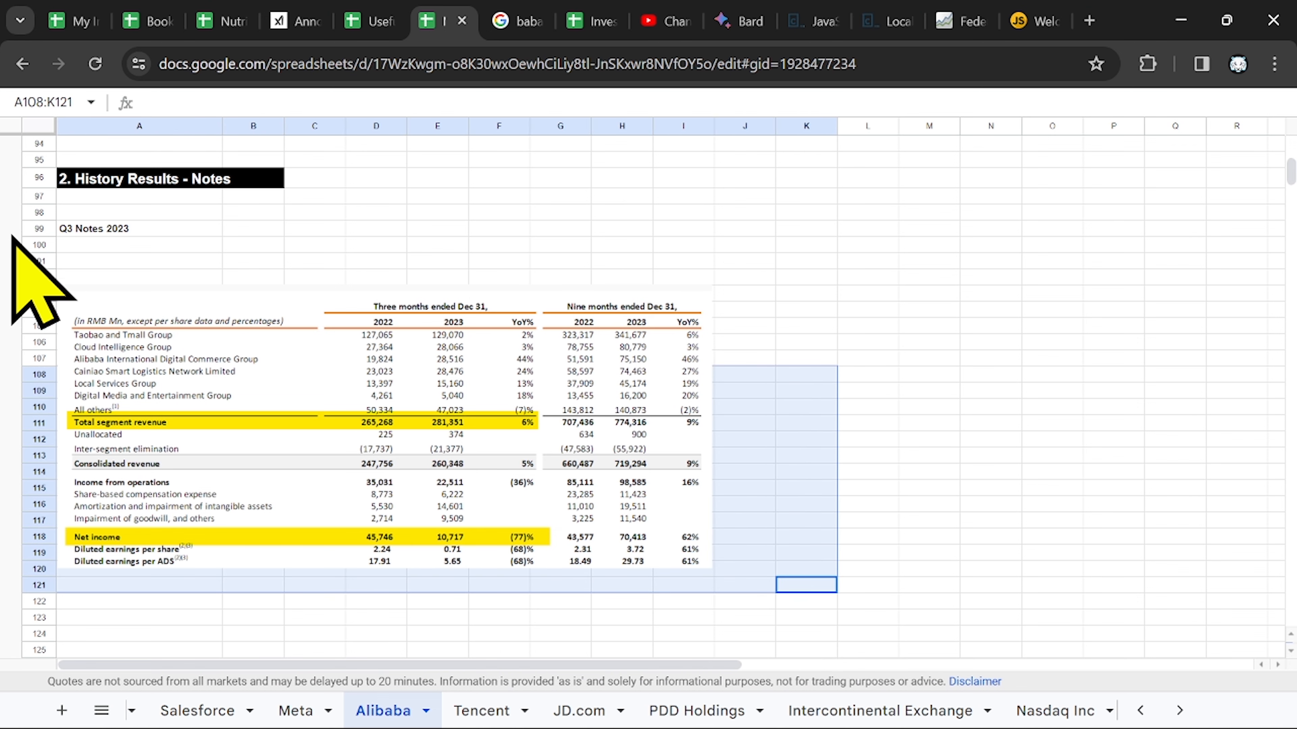
pyautogui.moveTo(529, 604)
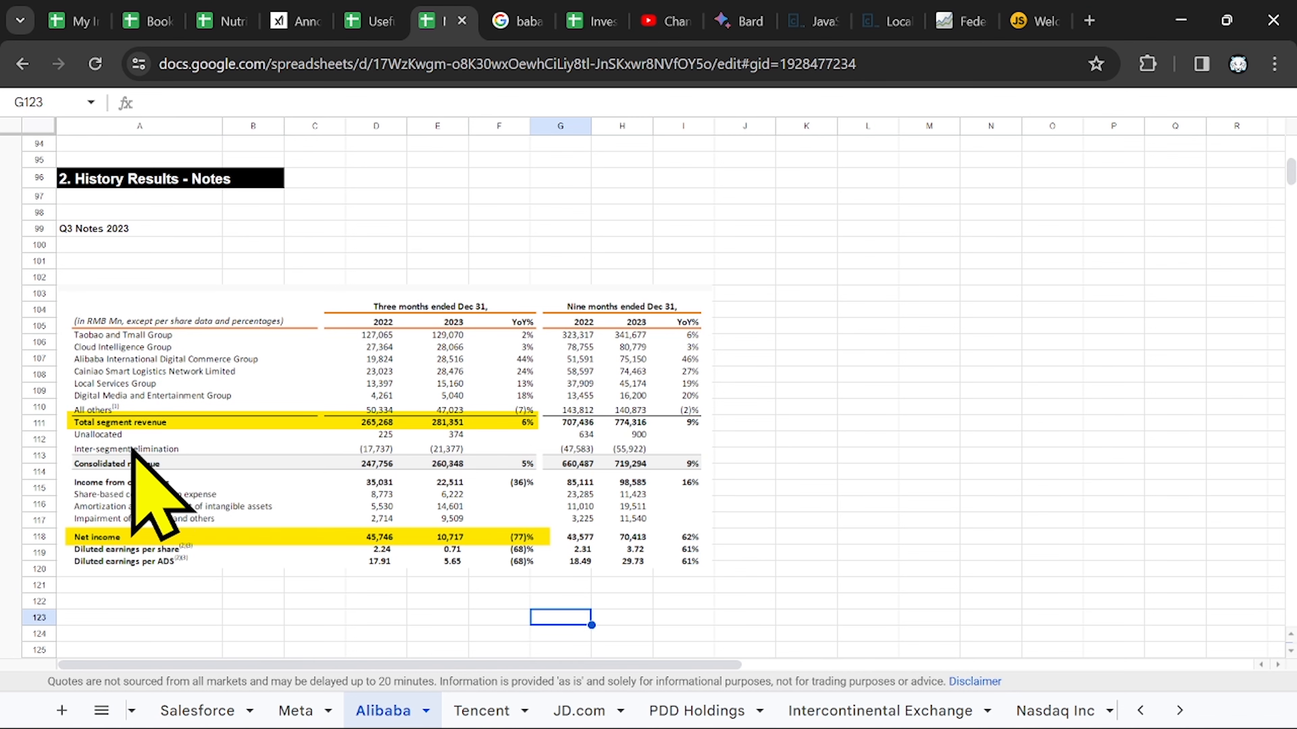
pyautogui.moveTo(529, 496)
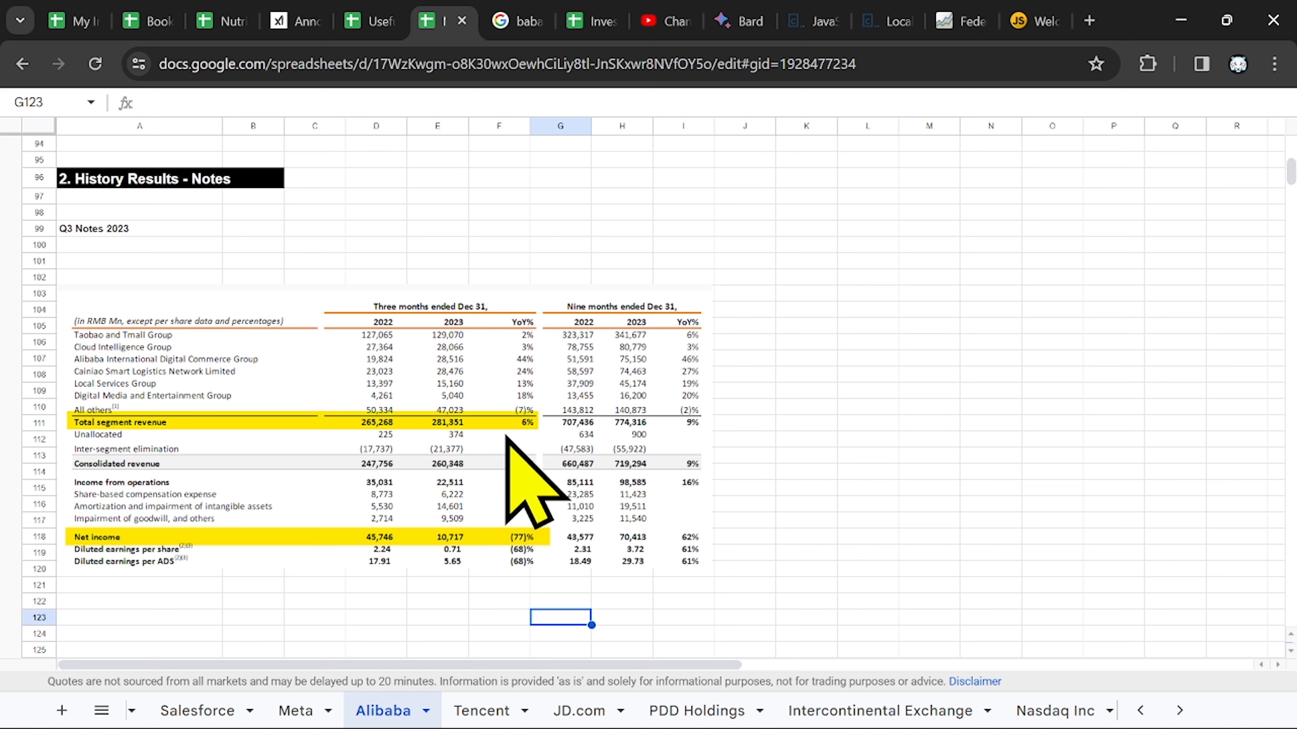
pyautogui.moveTo(513, 471)
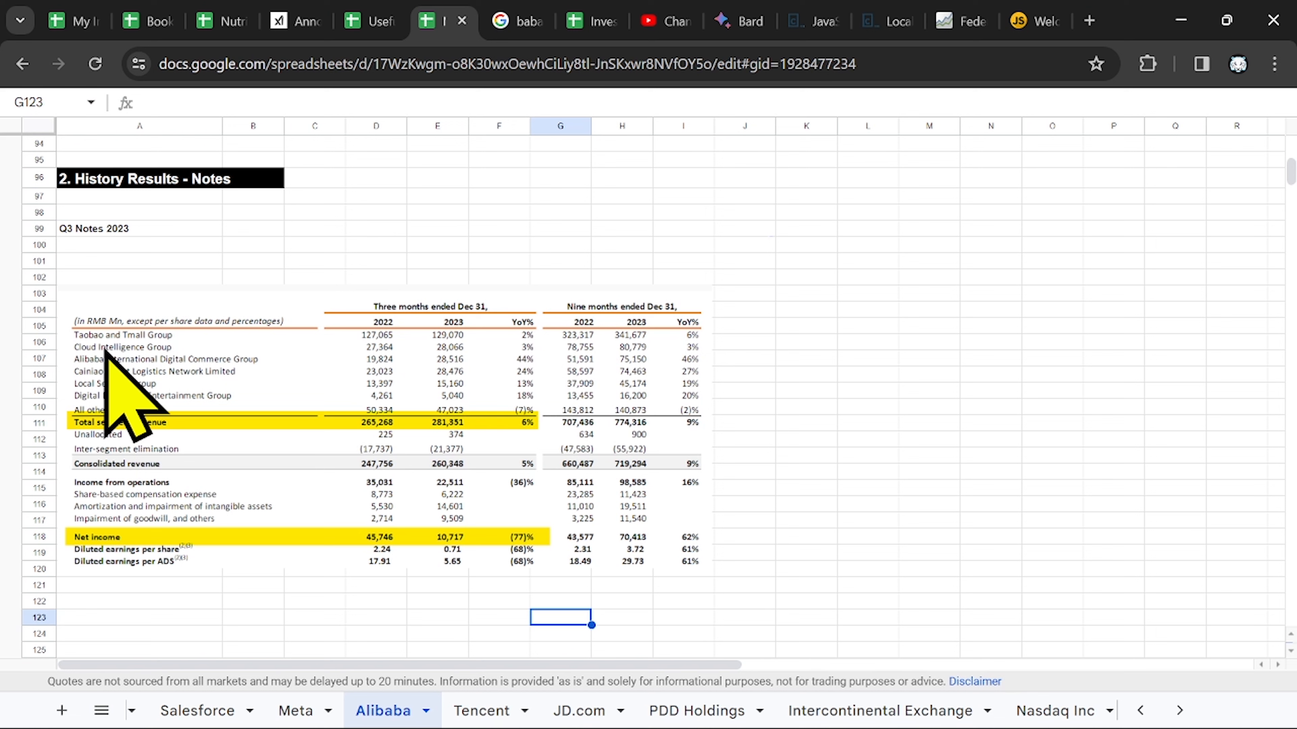
pyautogui.moveTo(516, 413)
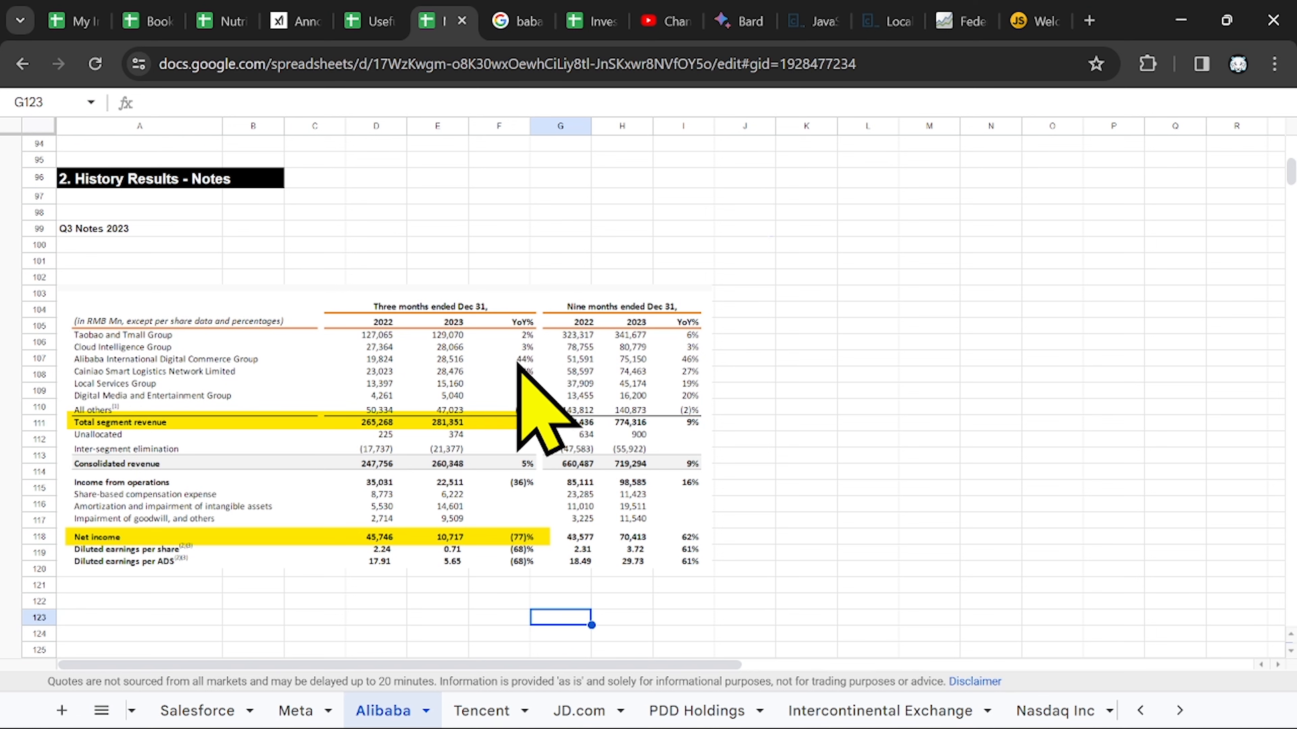
pyautogui.moveTo(204, 405)
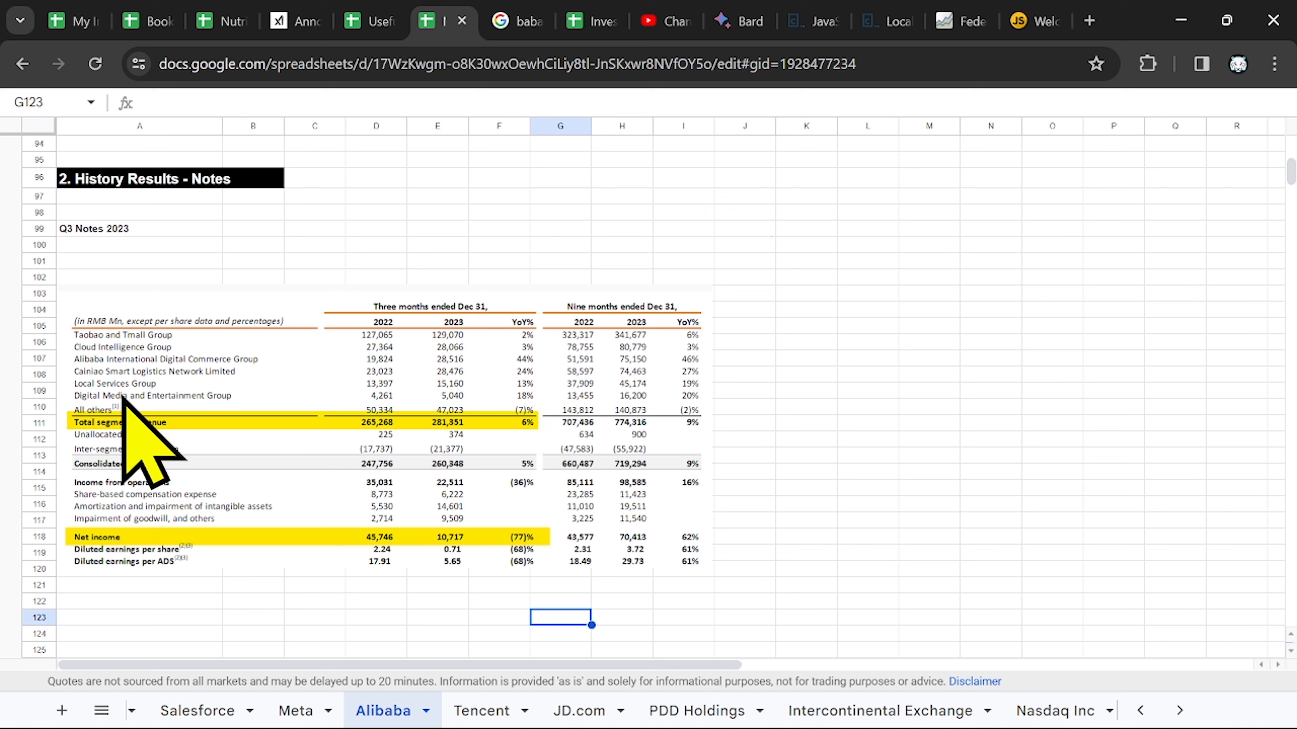
pyautogui.moveTo(240, 464)
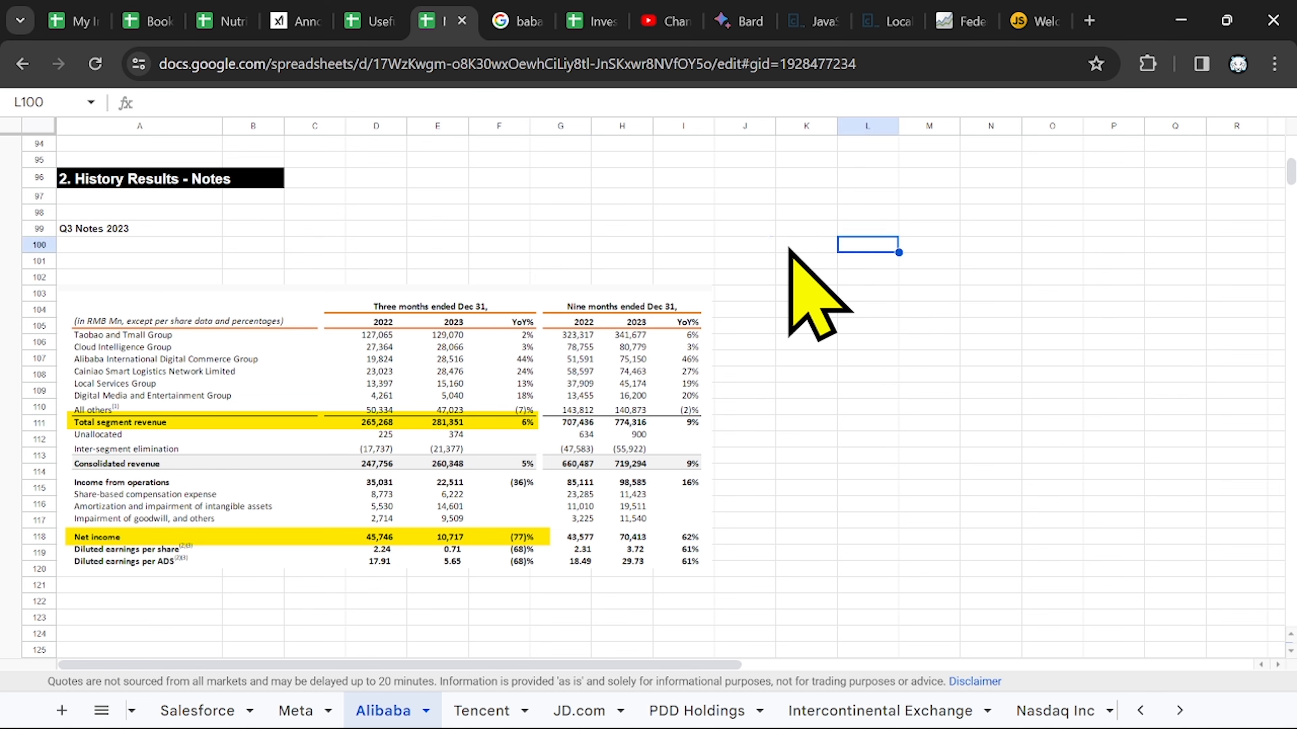
pyautogui.moveTo(869, 245); pyautogui.dragTo(157, 592)
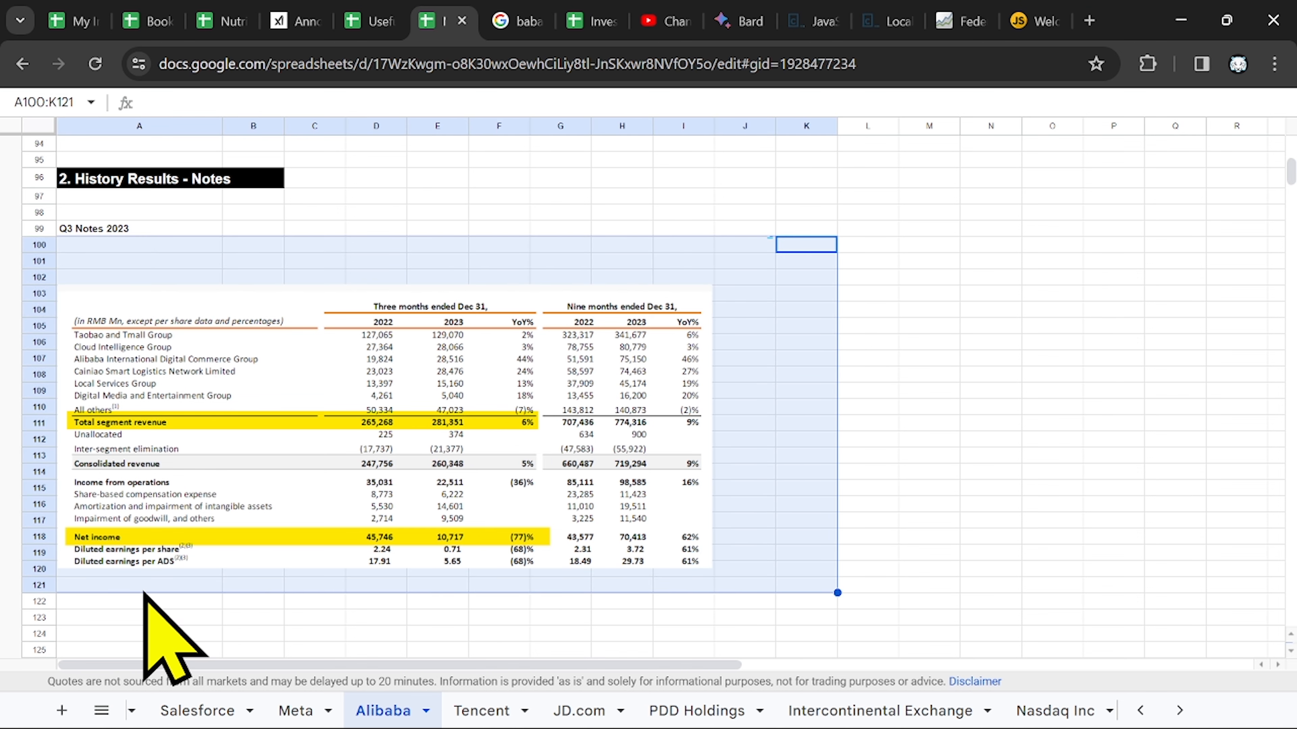
pyautogui.moveTo(157, 331)
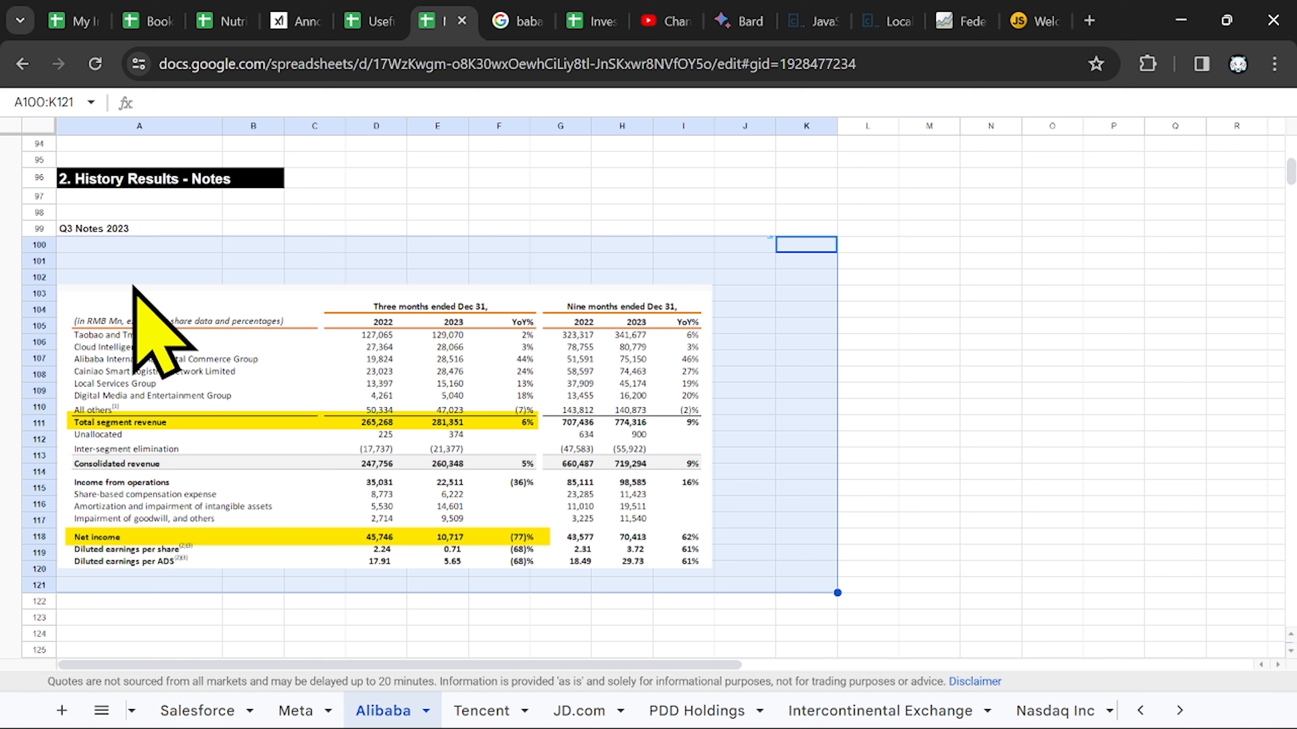
pyautogui.moveTo(310, 595)
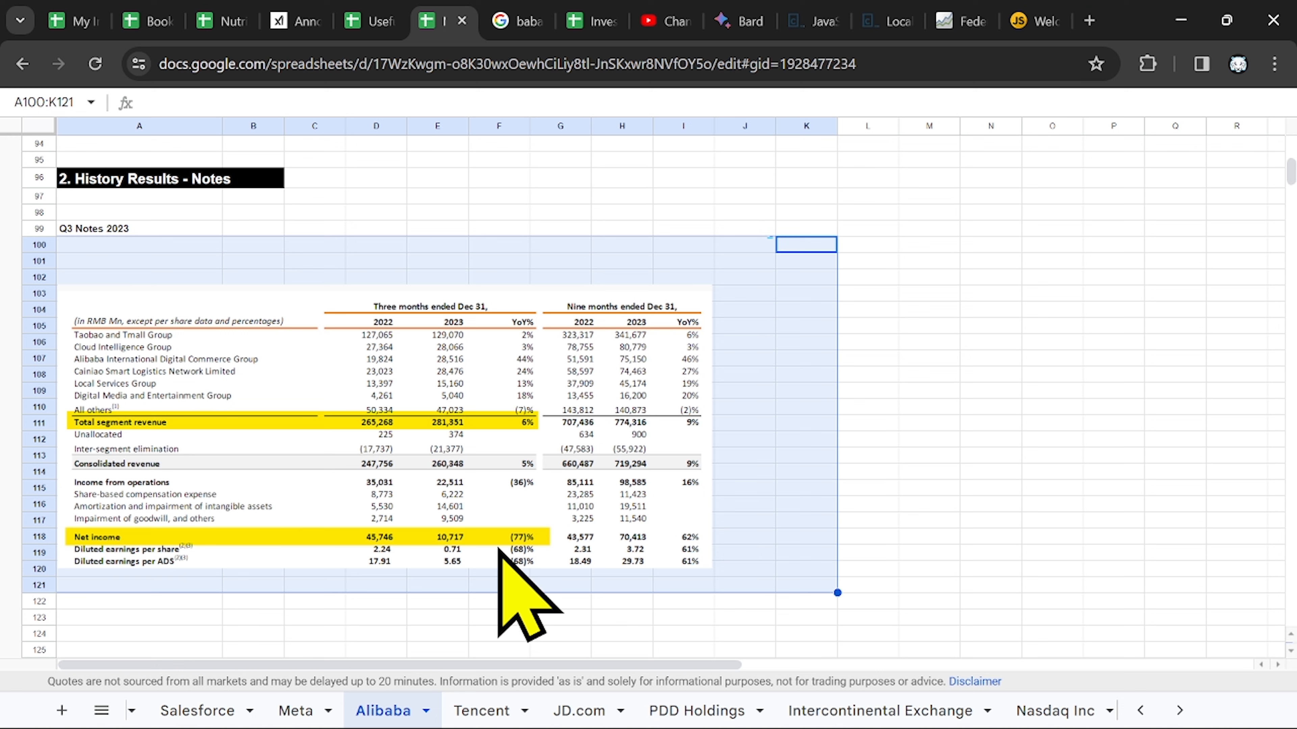
pyautogui.moveTo(972, 496)
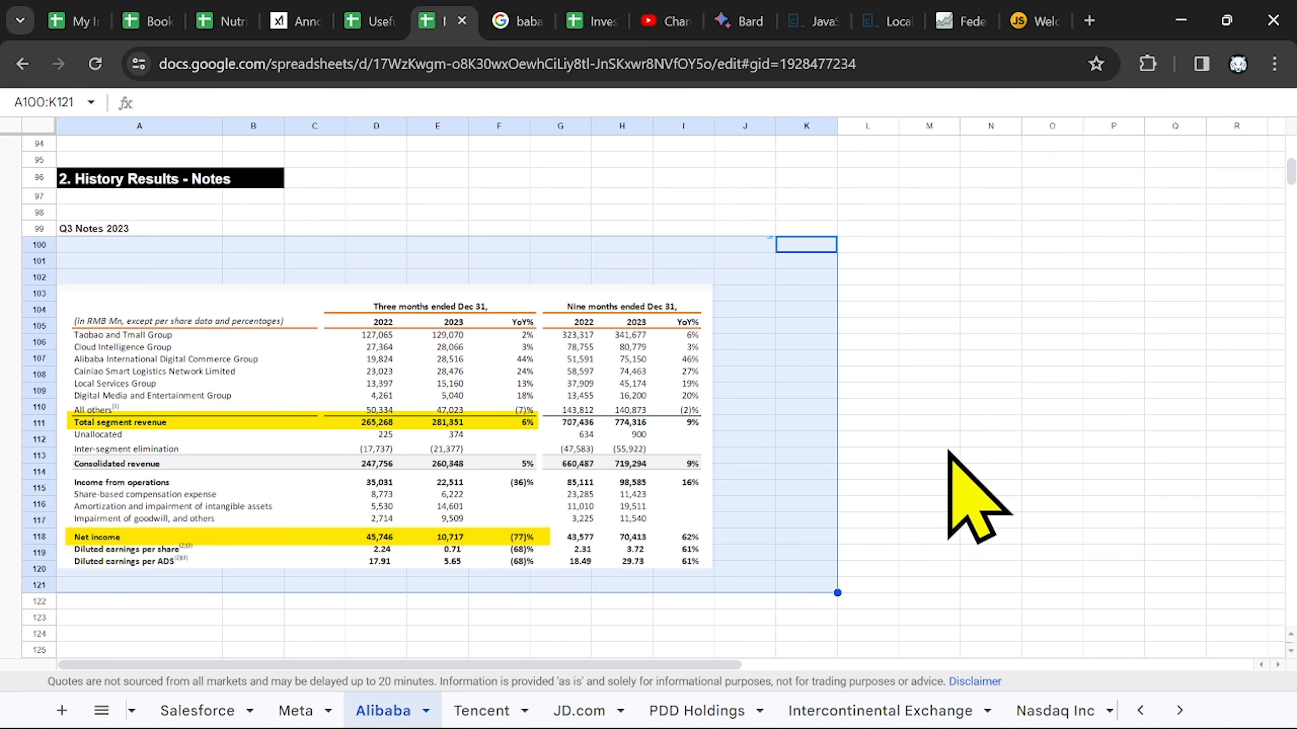
pyautogui.click(928, 295)
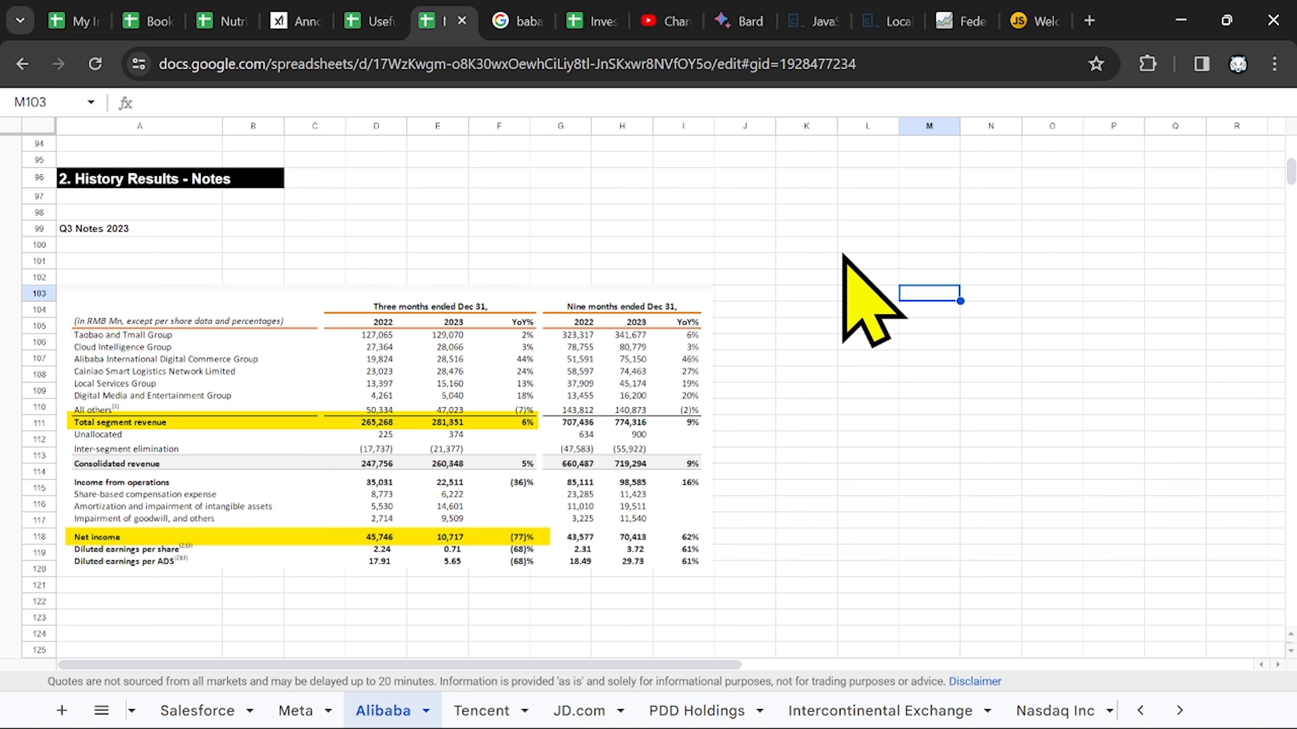
pyautogui.moveTo(773, 339)
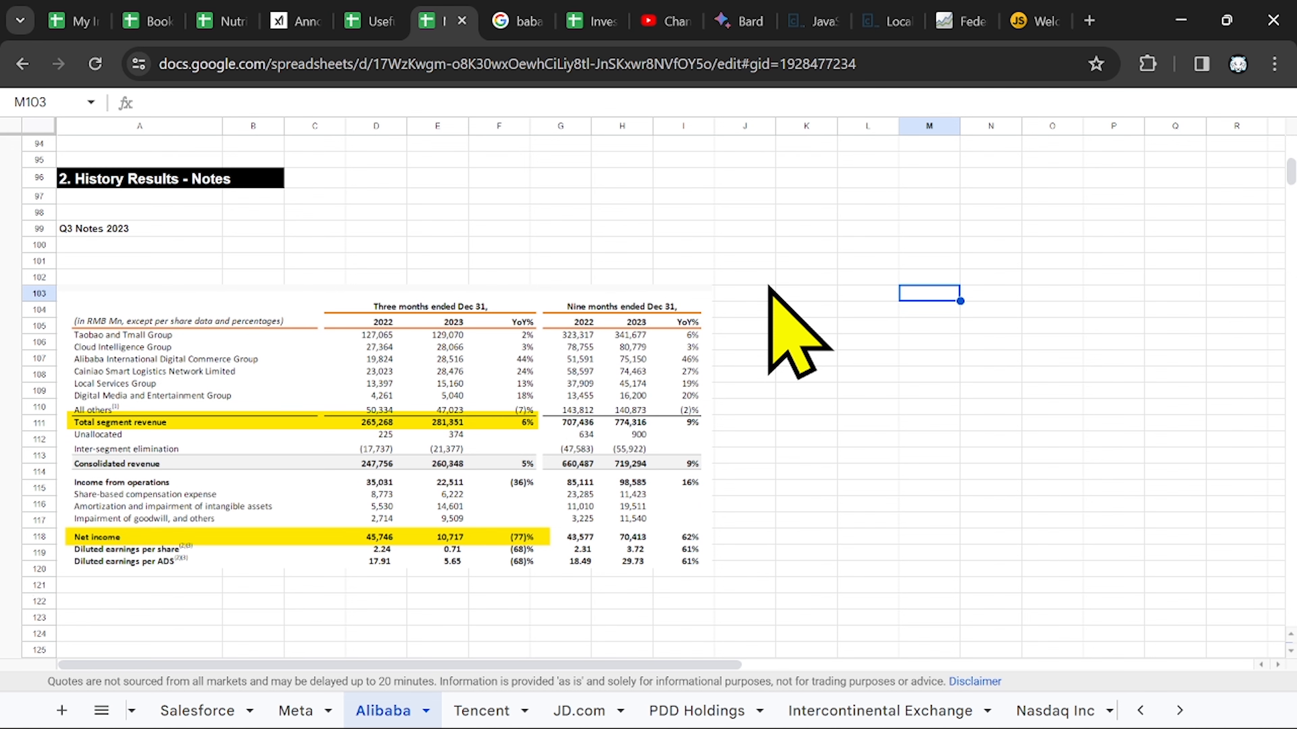
pyautogui.scroll(-3)
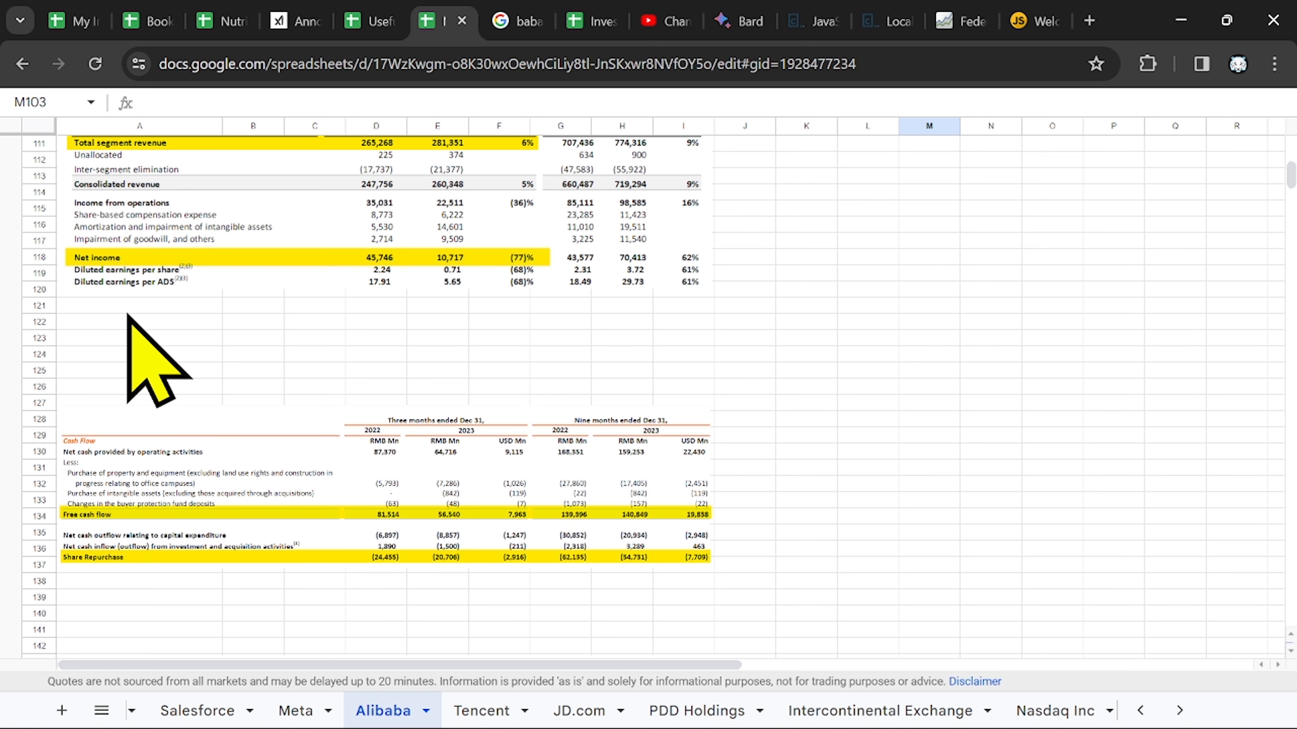
pyautogui.moveTo(252, 604)
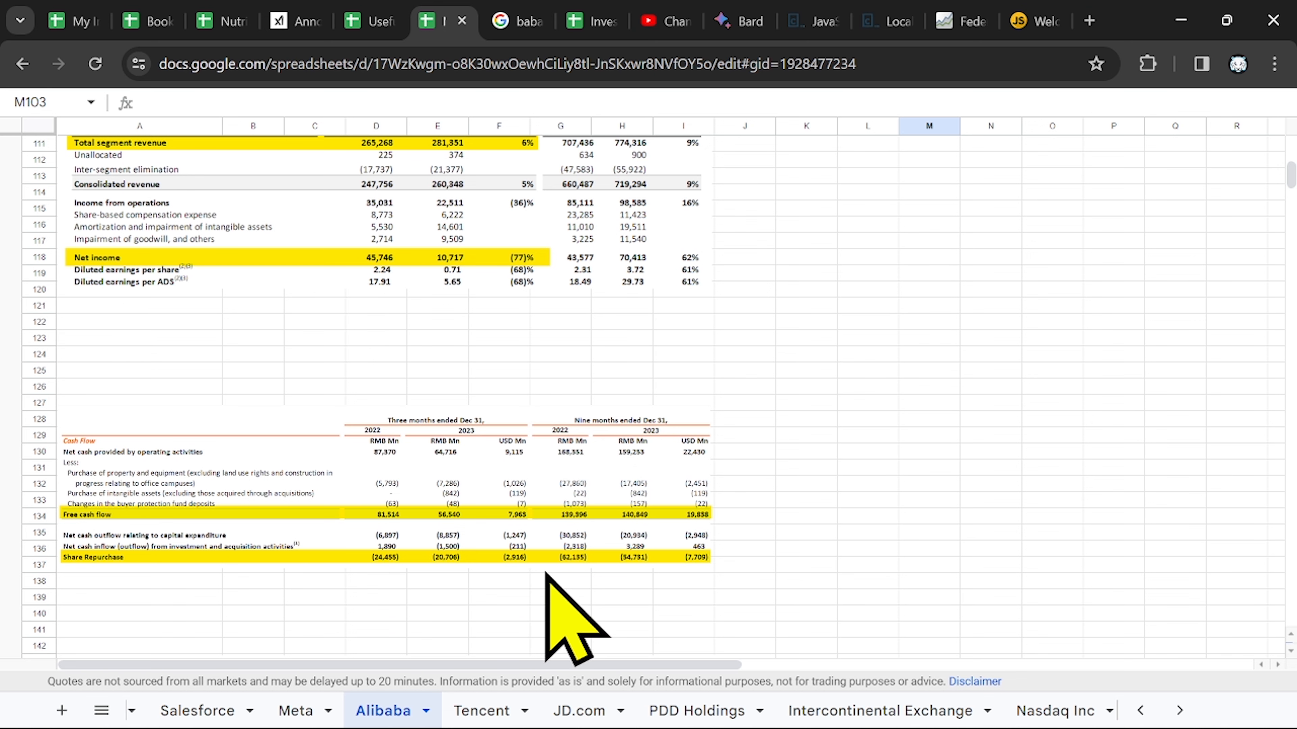
pyautogui.moveTo(402, 449)
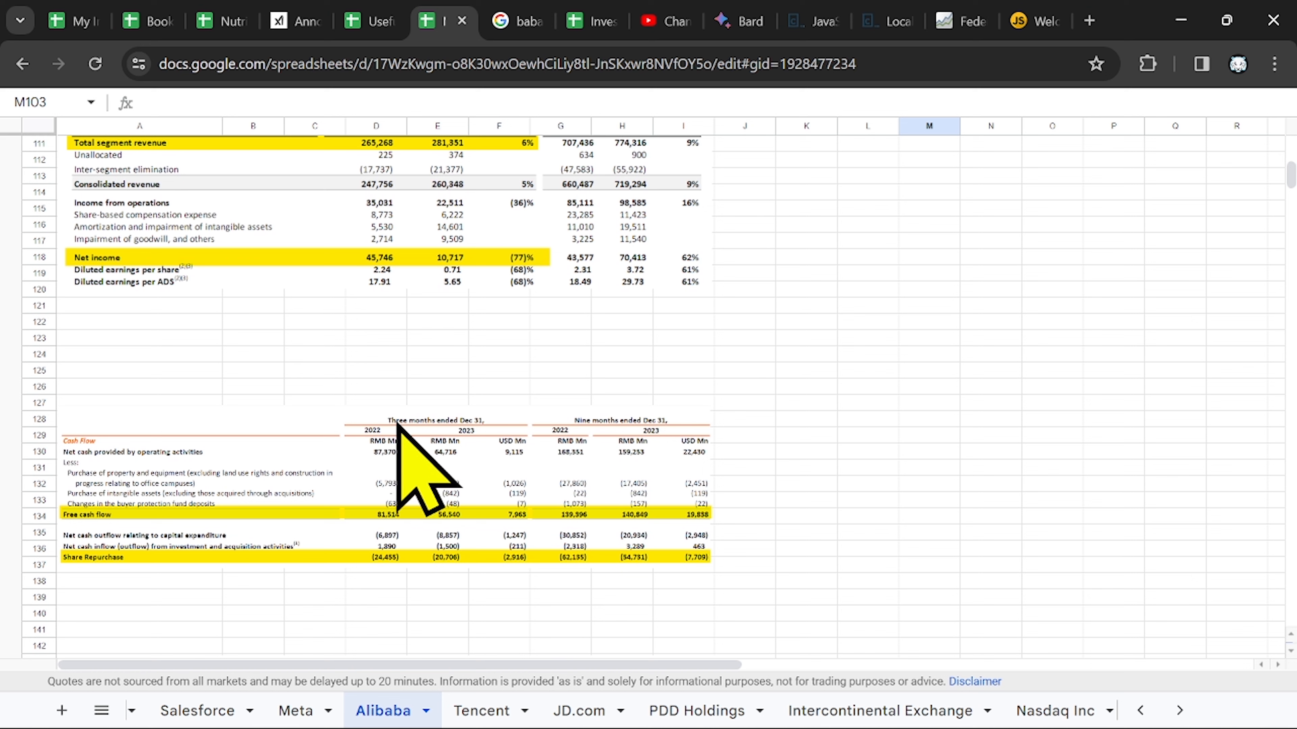
pyautogui.moveTo(666, 484)
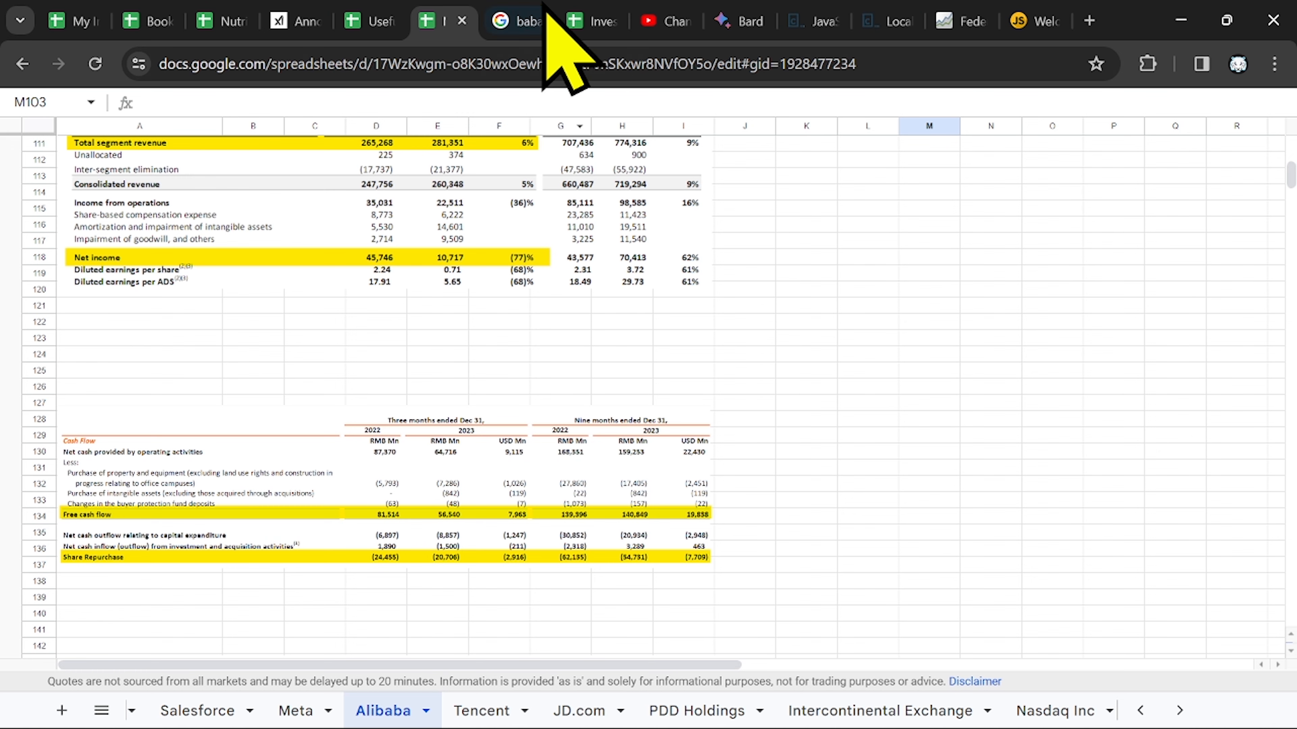
# Show Alibaba's one-year stock chart and select the 73.64 USD share price figure
pyautogui.click(519, 21)
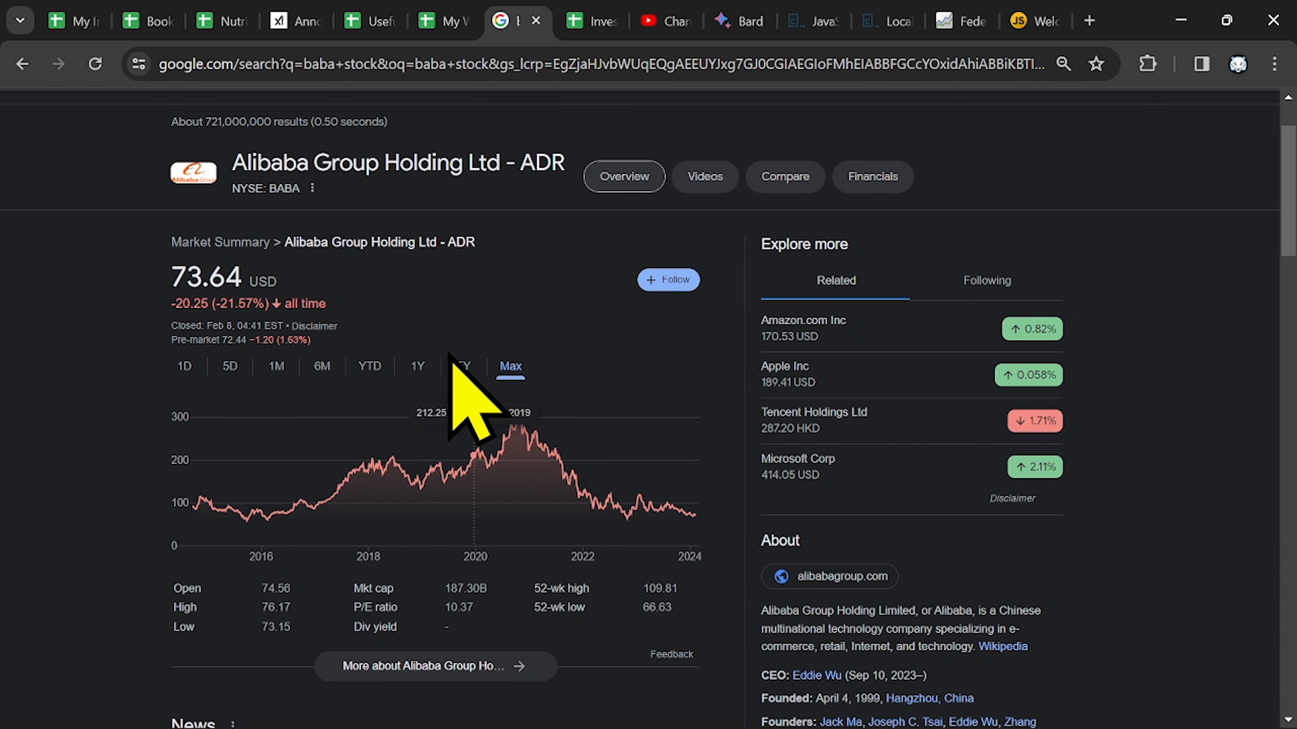
pyautogui.click(417, 366)
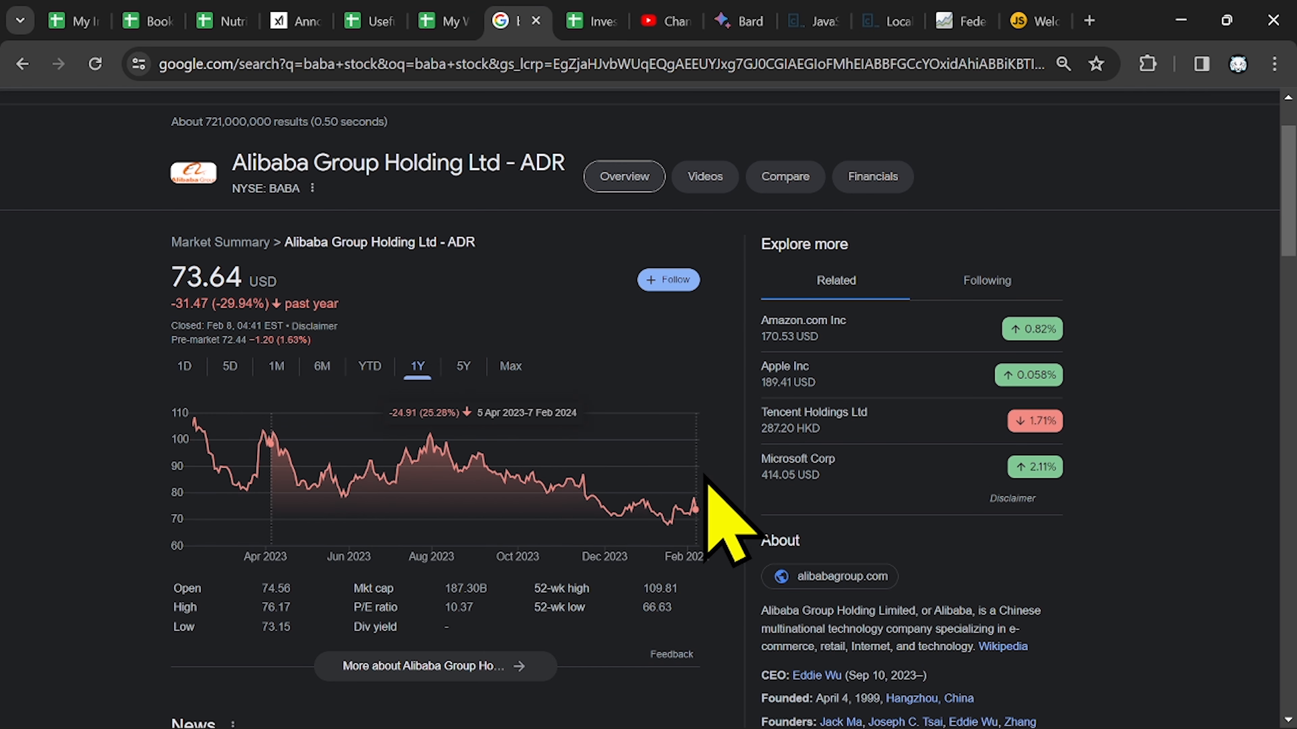
pyautogui.click(444, 21)
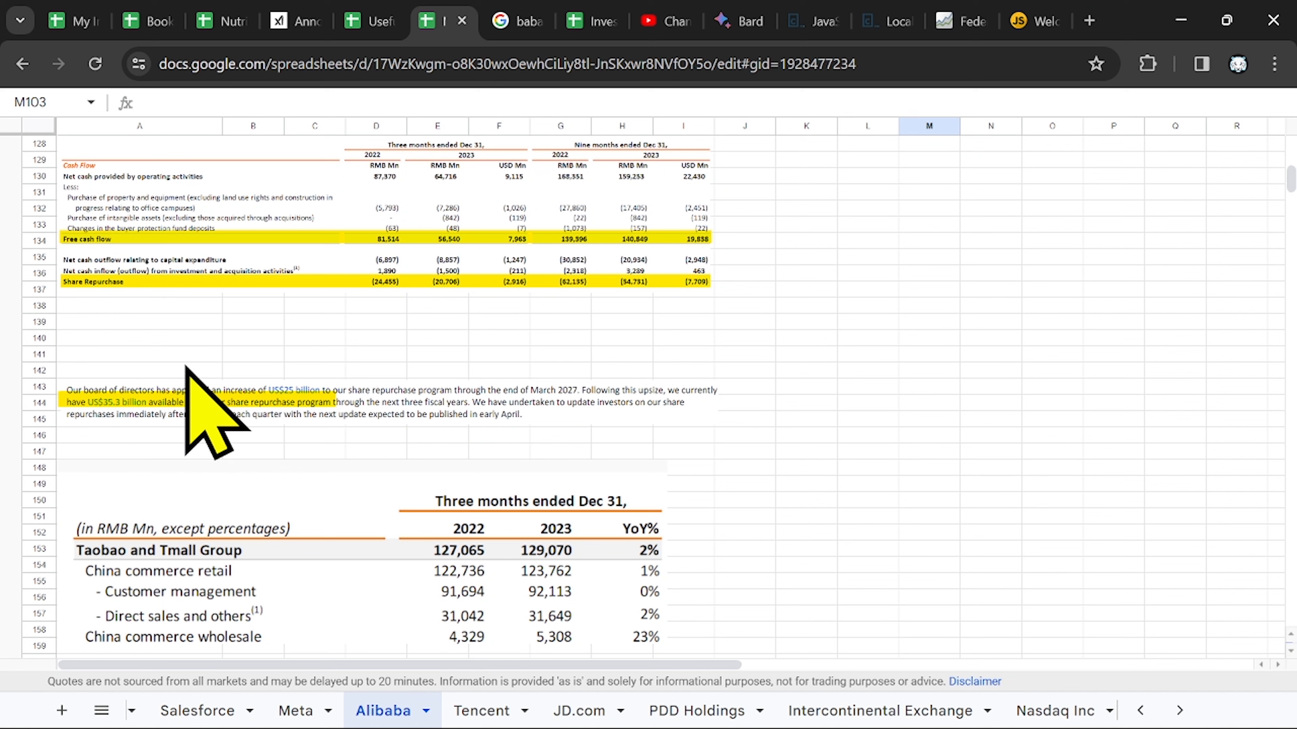
pyautogui.moveTo(285, 463)
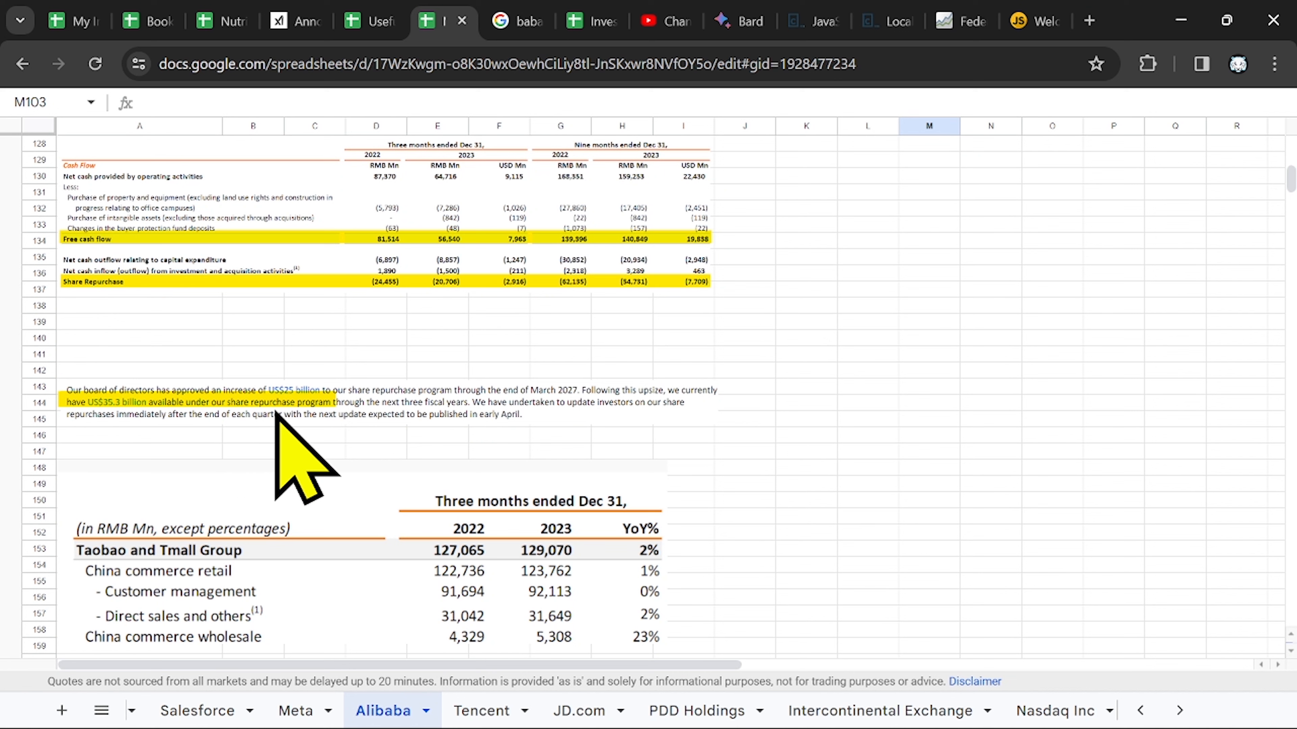
pyautogui.moveTo(92, 459)
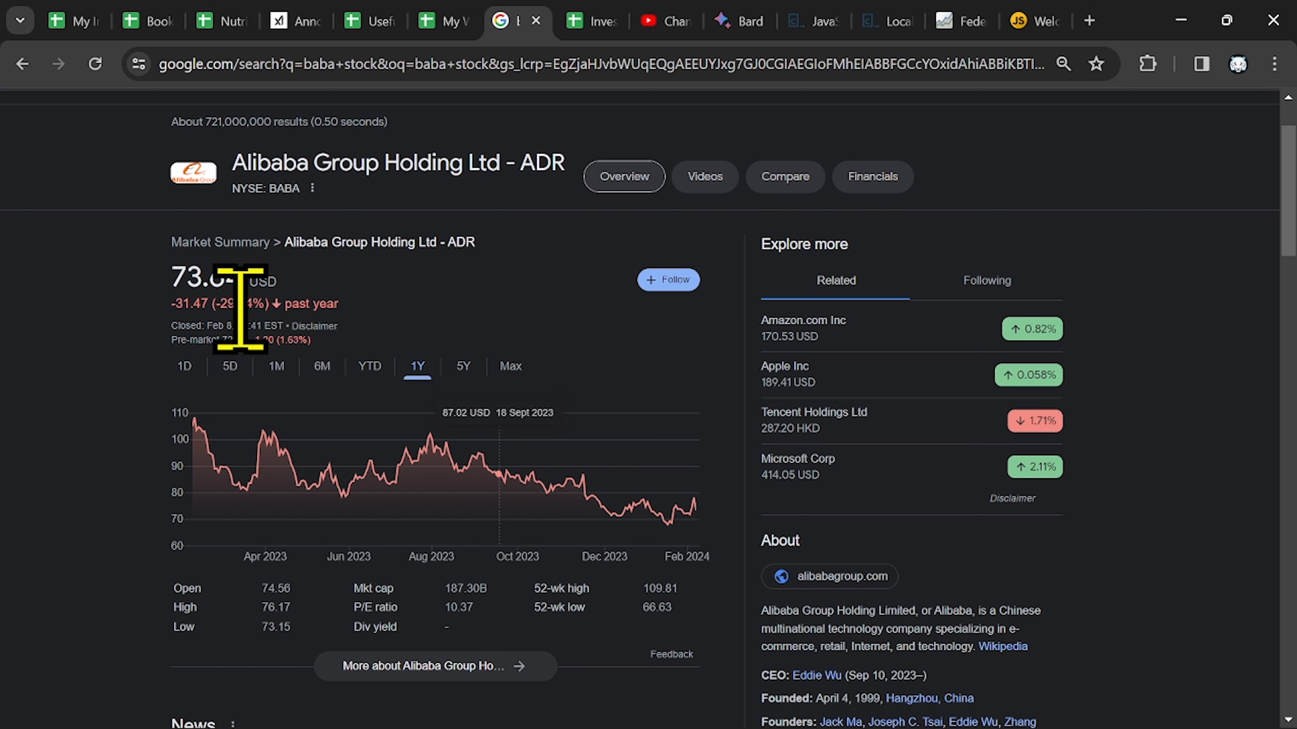
pyautogui.doubleClick(207, 275)
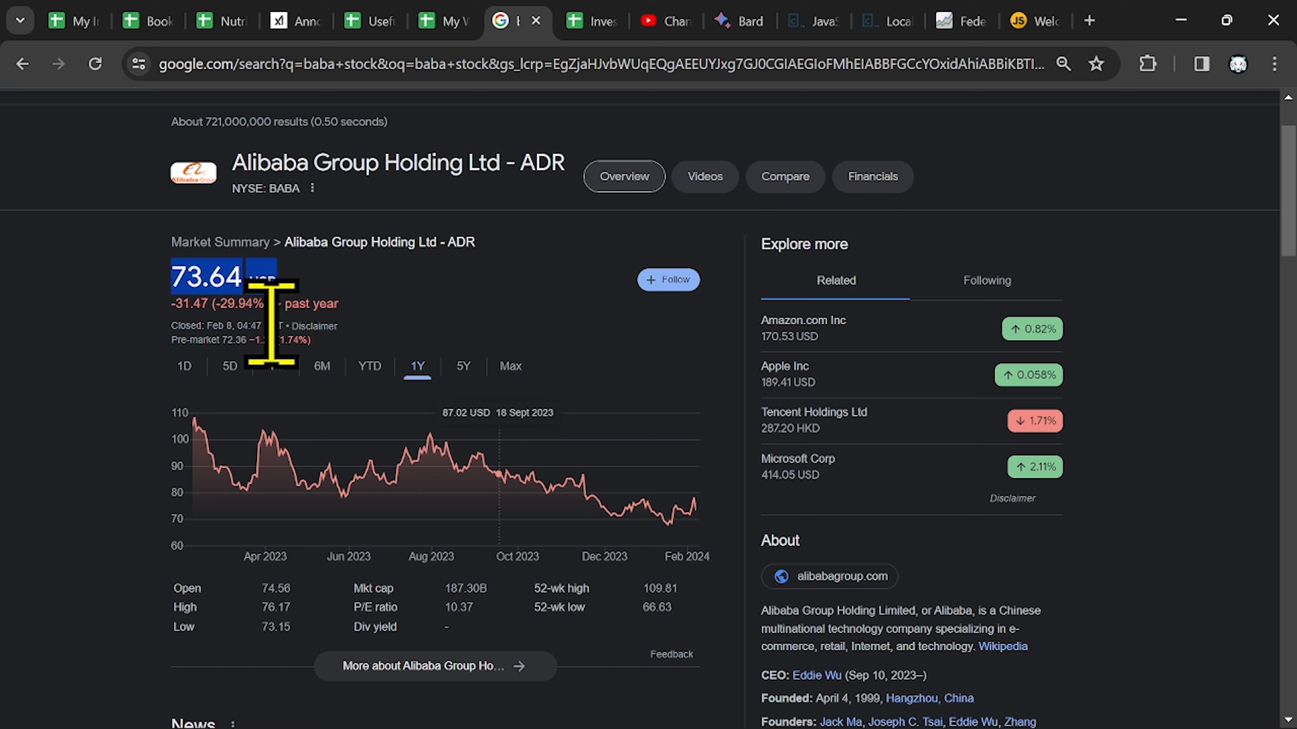
pyautogui.click(424, 20)
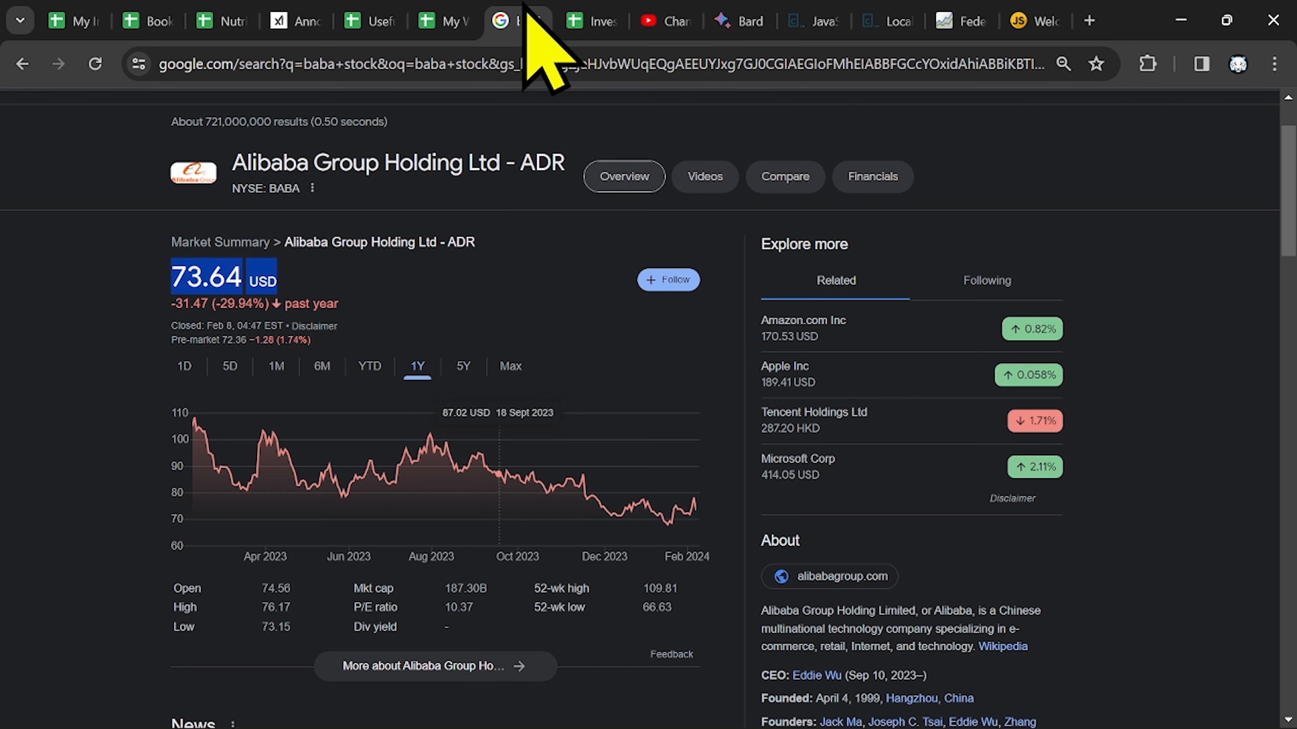
pyautogui.moveTo(563, 487)
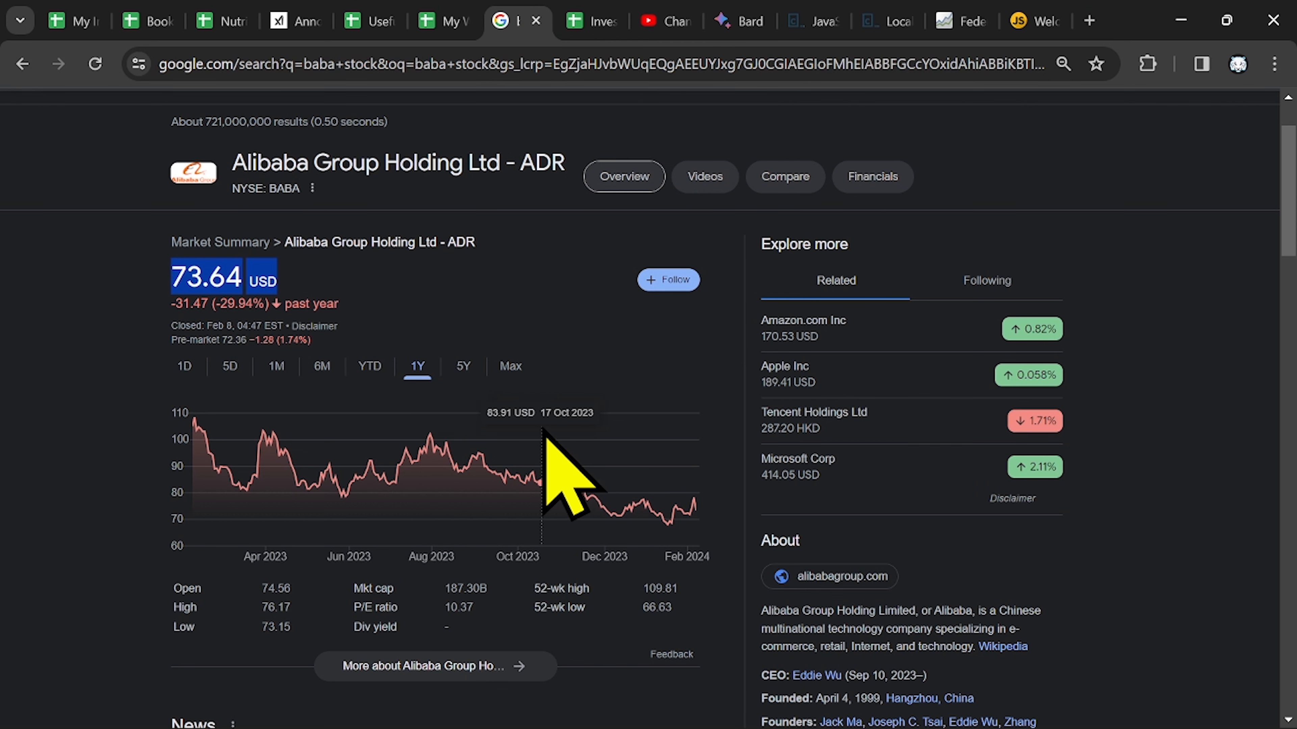
pyautogui.moveTo(685, 526)
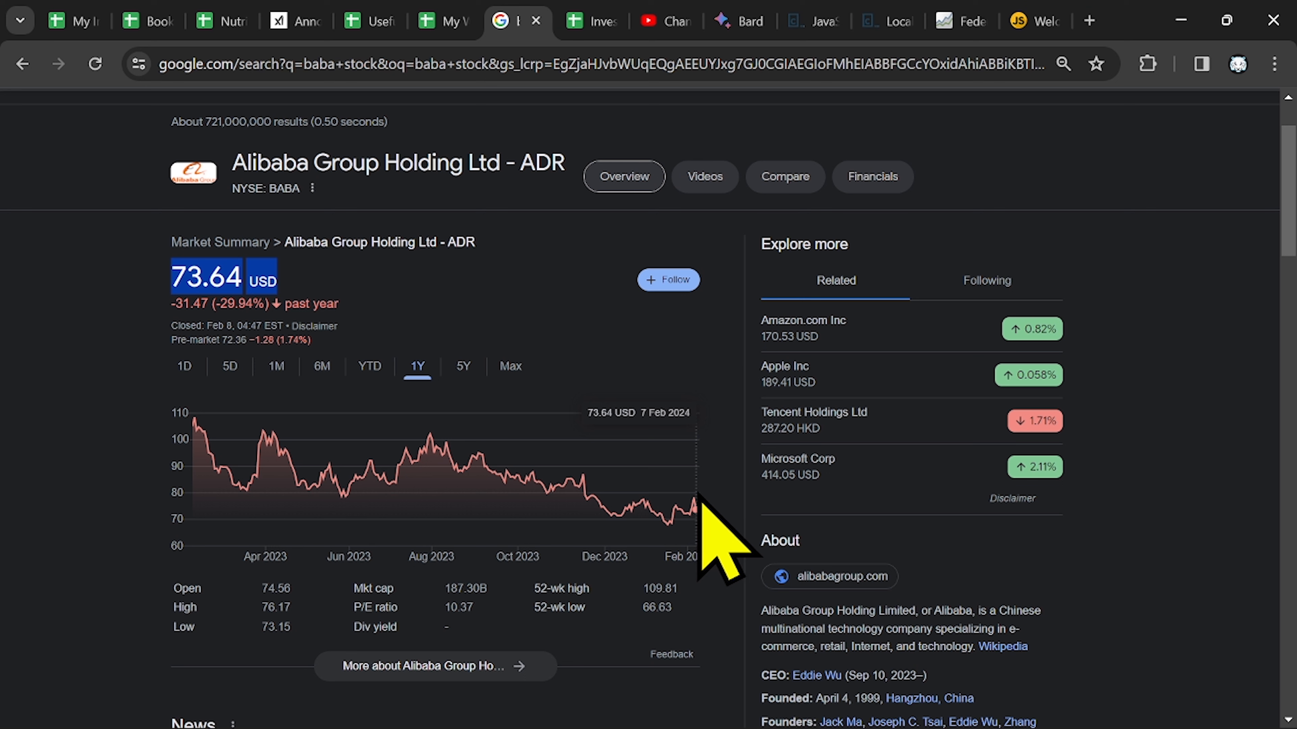
pyautogui.moveTo(715, 550)
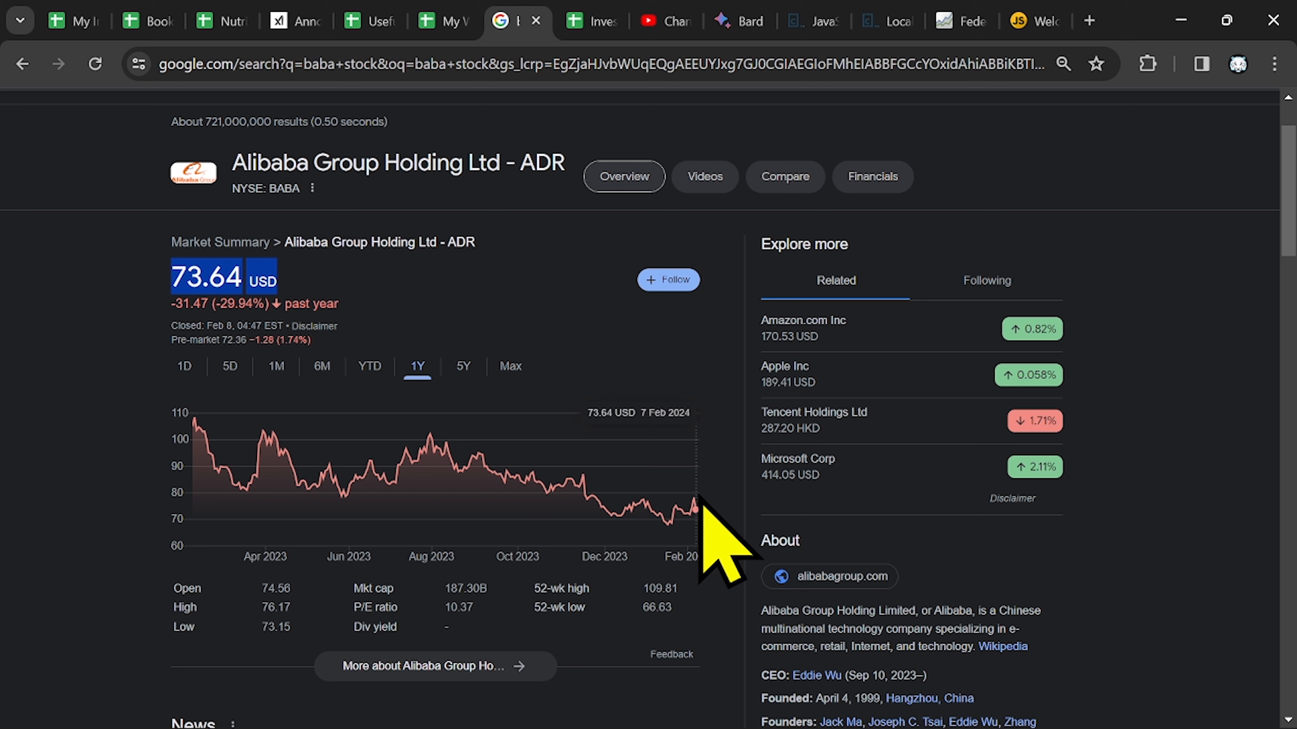
pyautogui.moveTo(548, 516)
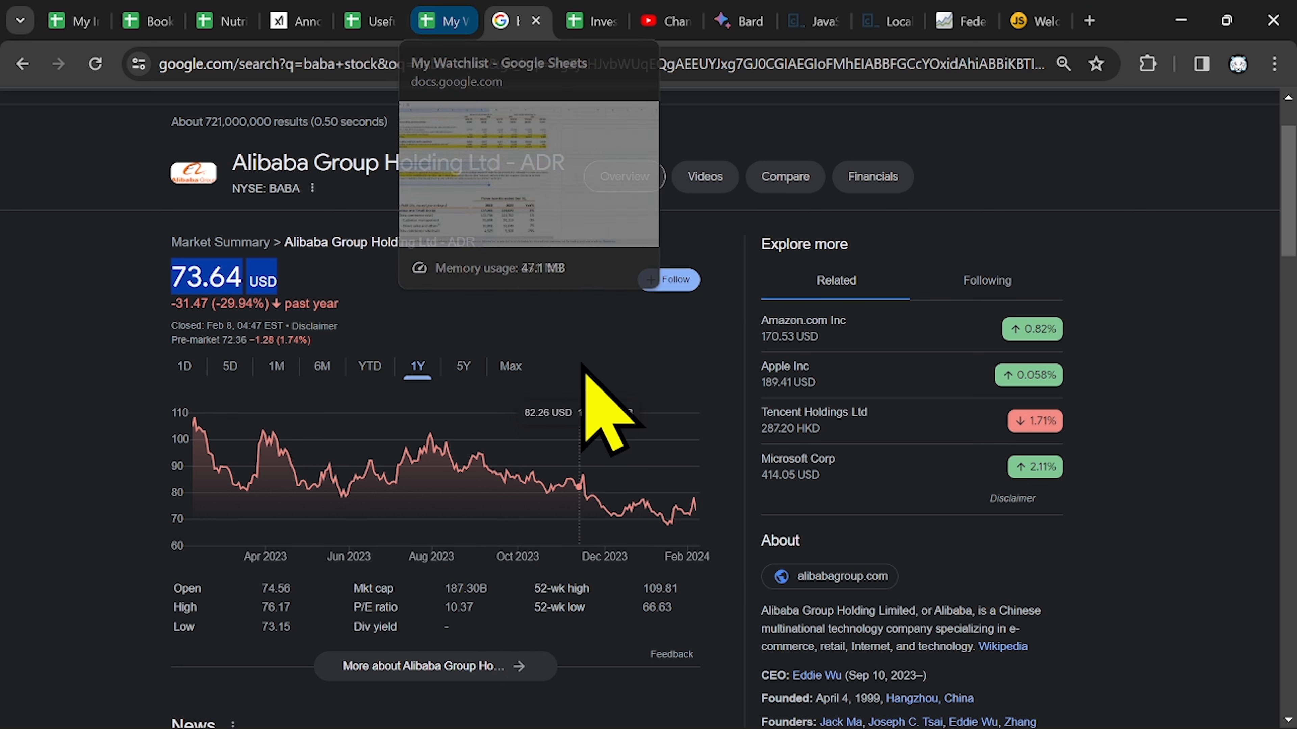
# Compare the stock chart with the cash flow area of the Alibaba notes sheet
pyautogui.click(444, 21)
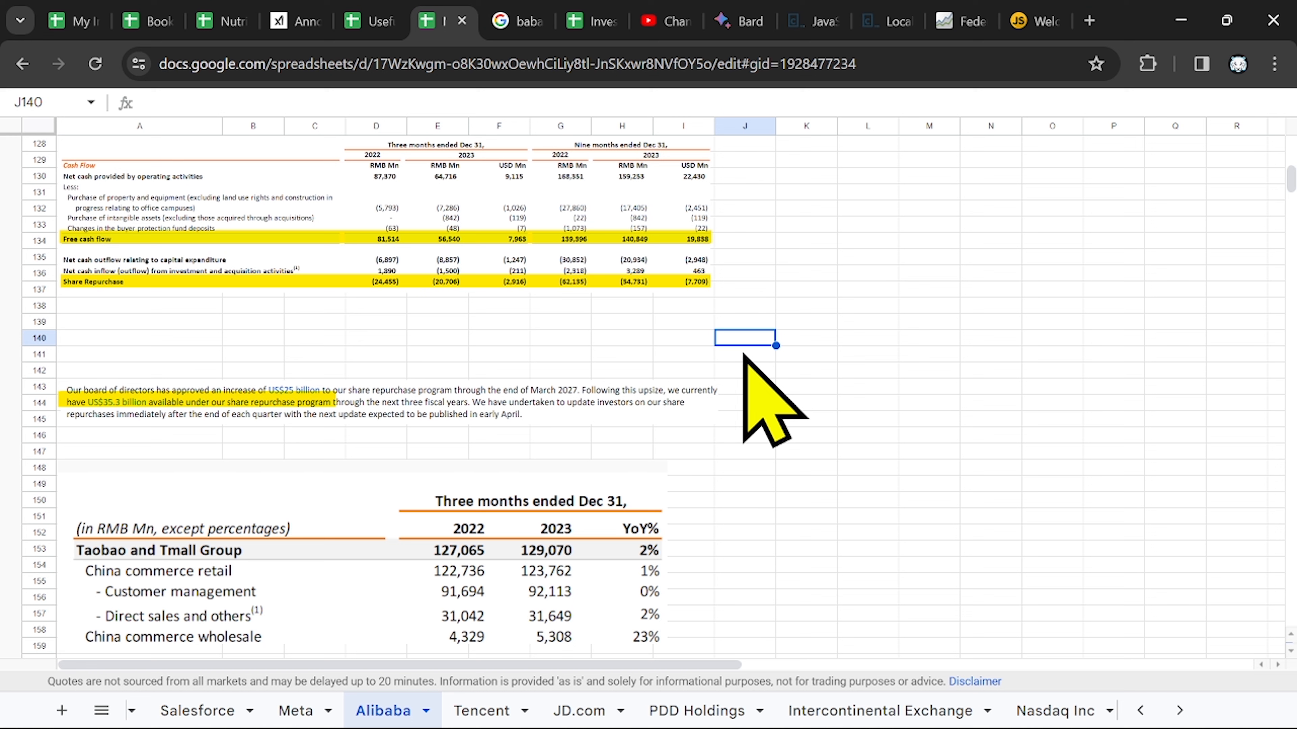
pyautogui.moveTo(83, 454)
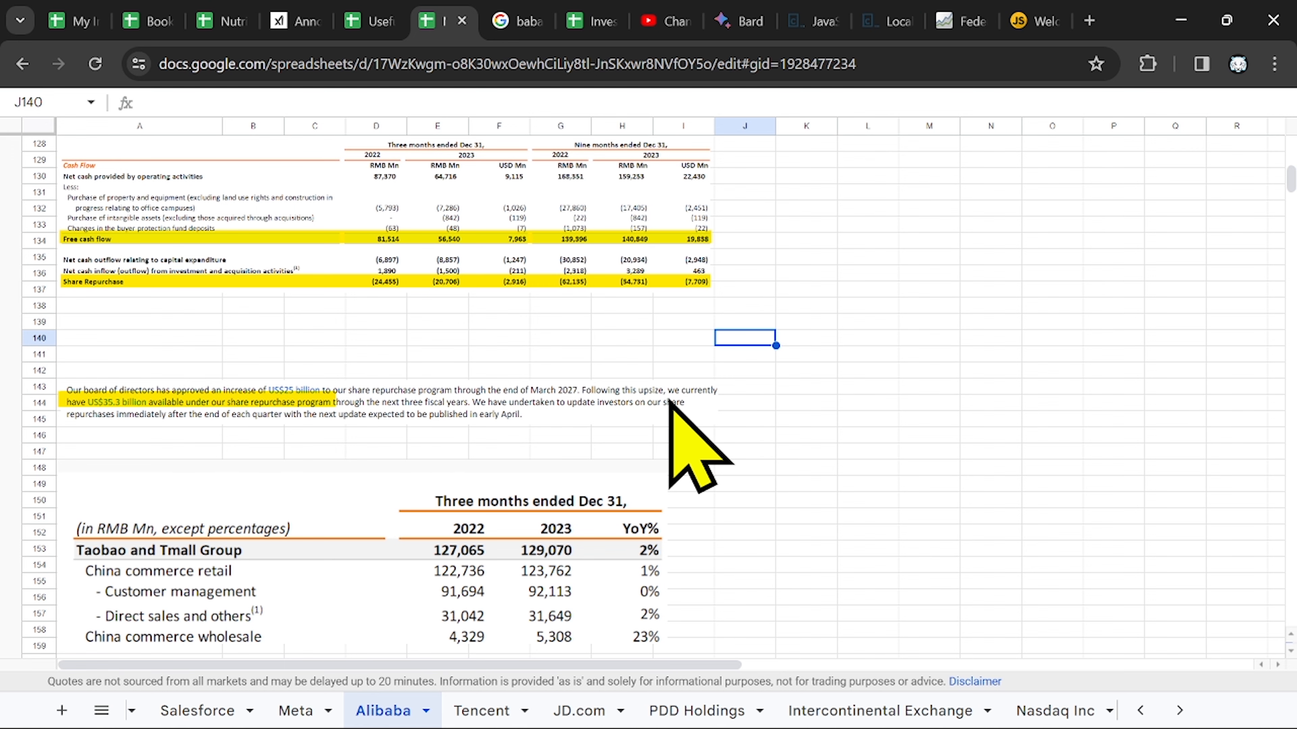
pyautogui.moveTo(563, 290)
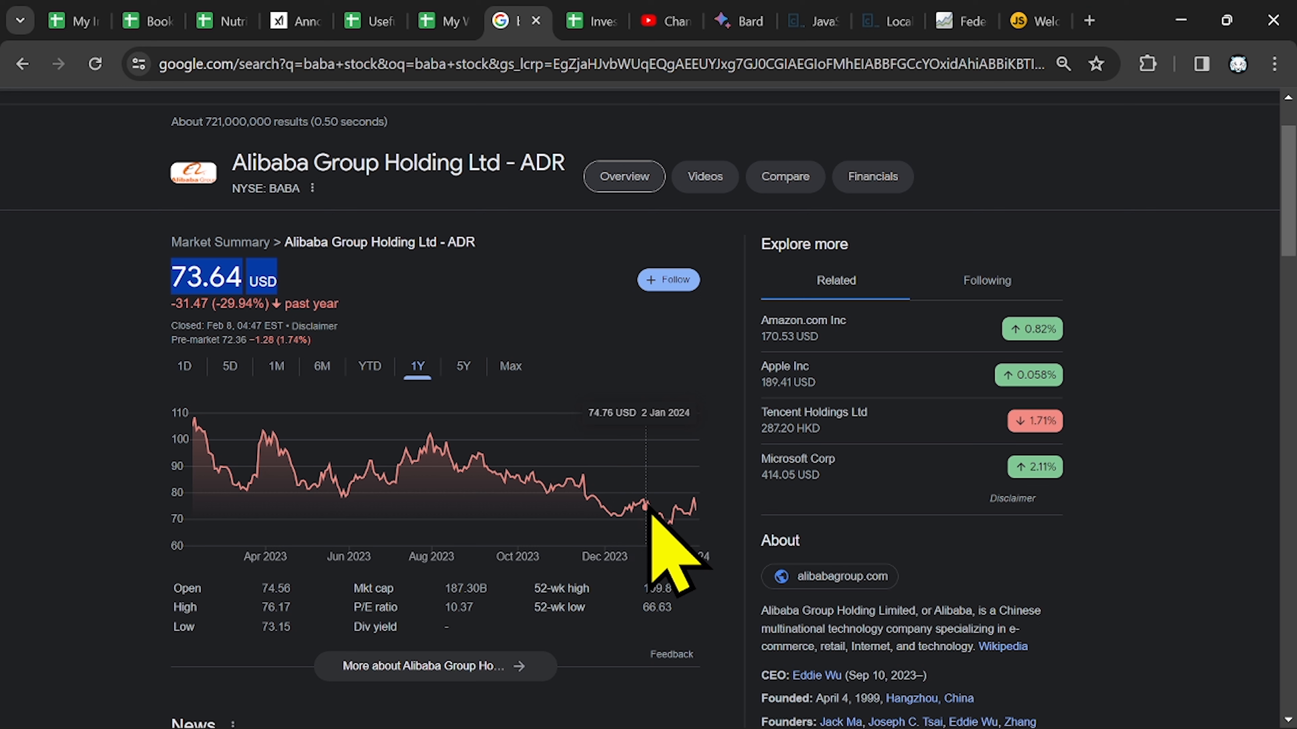
pyautogui.moveTo(641, 512)
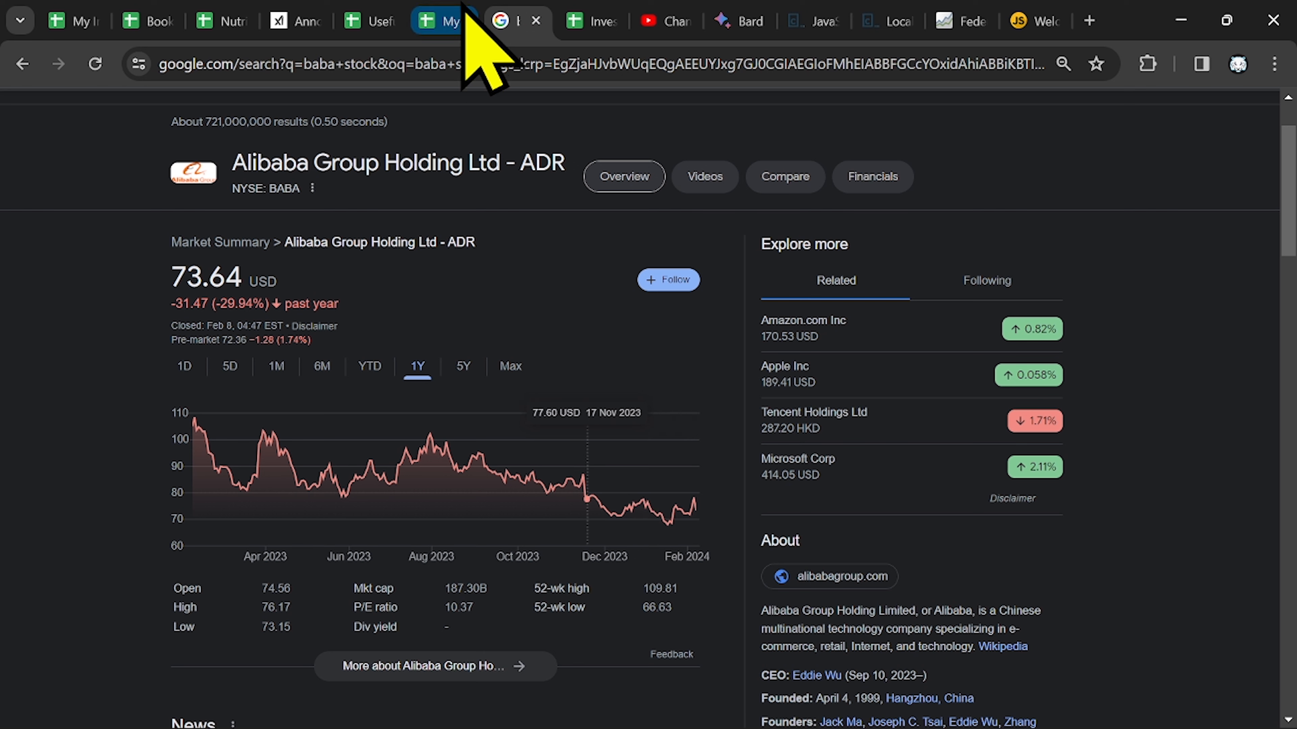
pyautogui.click(446, 21)
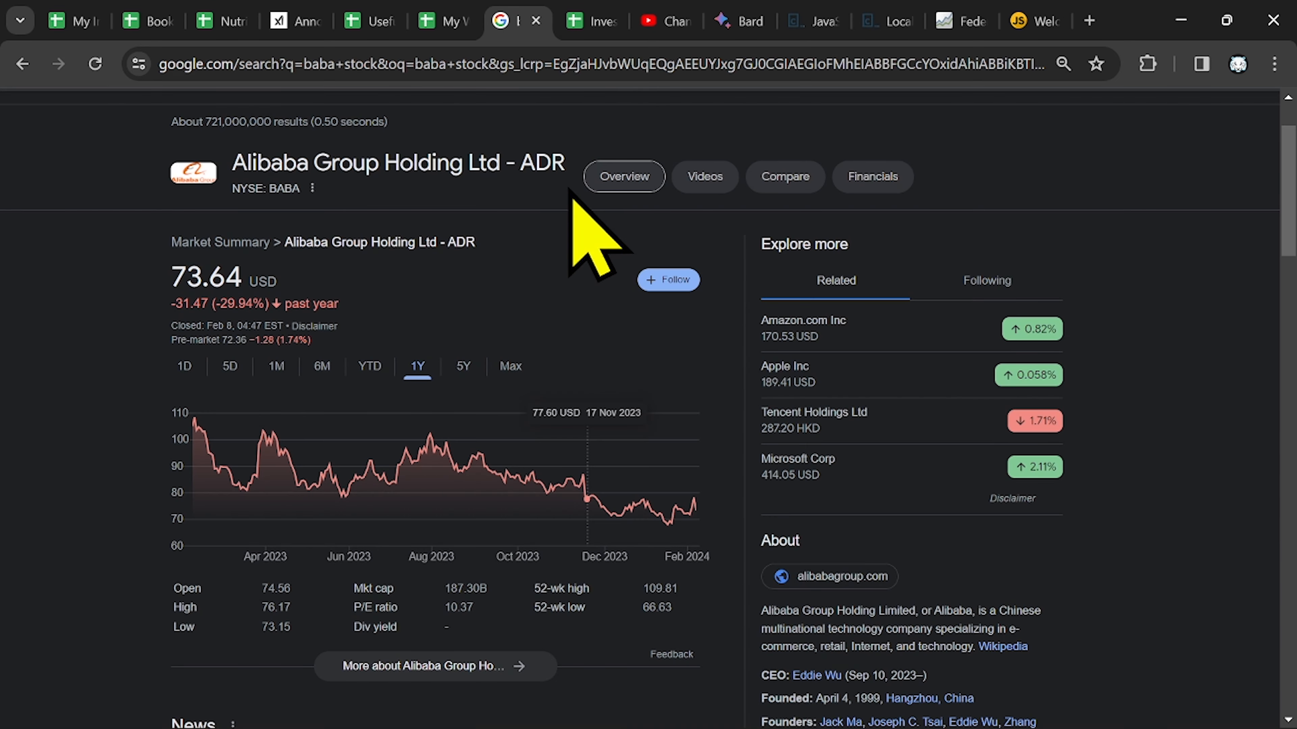
pyautogui.moveTo(699, 509)
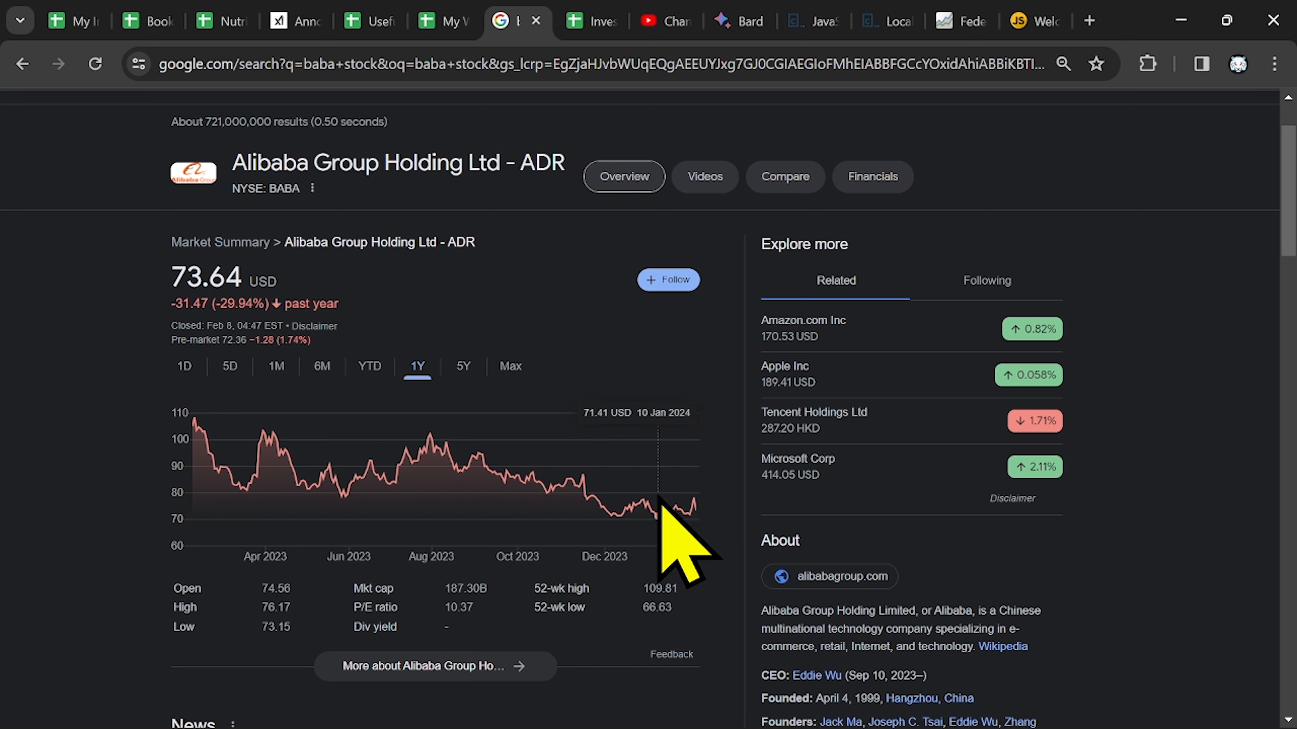
pyautogui.moveTo(661, 529)
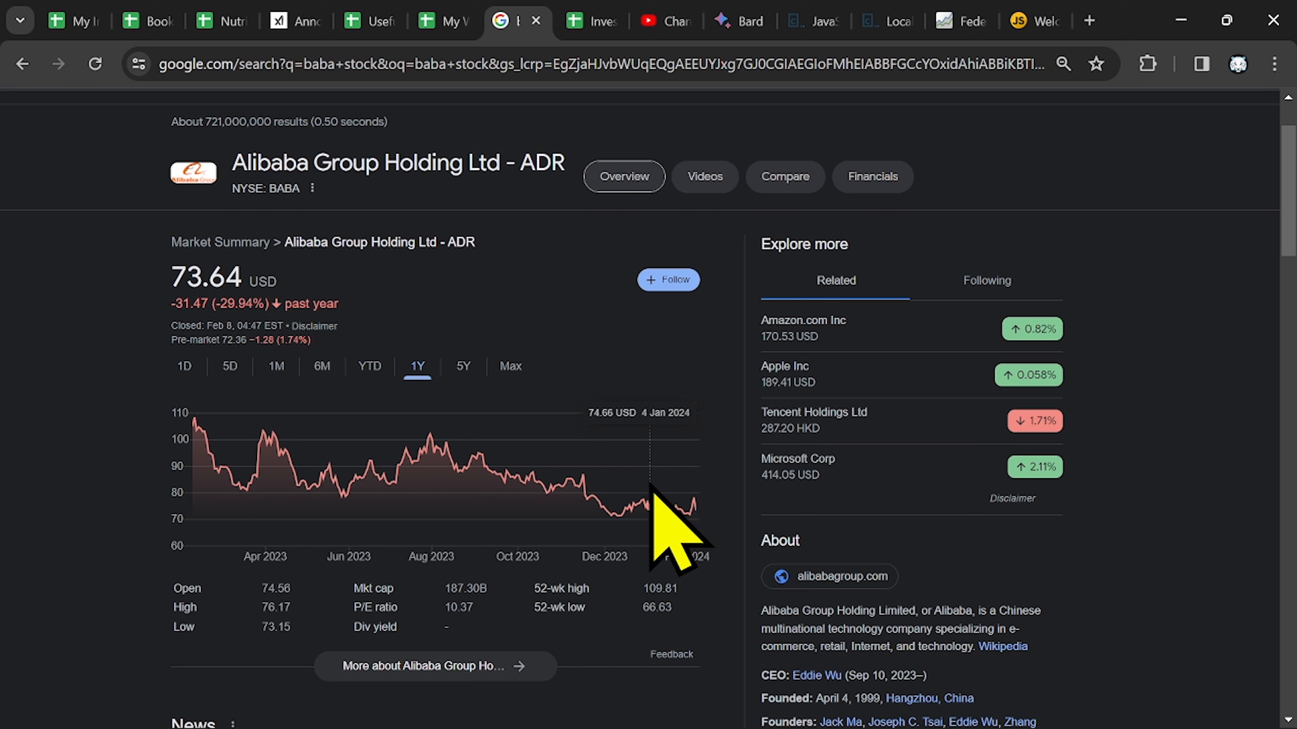
pyautogui.moveTo(653, 504)
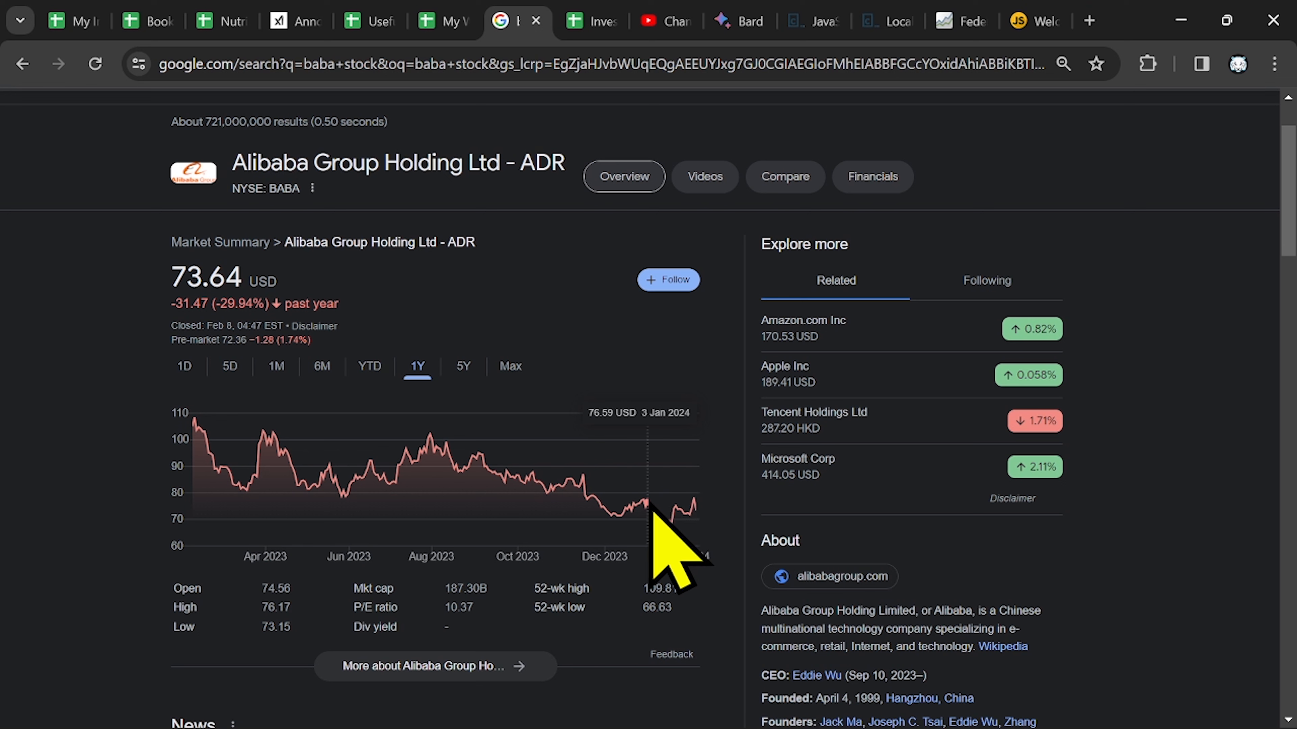
pyautogui.moveTo(629, 459)
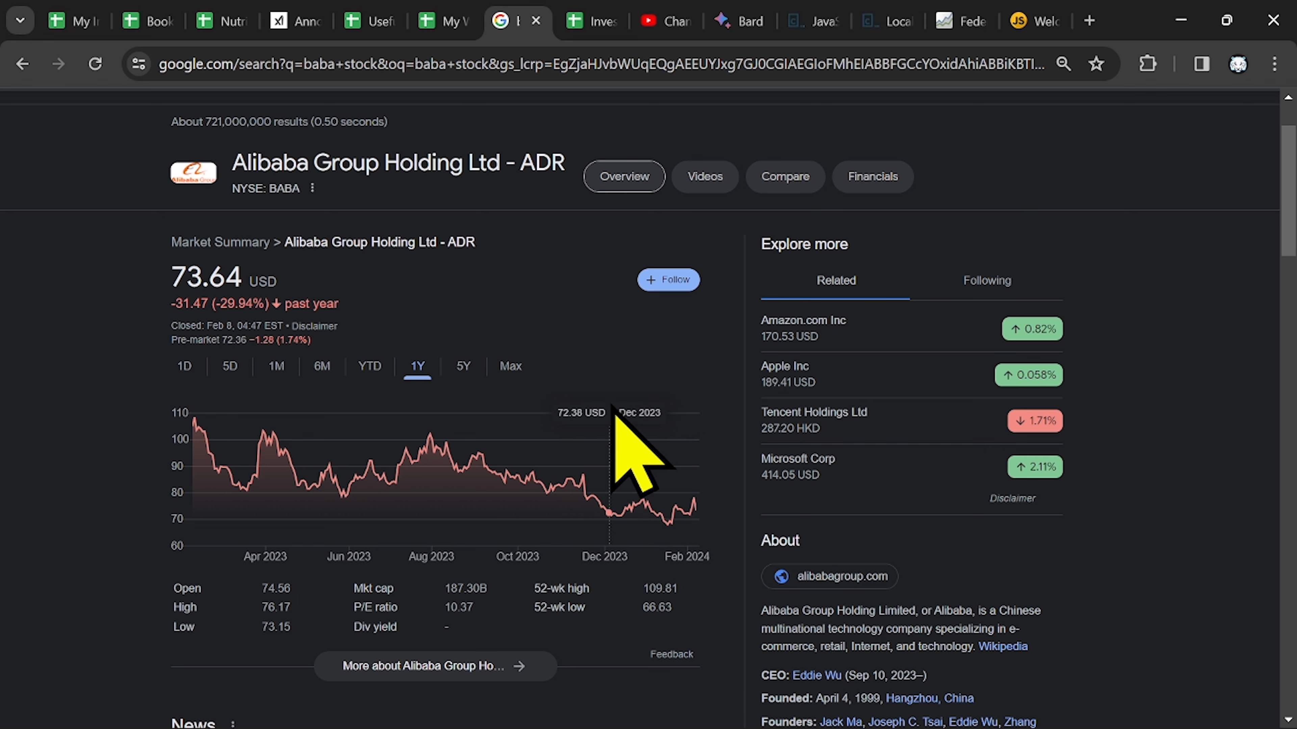
pyautogui.click(426, 20)
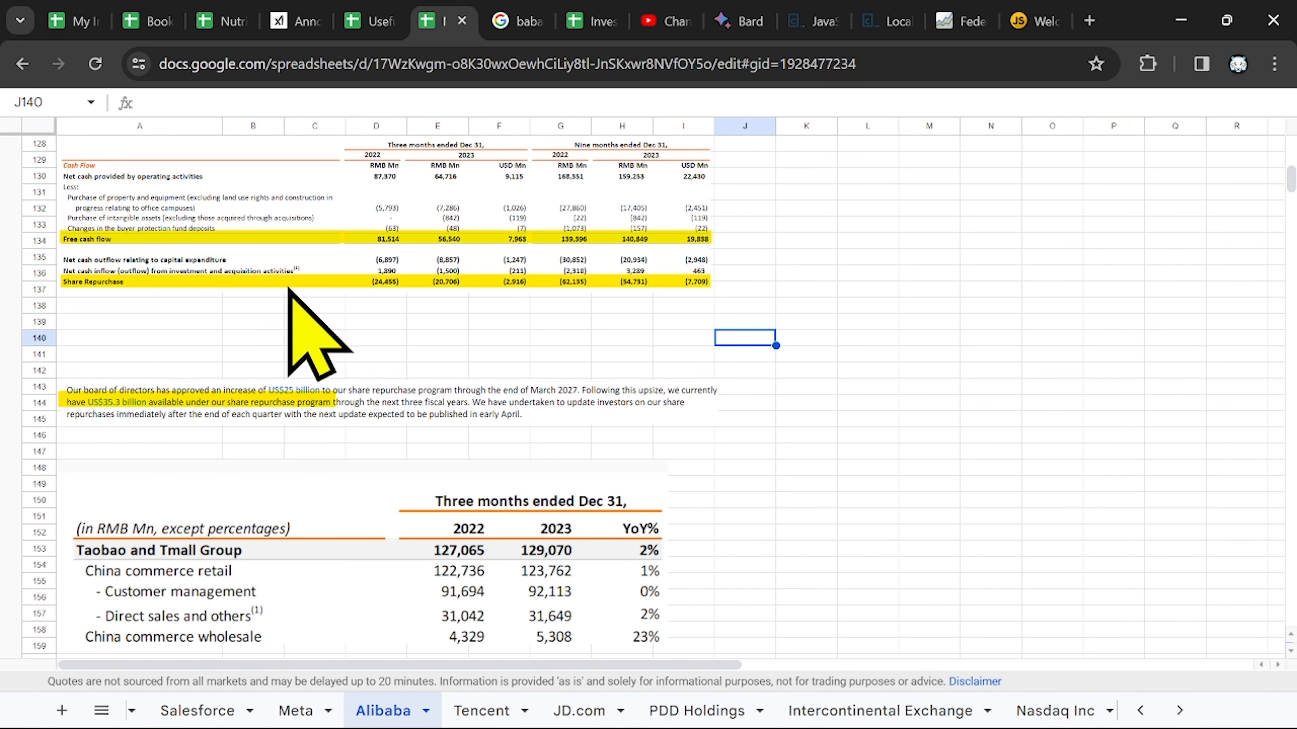
pyautogui.moveTo(139, 338); pyautogui.dragTo(376, 370)
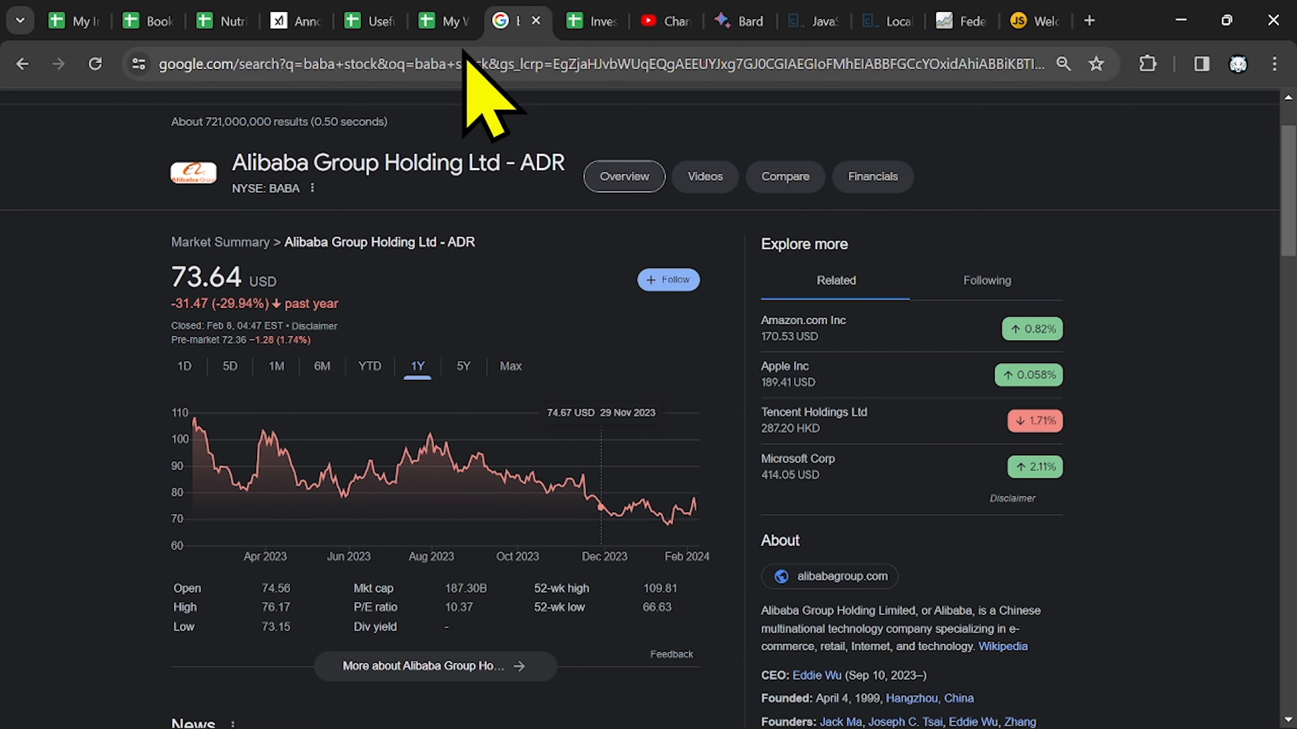
pyautogui.click(442, 21)
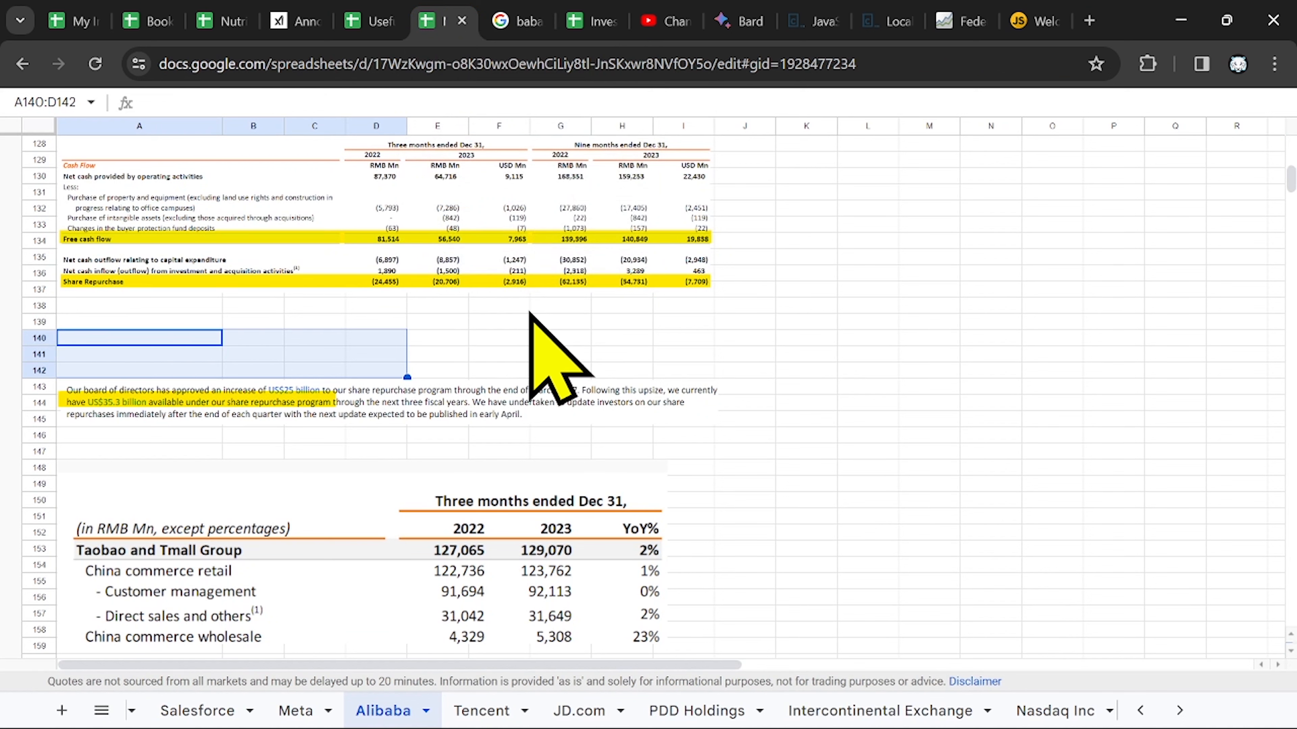
# Enter the buyback estimate 4.4 in cell K143 beside the share repurchase note
pyautogui.click(559, 321)
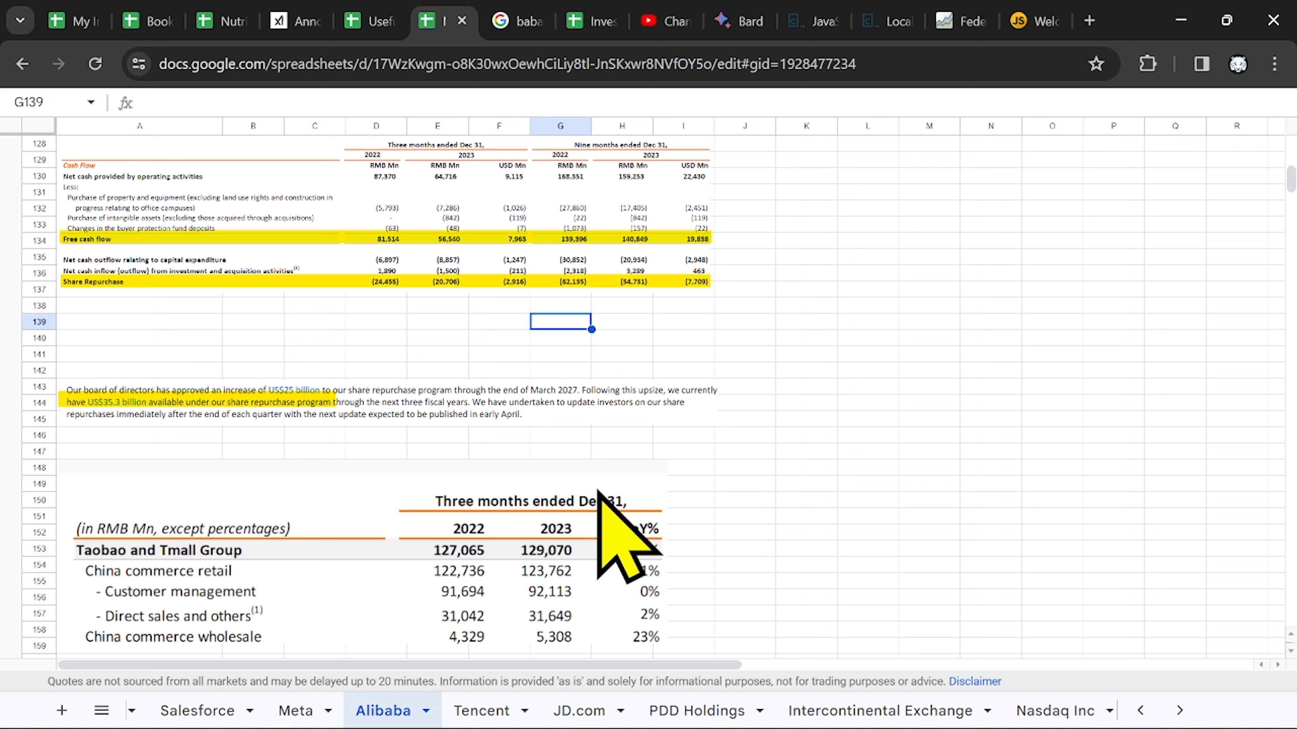
pyautogui.click(806, 386)
pyautogui.write('4.4')
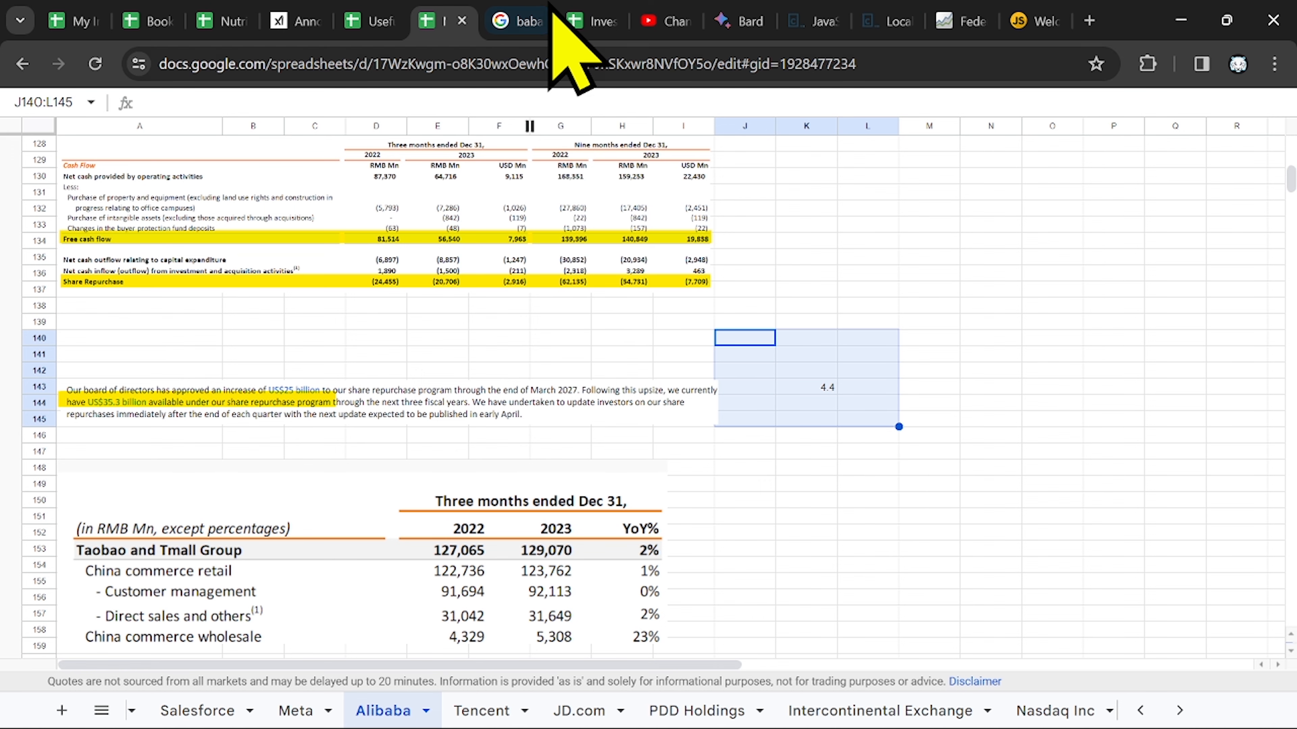
# Show Alibaba's five-year stock chart, down 56.00% to 73.64 USD
pyautogui.click(520, 20)
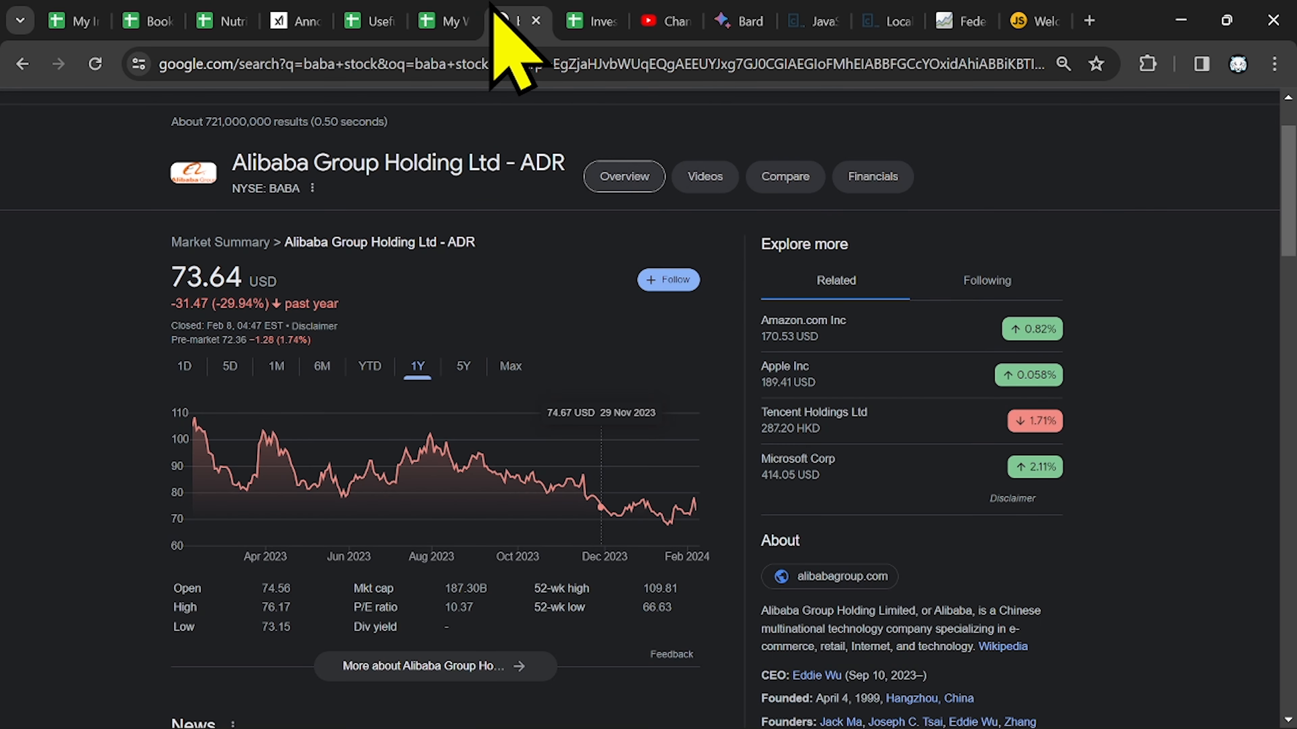
pyautogui.moveTo(675, 482)
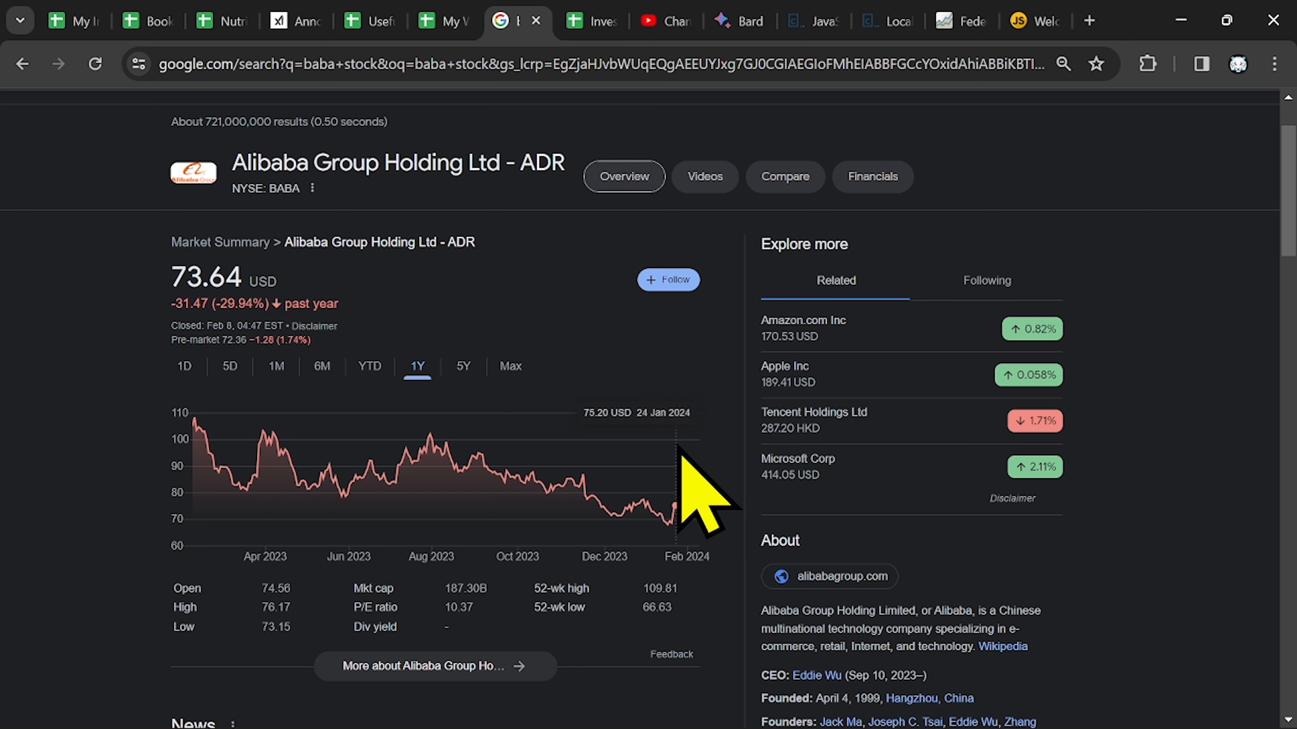
pyautogui.moveTo(463, 422)
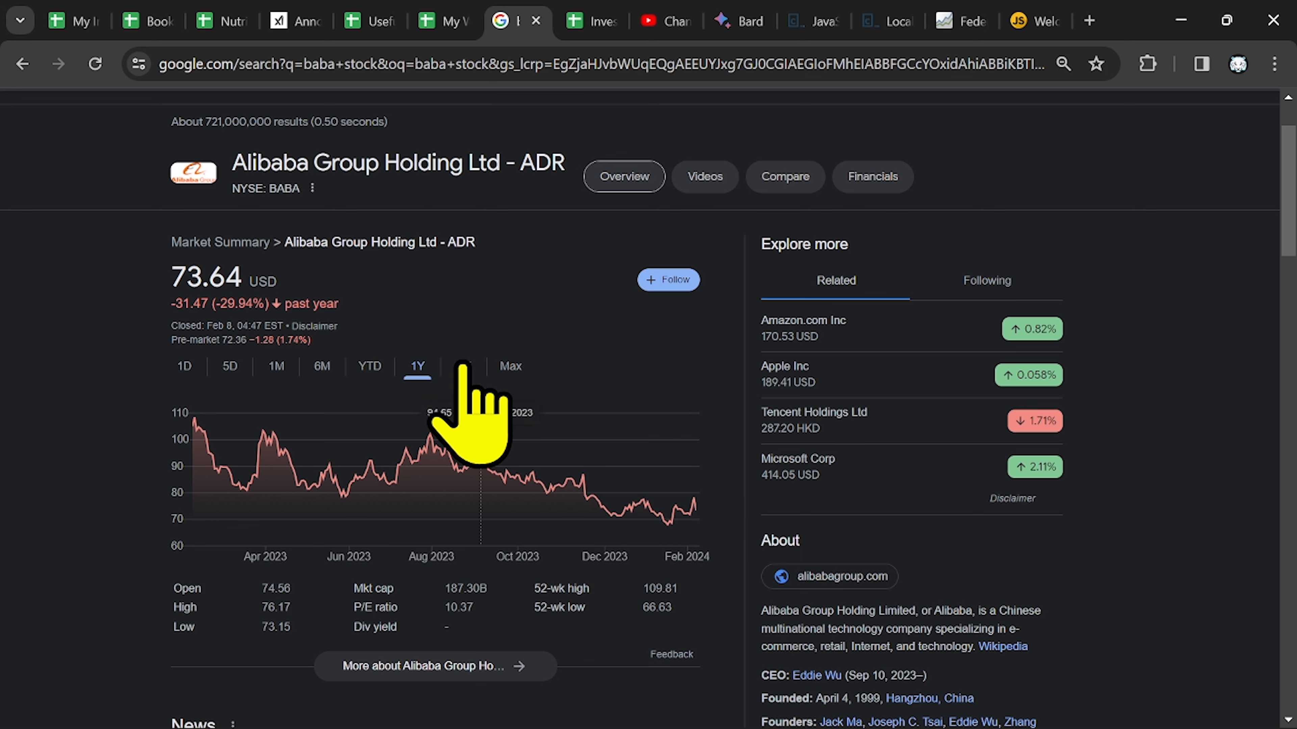
pyautogui.click(464, 366)
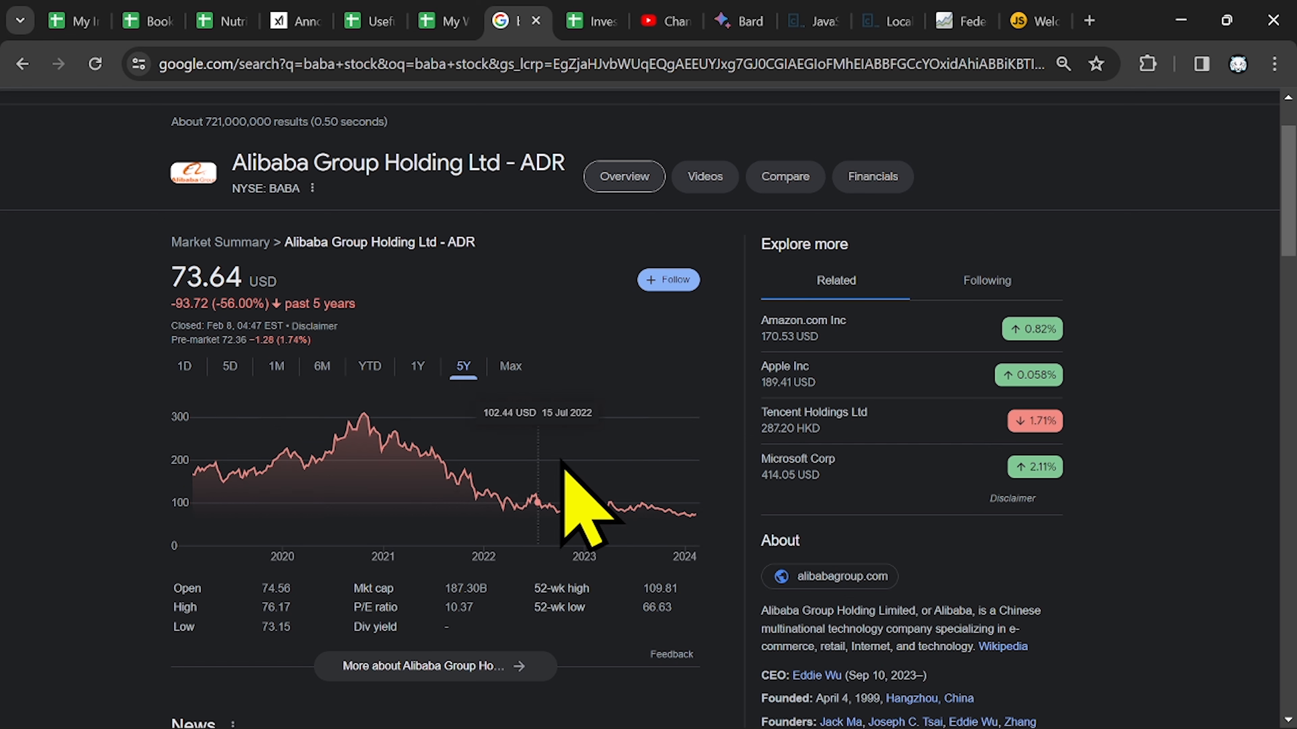
pyautogui.click(443, 21)
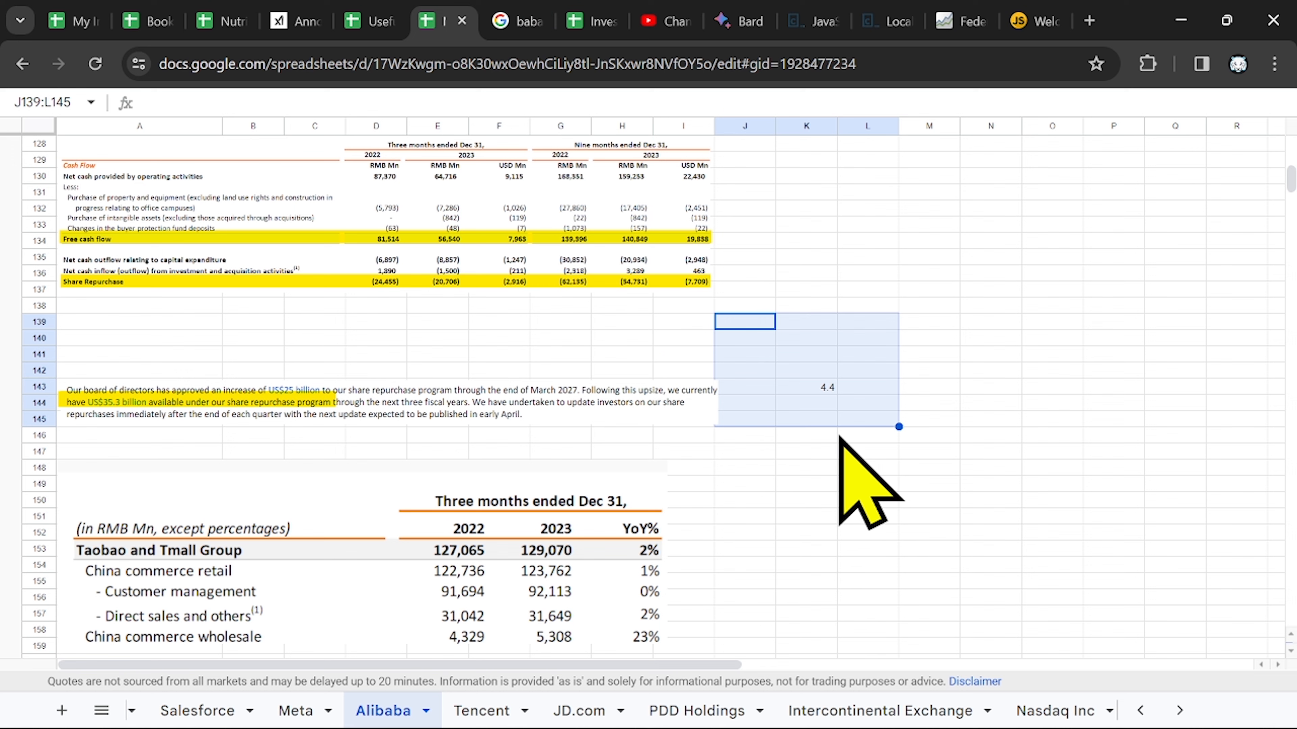
pyautogui.click(519, 21)
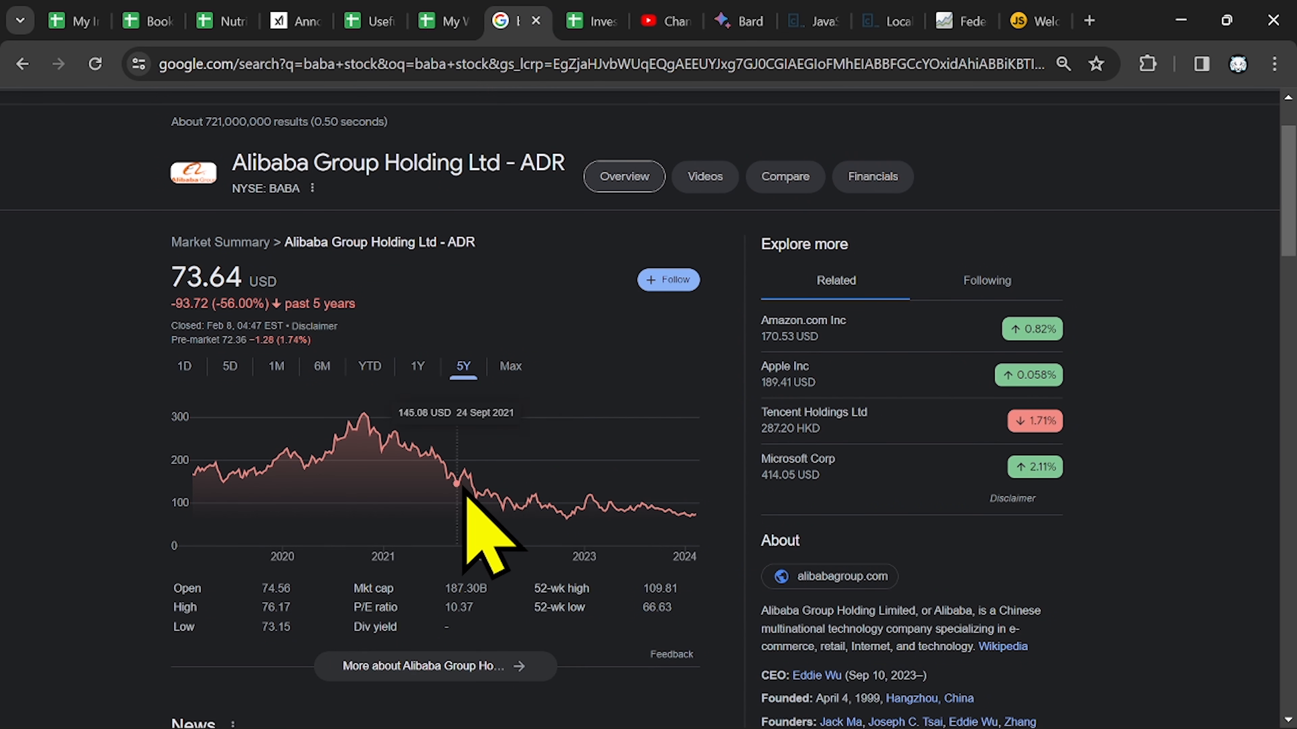
pyautogui.moveTo(695, 530)
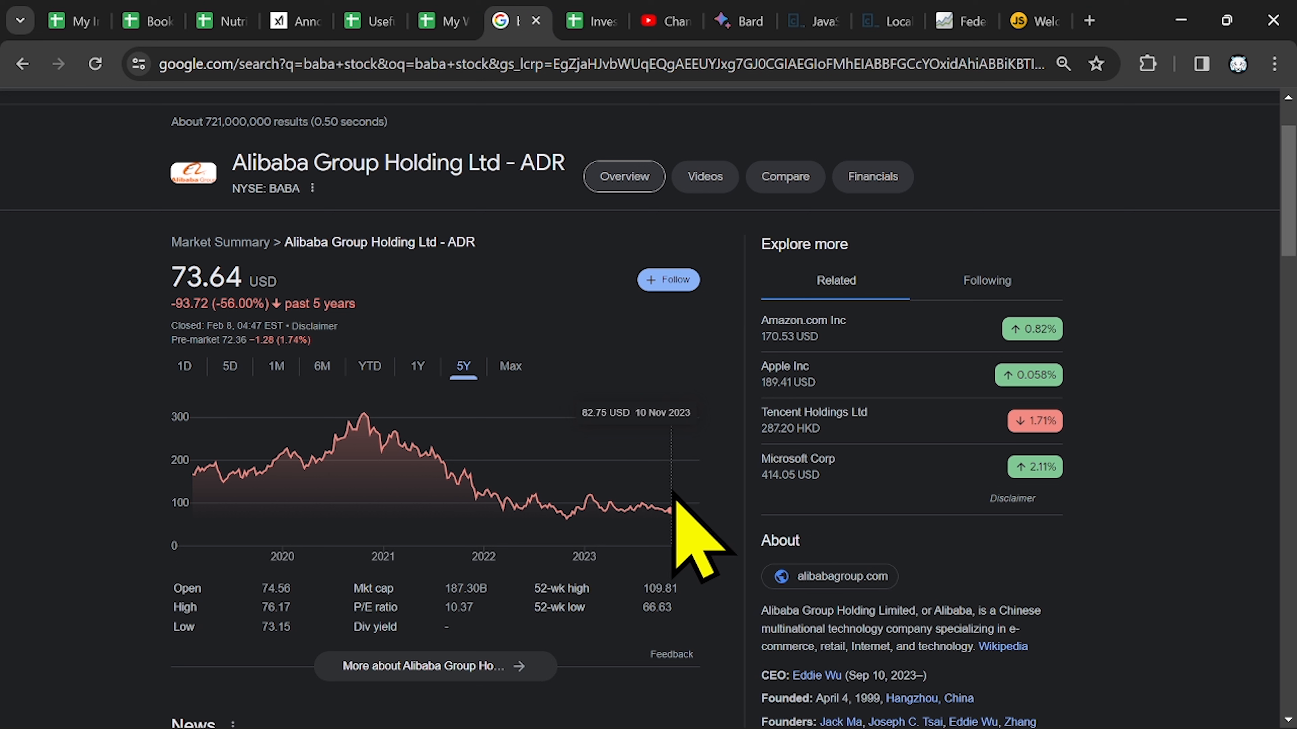
pyautogui.moveTo(682, 521)
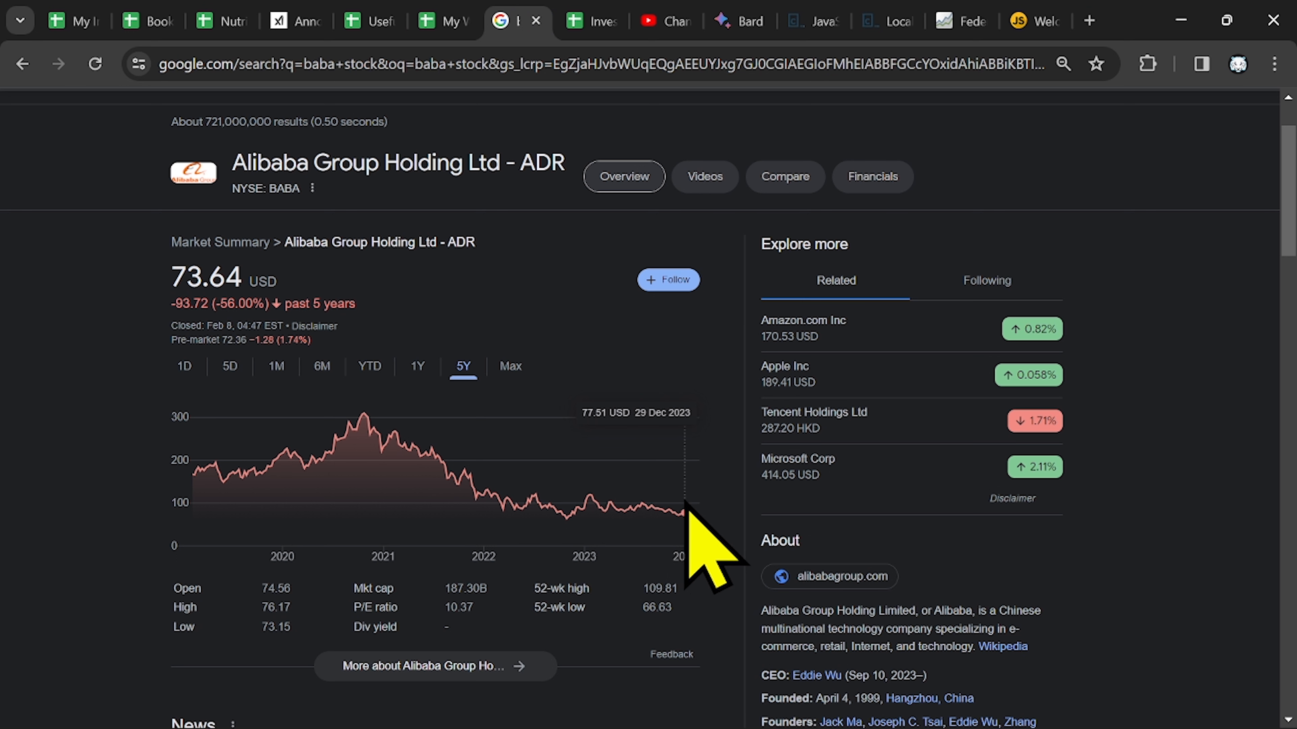
pyautogui.moveTo(322, 516)
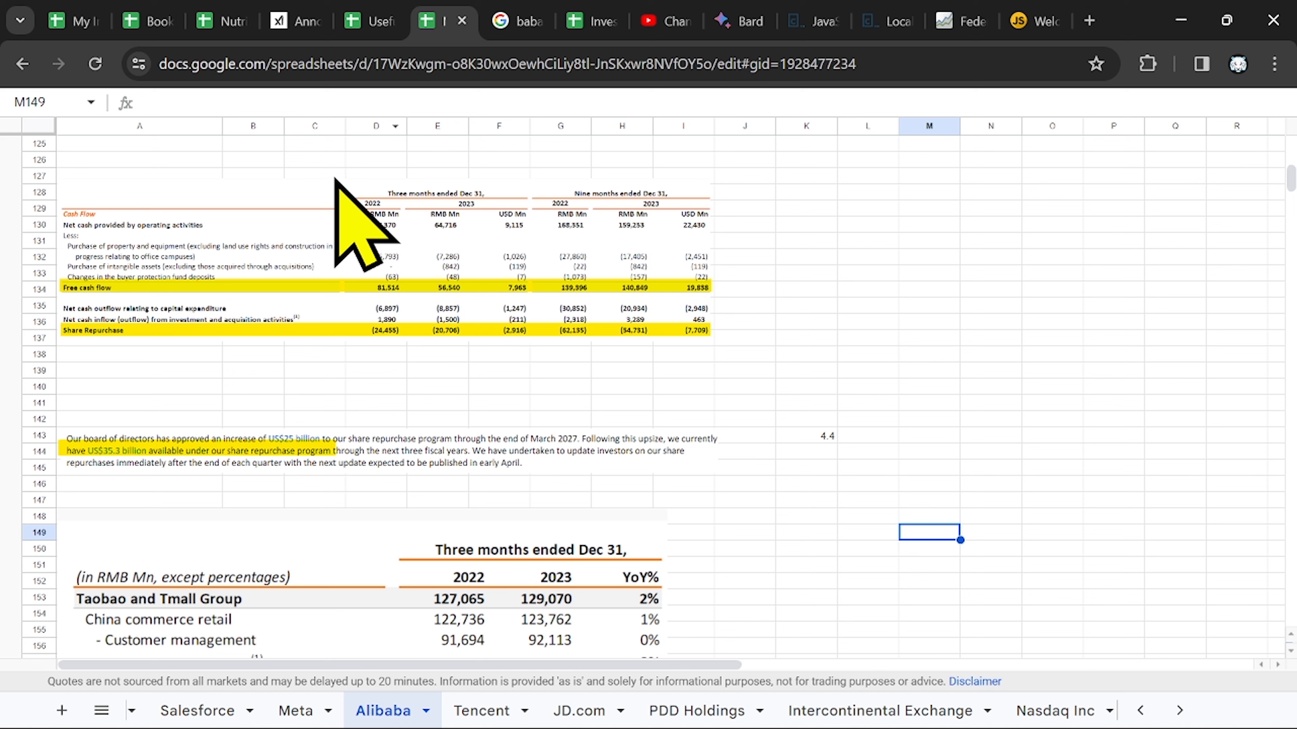
pyautogui.moveTo(723, 343)
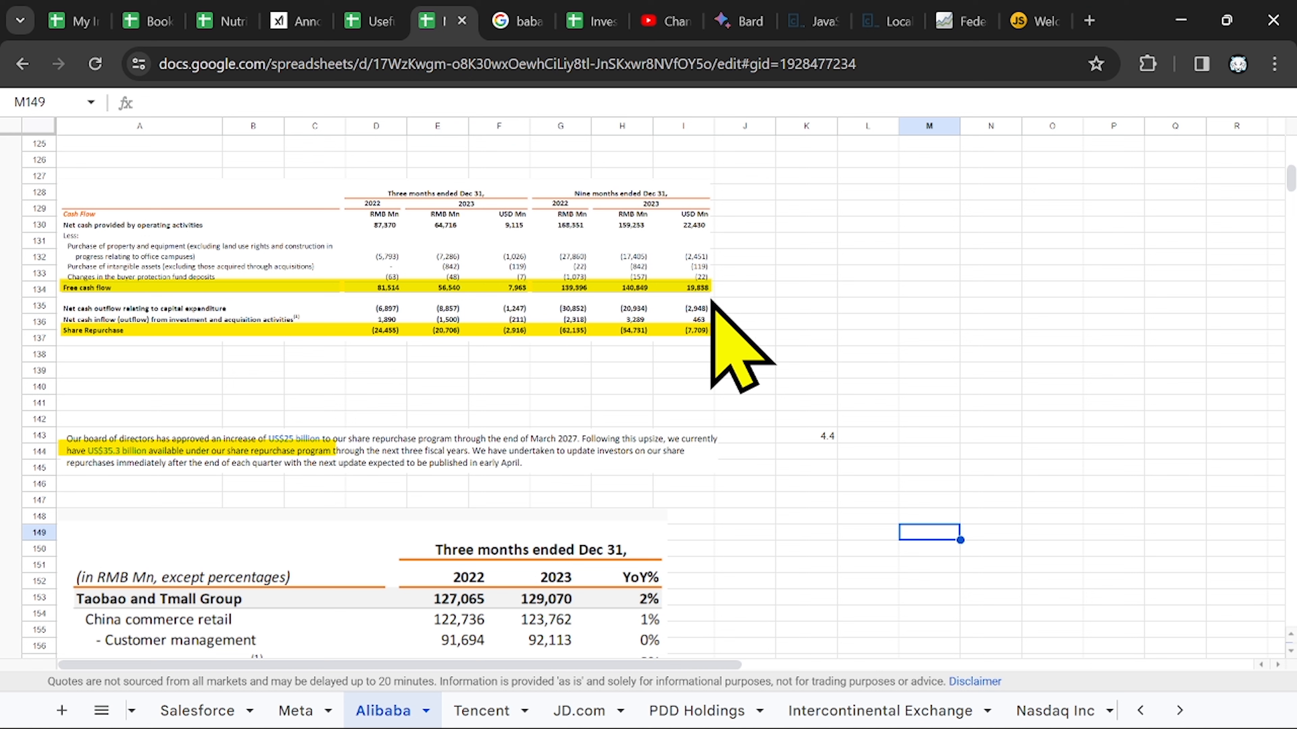
pyautogui.moveTo(658, 331)
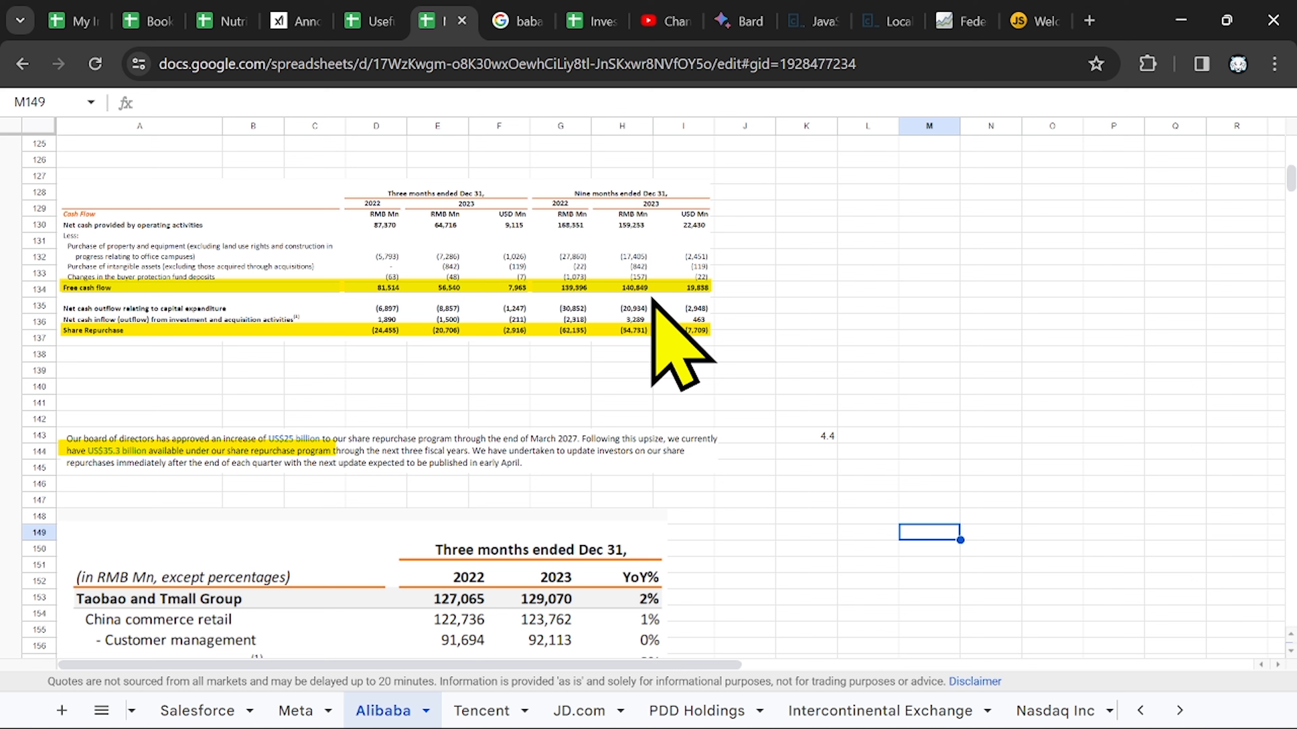
pyautogui.moveTo(719, 347)
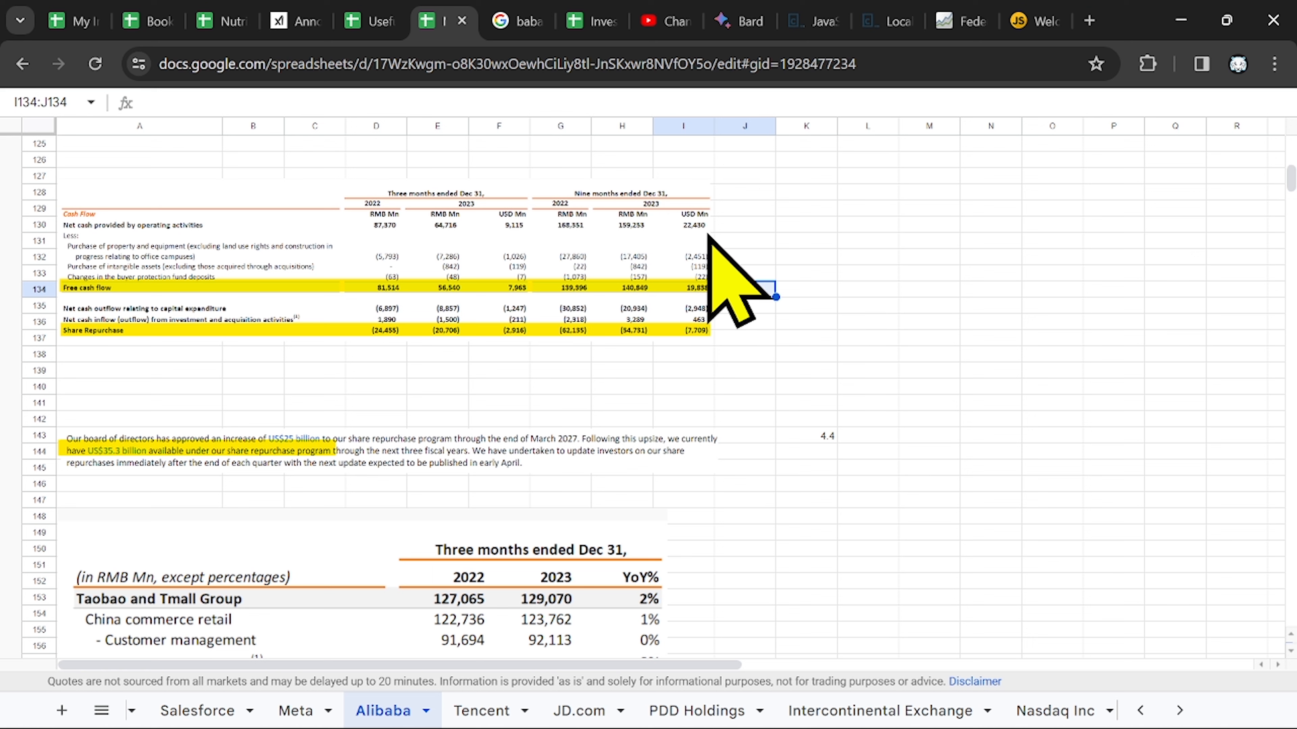
pyautogui.moveTo(517, 368)
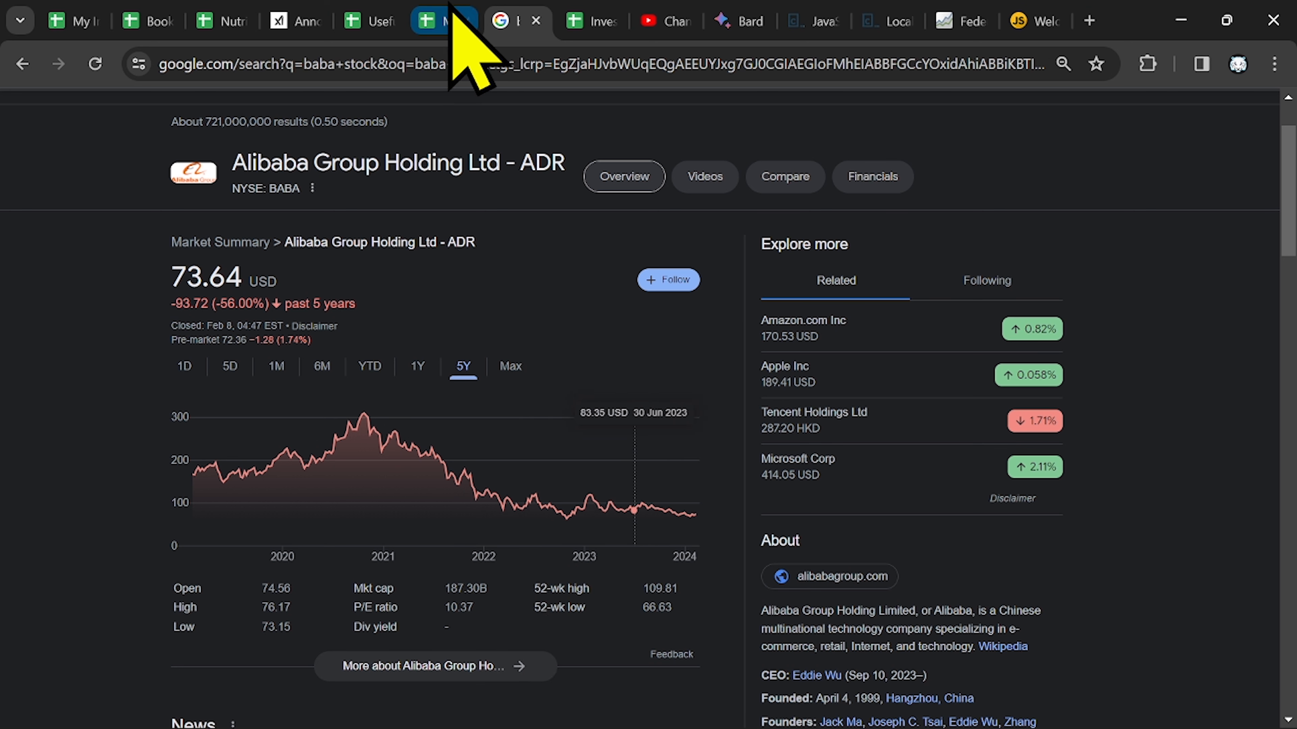
# Glance at the earnings notes sheet and return to the five-year stock chart
pyautogui.click(443, 19)
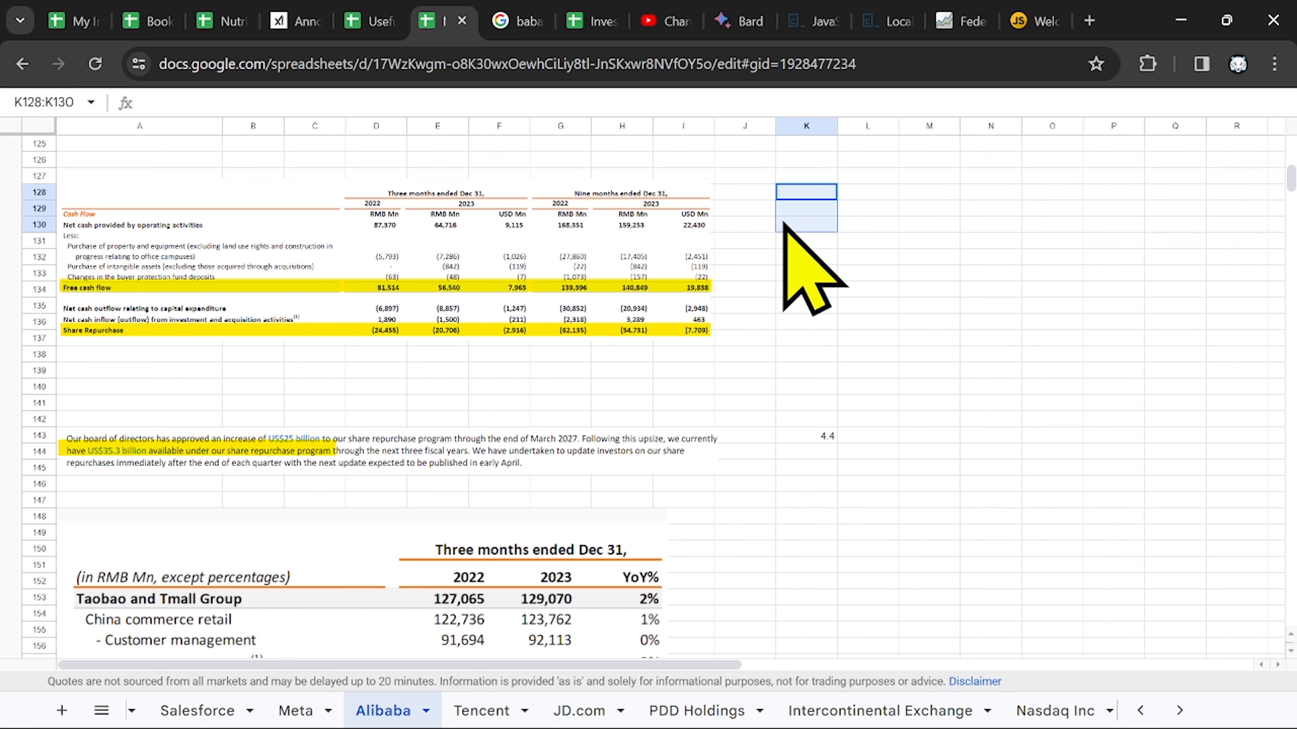
pyautogui.click(515, 20)
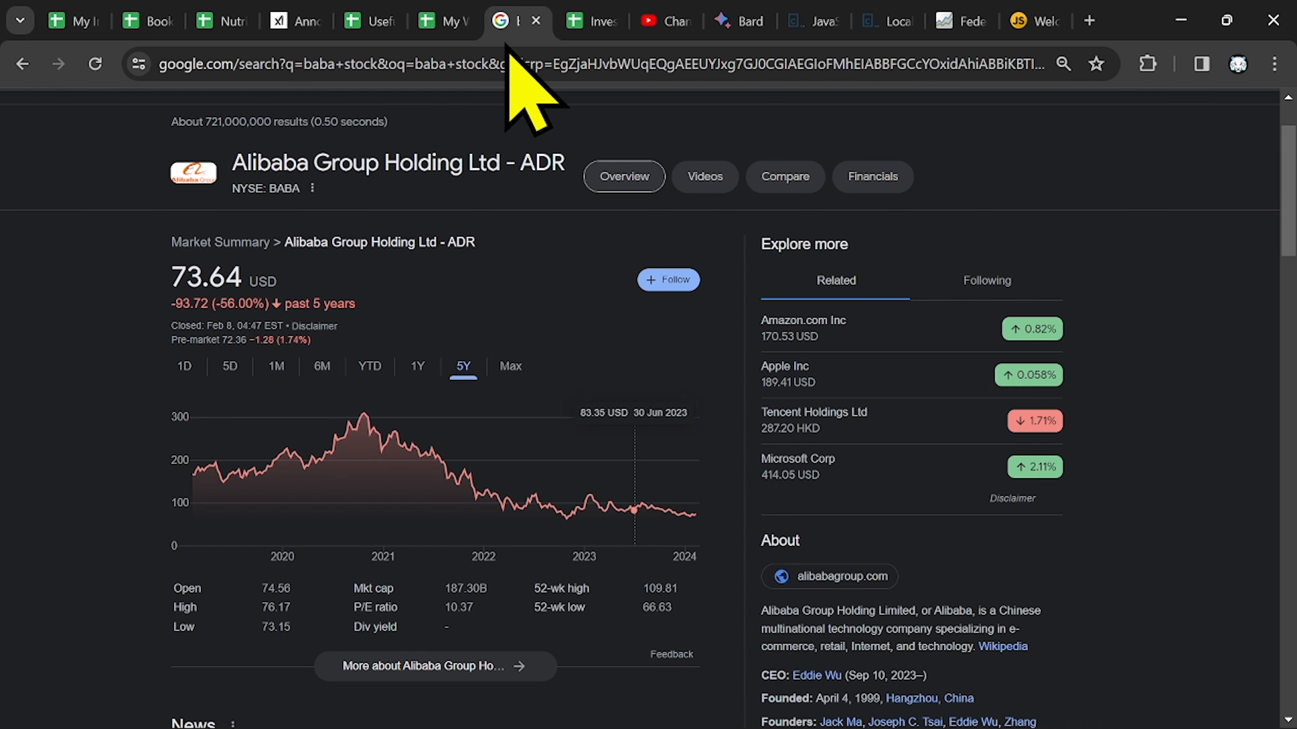
pyautogui.moveTo(517, 521)
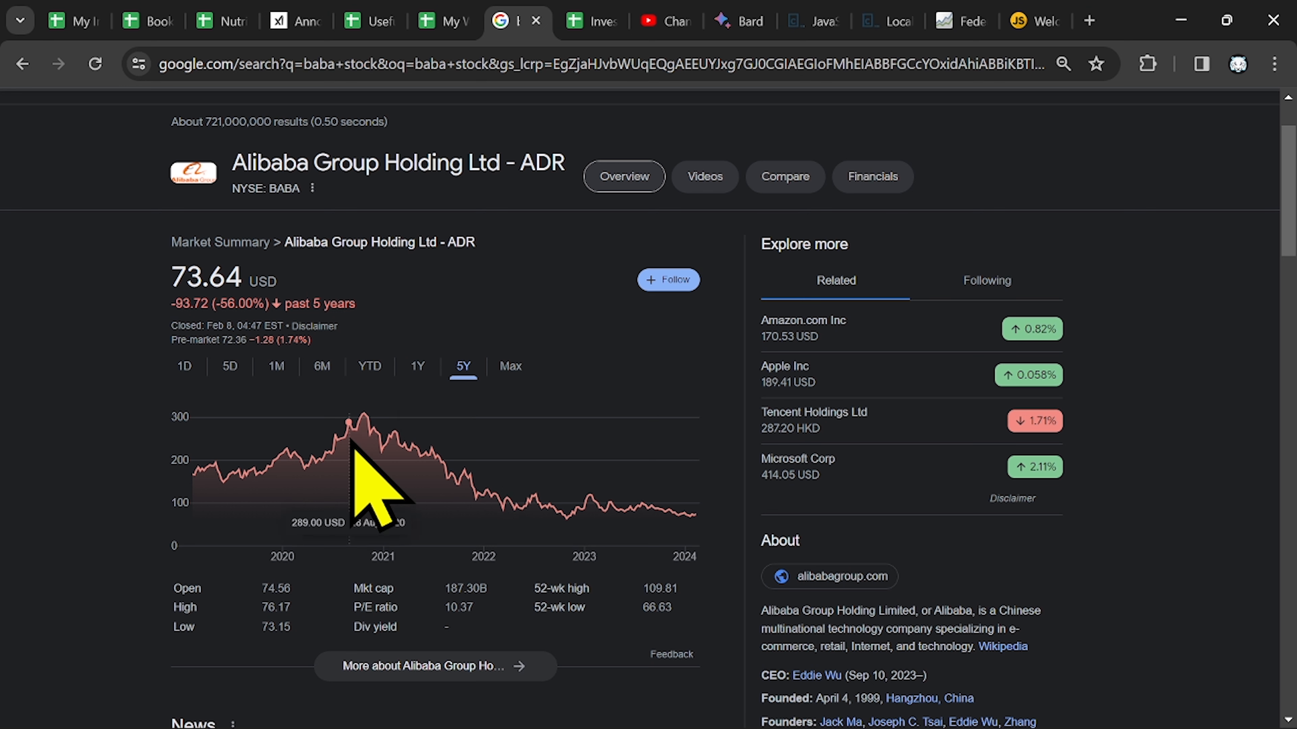
pyautogui.moveTo(331, 538)
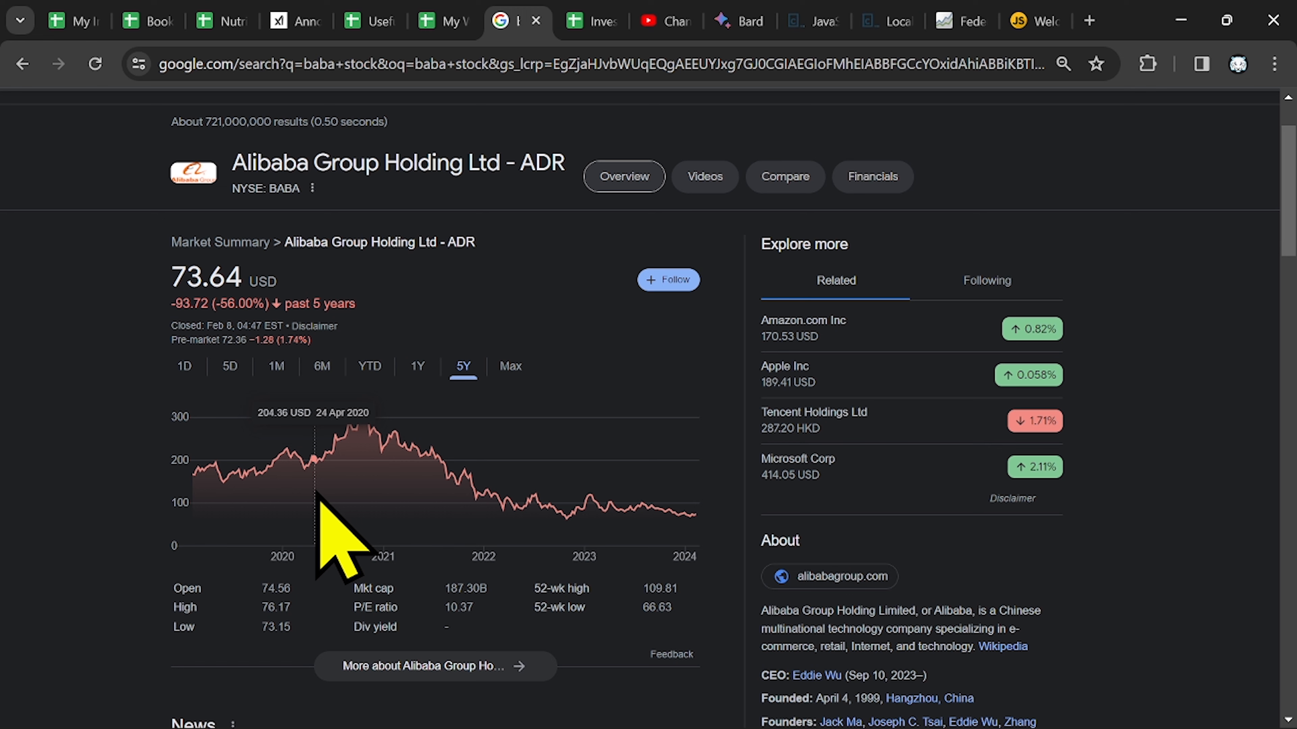
# Review the Q3 Notes 2023 table on the Alibaba sheet
pyautogui.click(430, 20)
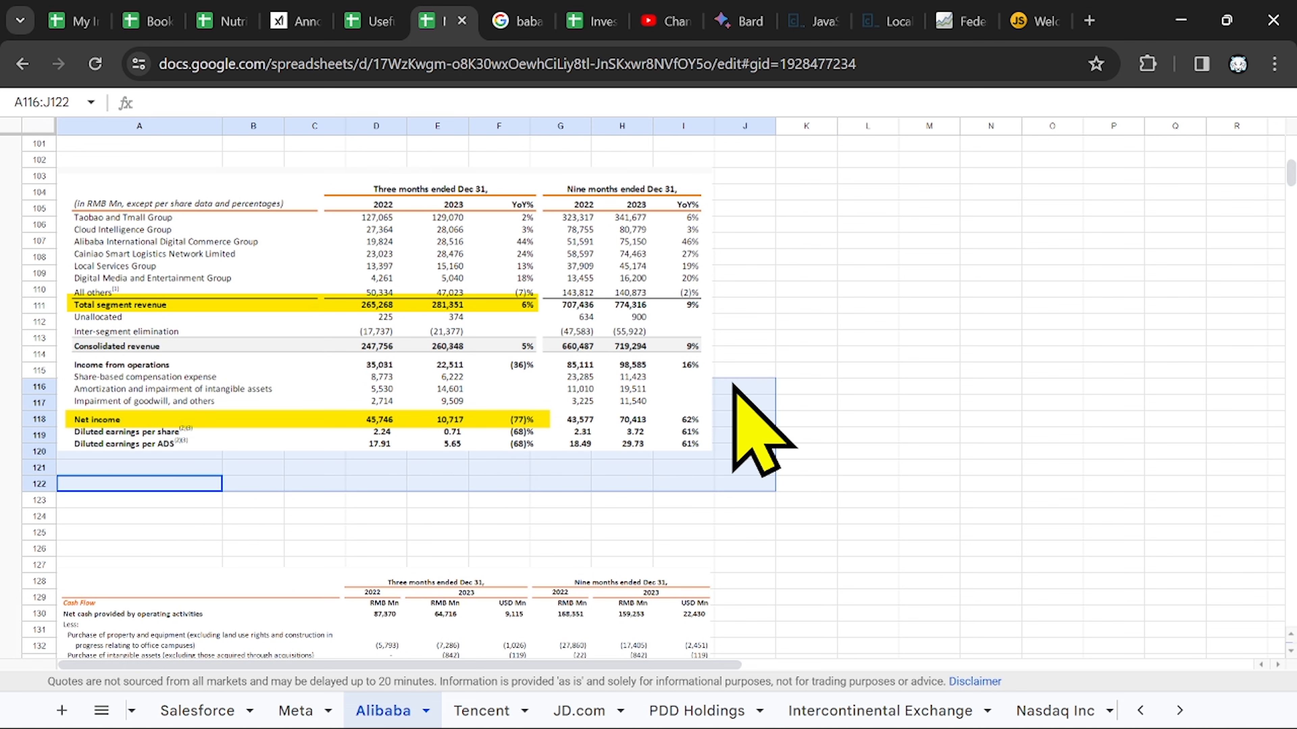
pyautogui.scroll(3)
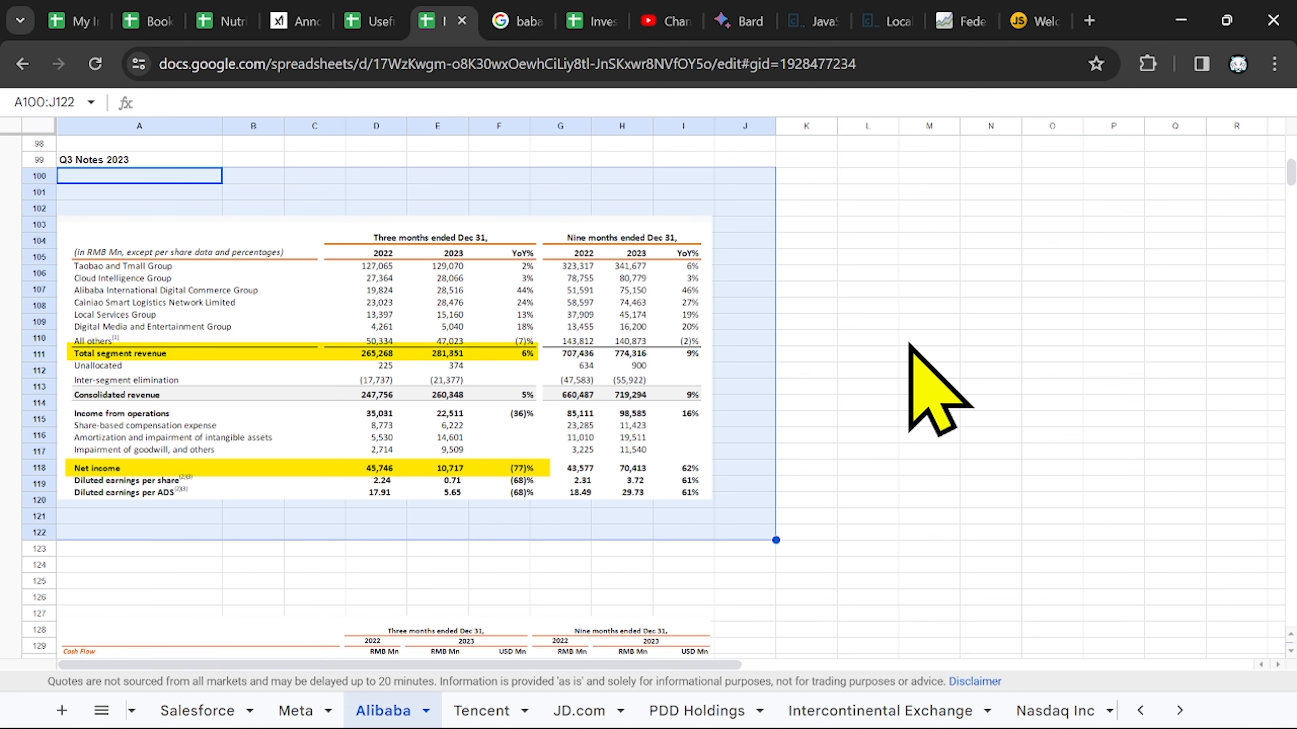
pyautogui.moveTo(124, 413)
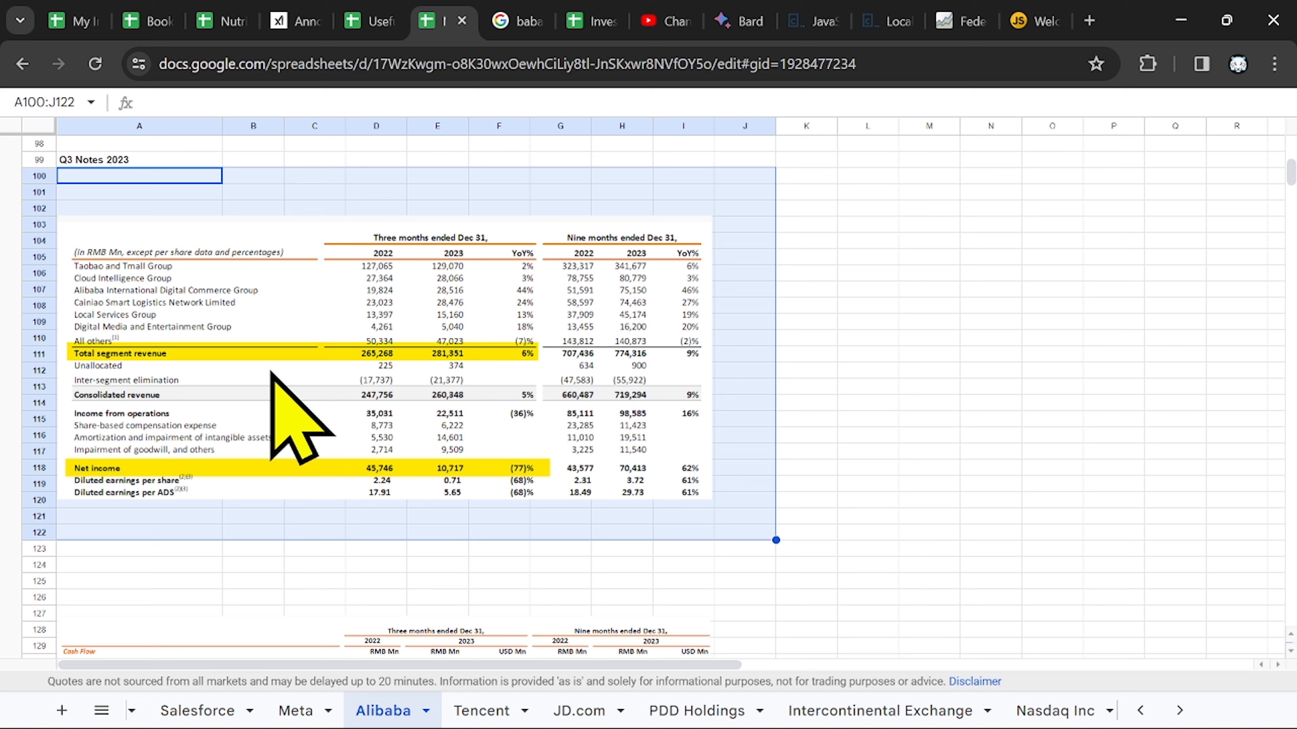
pyautogui.moveTo(107, 356)
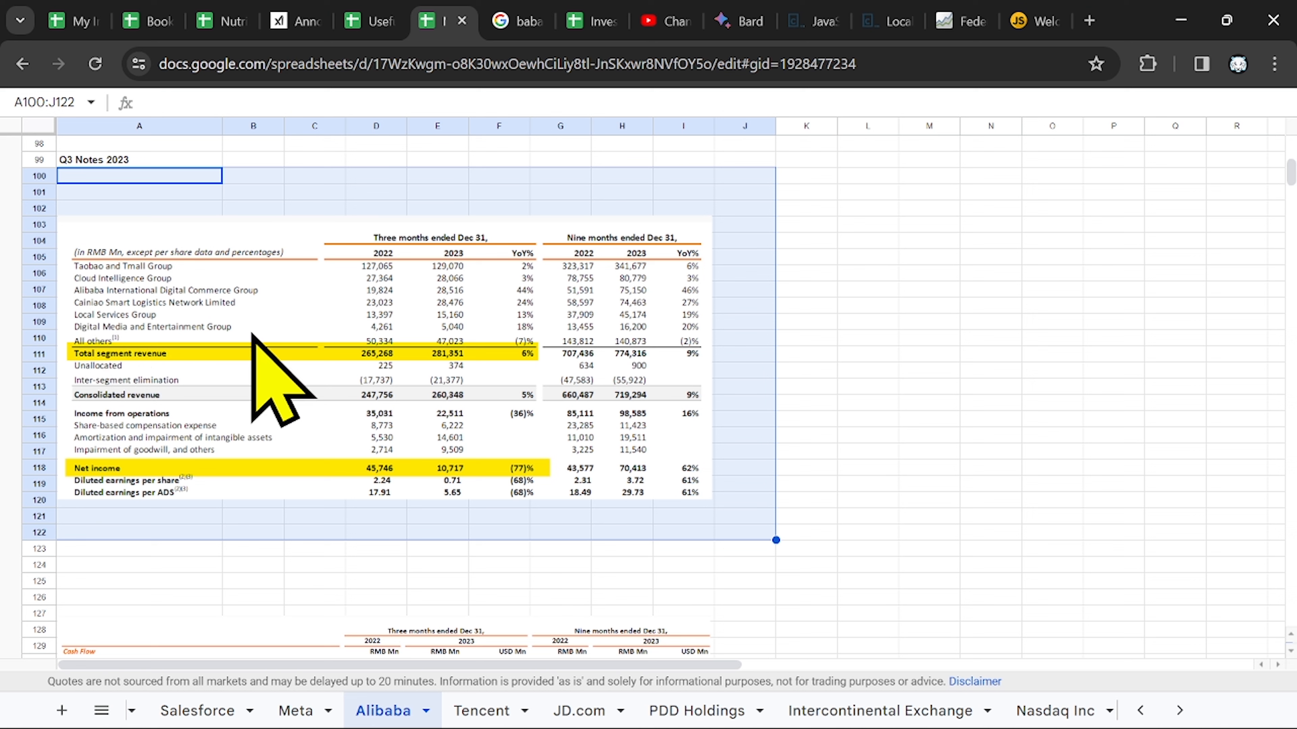
pyautogui.moveTo(96, 563)
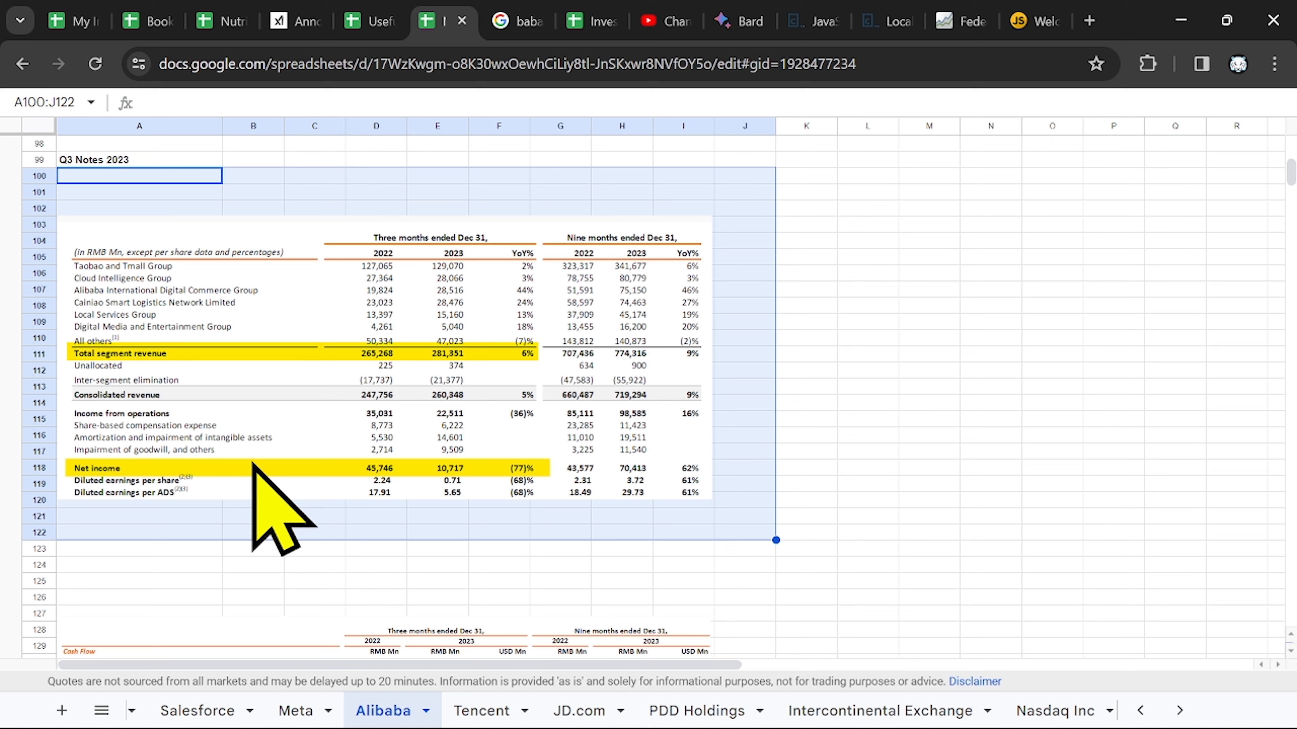
pyautogui.moveTo(370, 471)
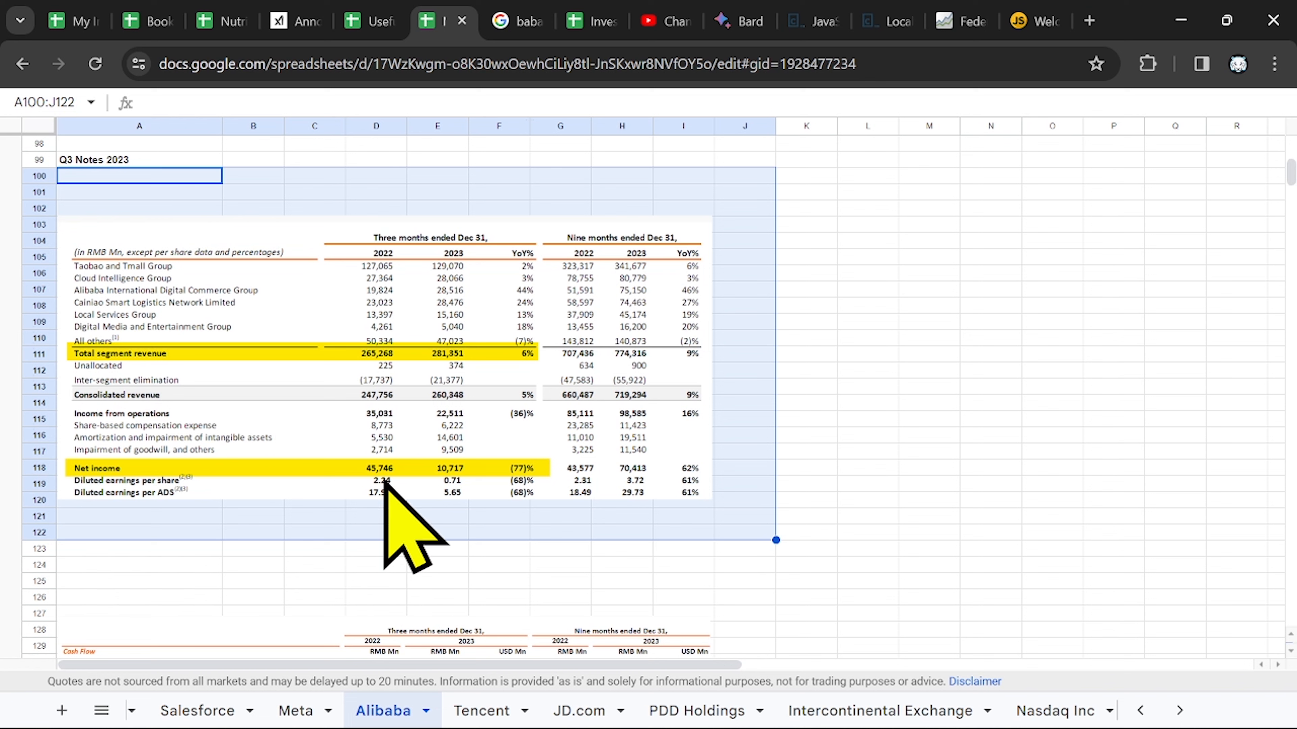
pyautogui.moveTo(450, 339)
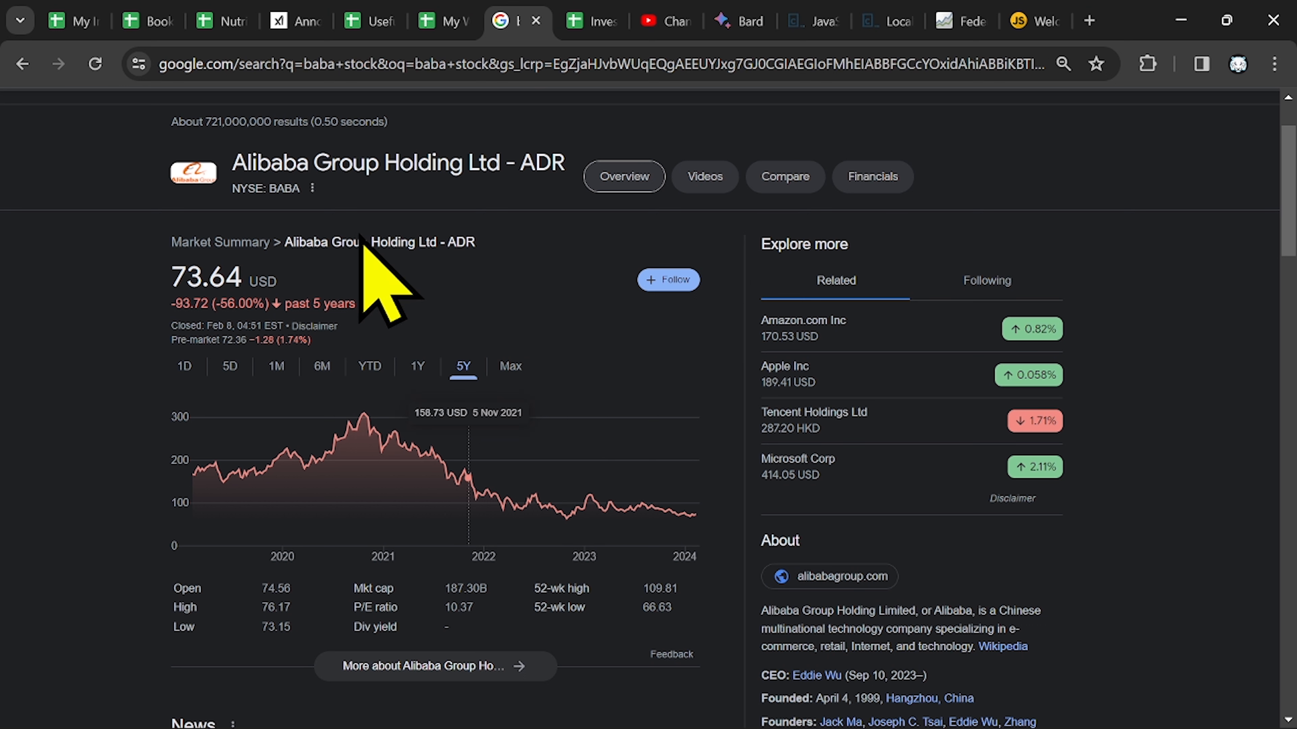
pyautogui.moveTo(568, 517)
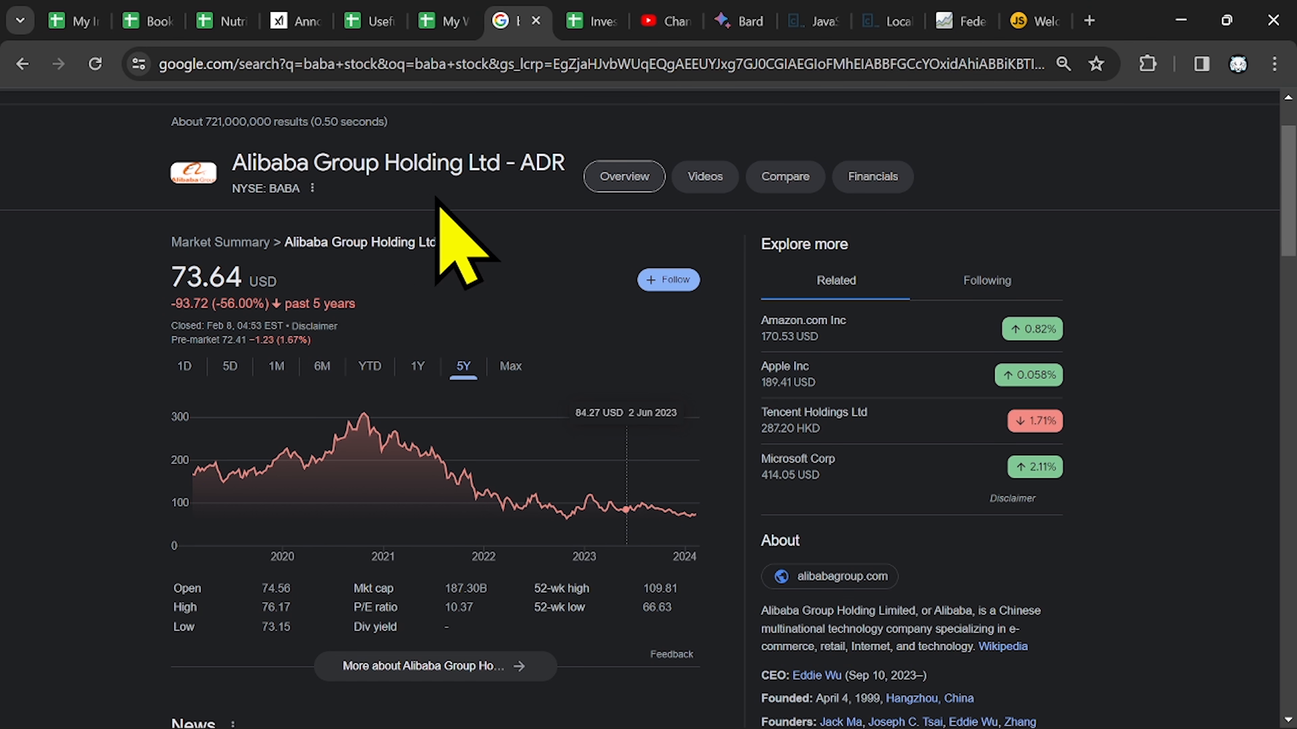
pyautogui.moveTo(545, 132)
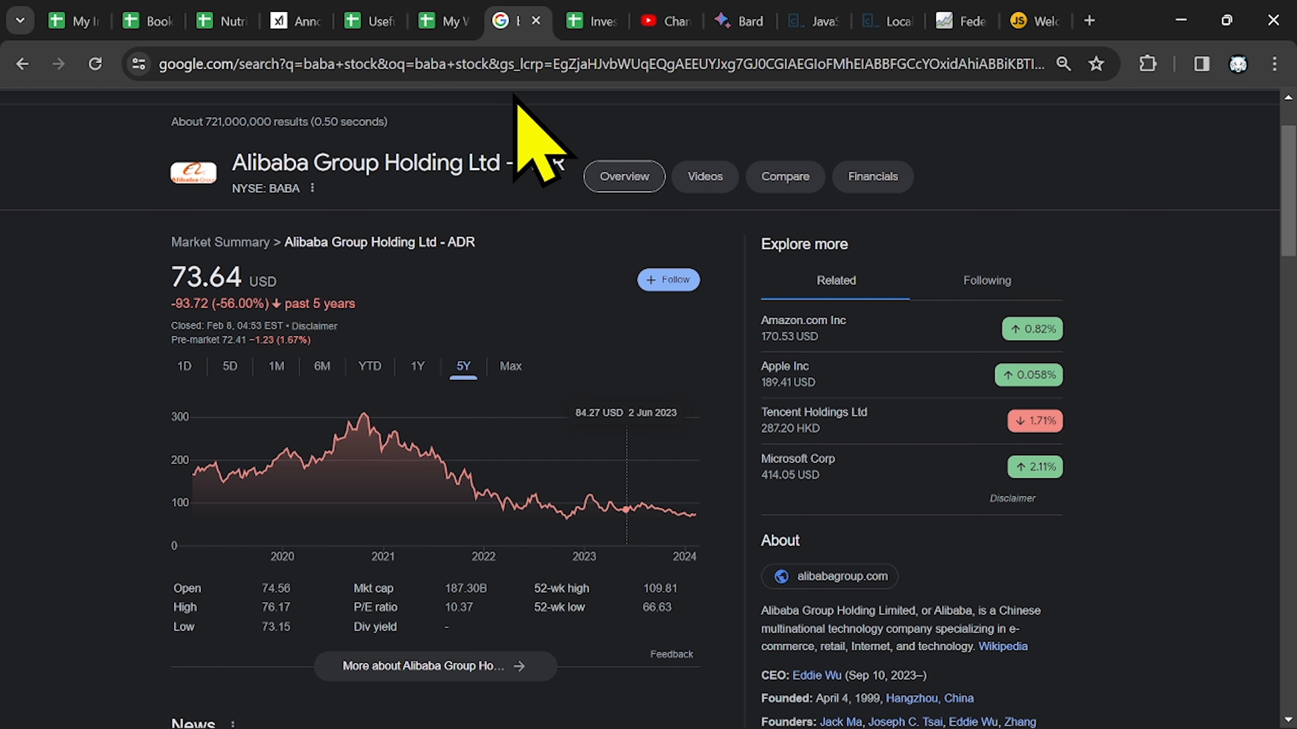
pyautogui.click(446, 21)
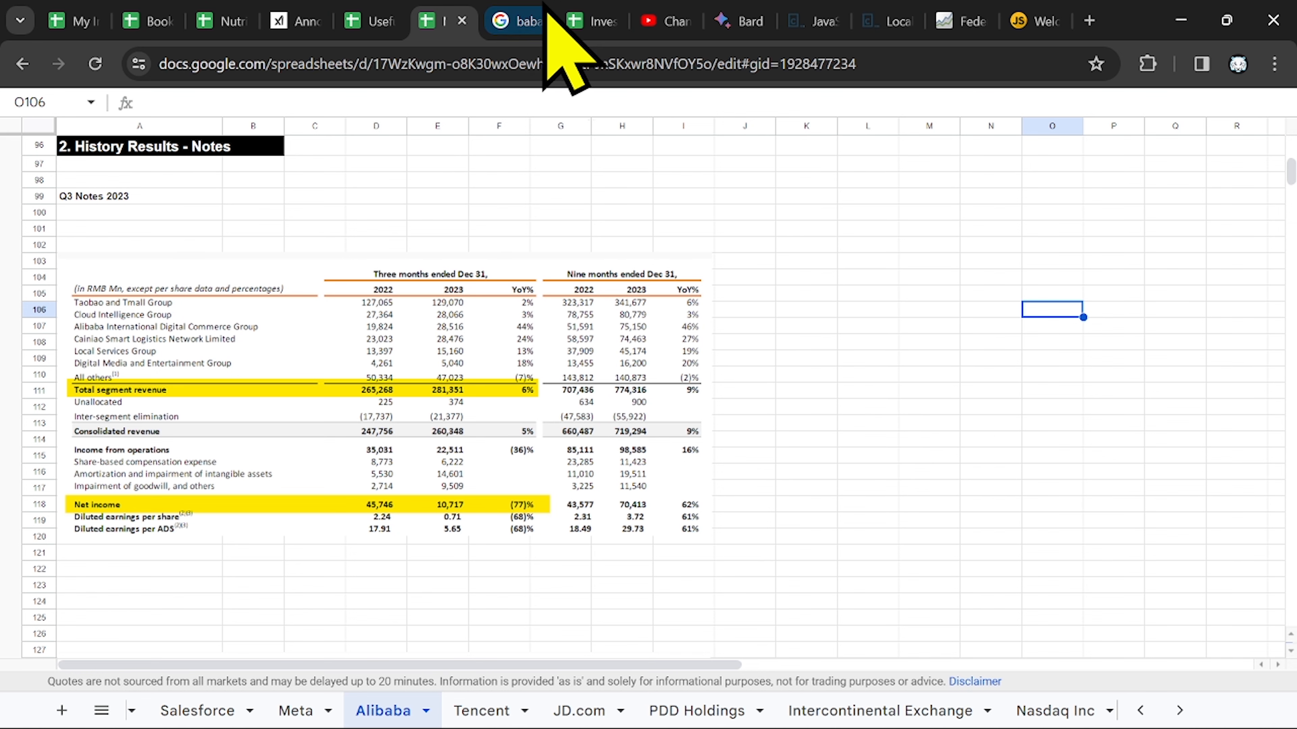
pyautogui.click(519, 21)
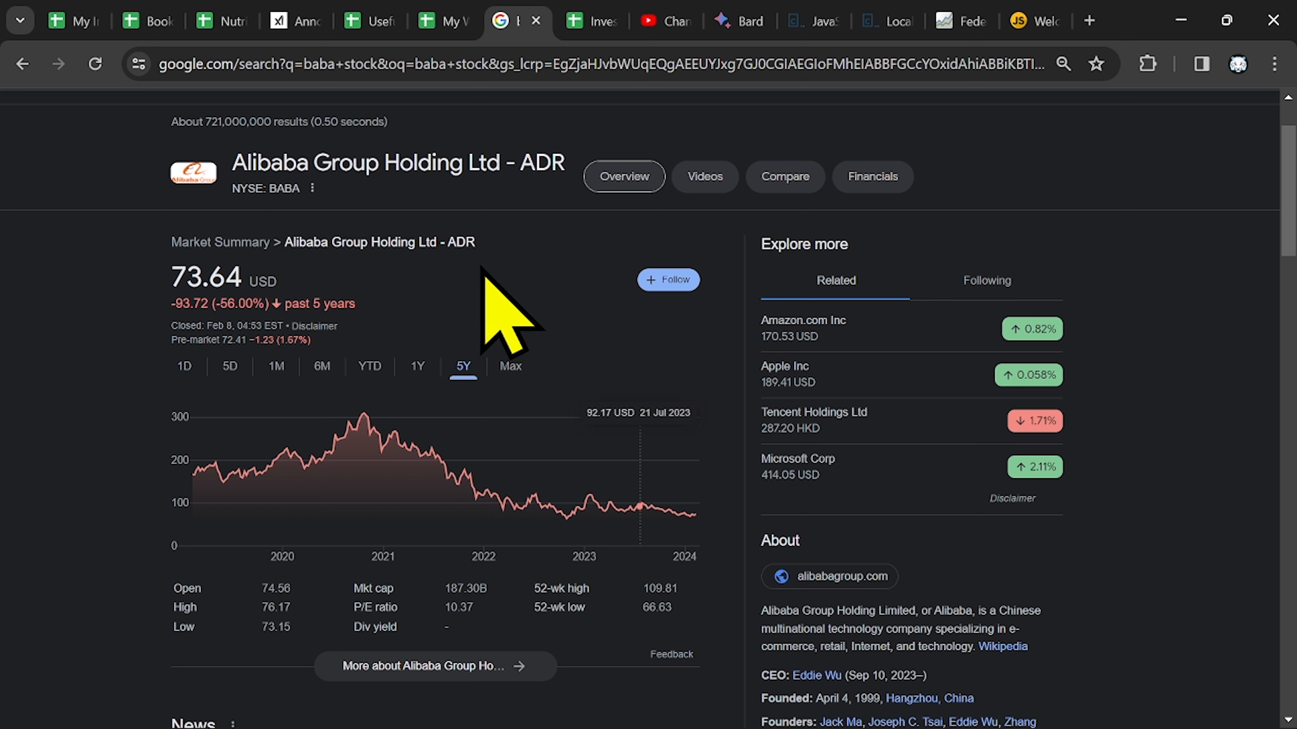
pyautogui.moveTo(579, 530)
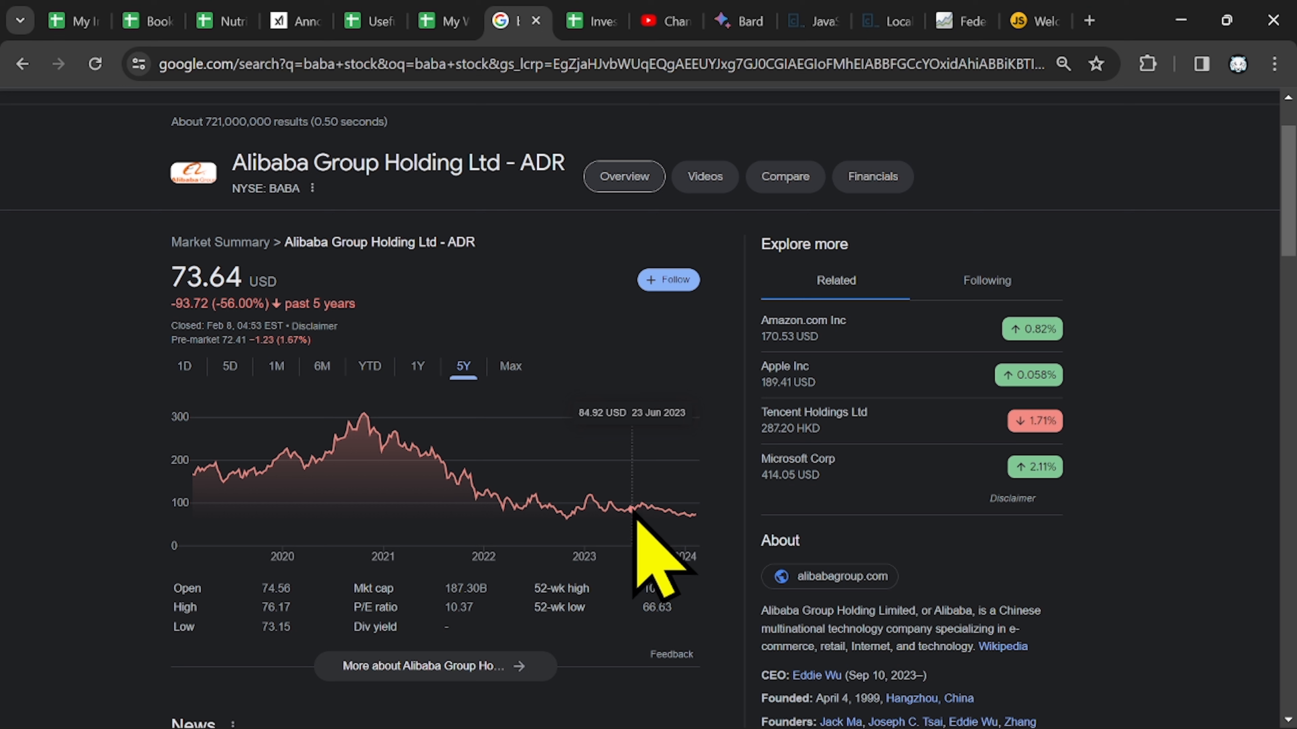
pyautogui.moveTo(529, 460)
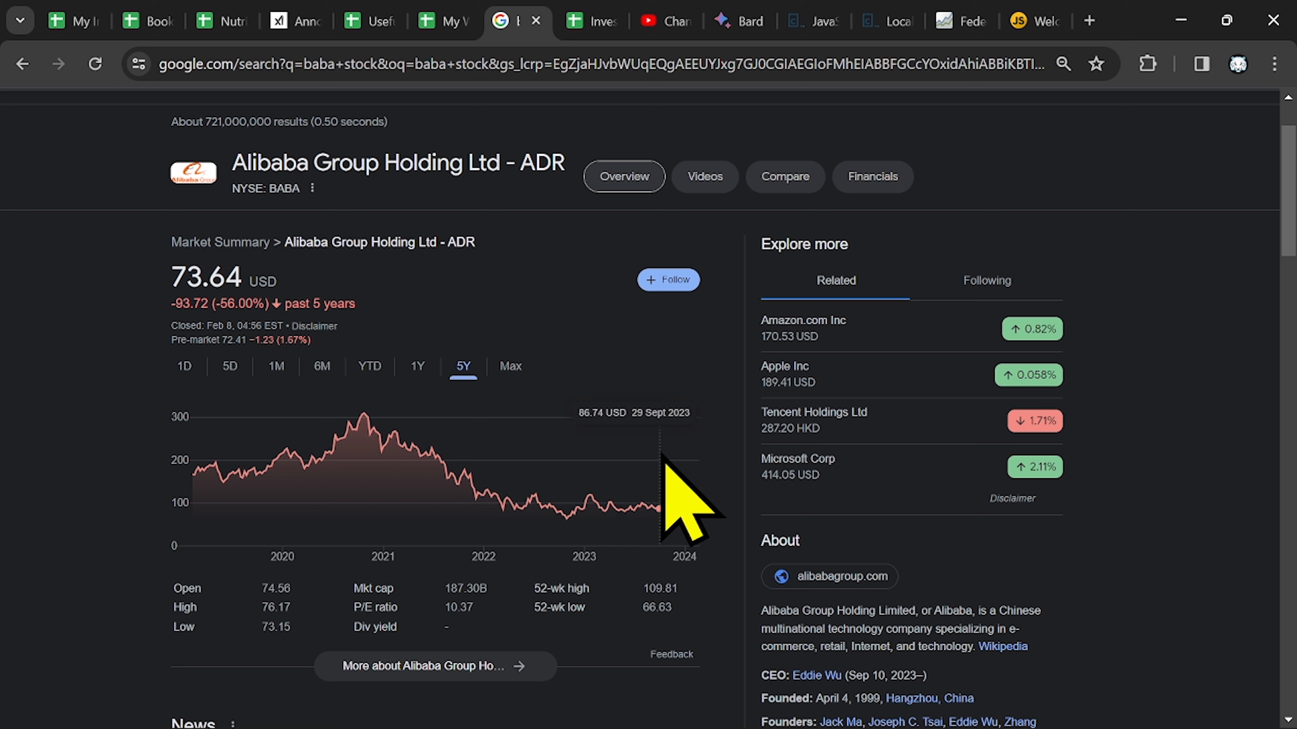
pyautogui.moveTo(240, 447)
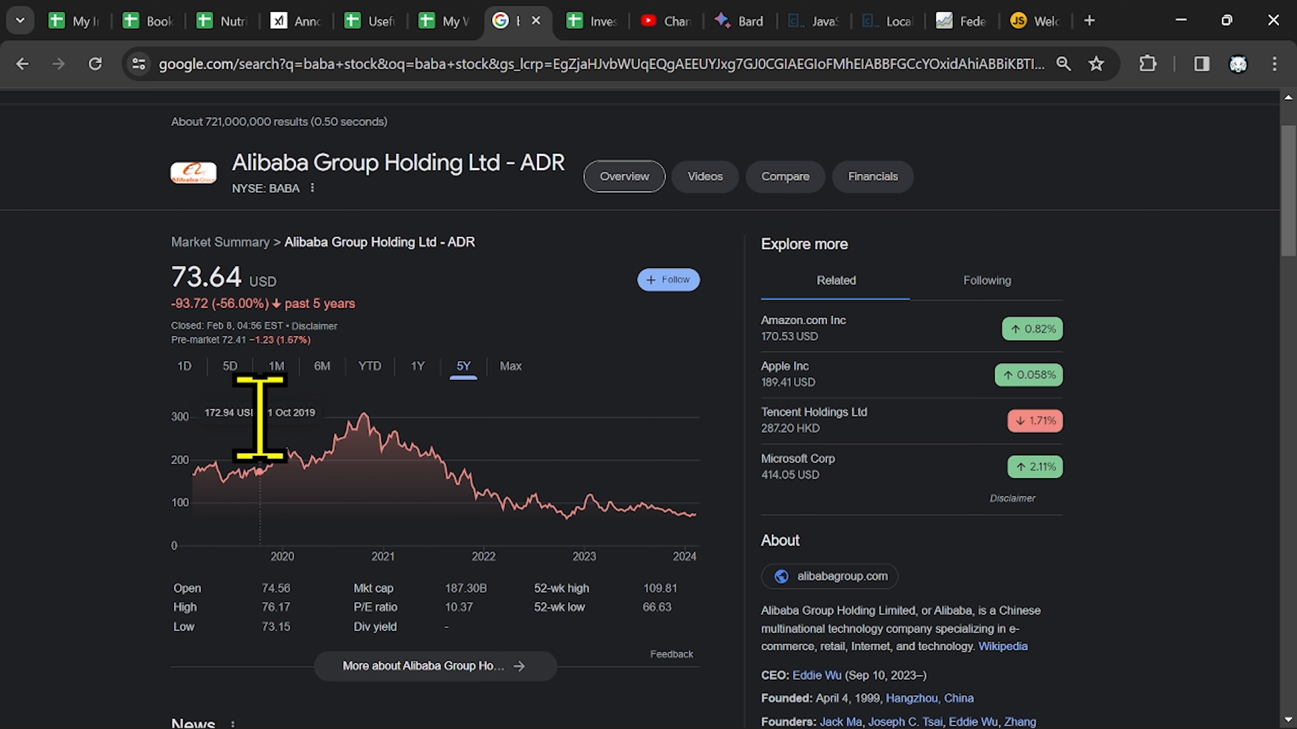
pyautogui.moveTo(288, 306)
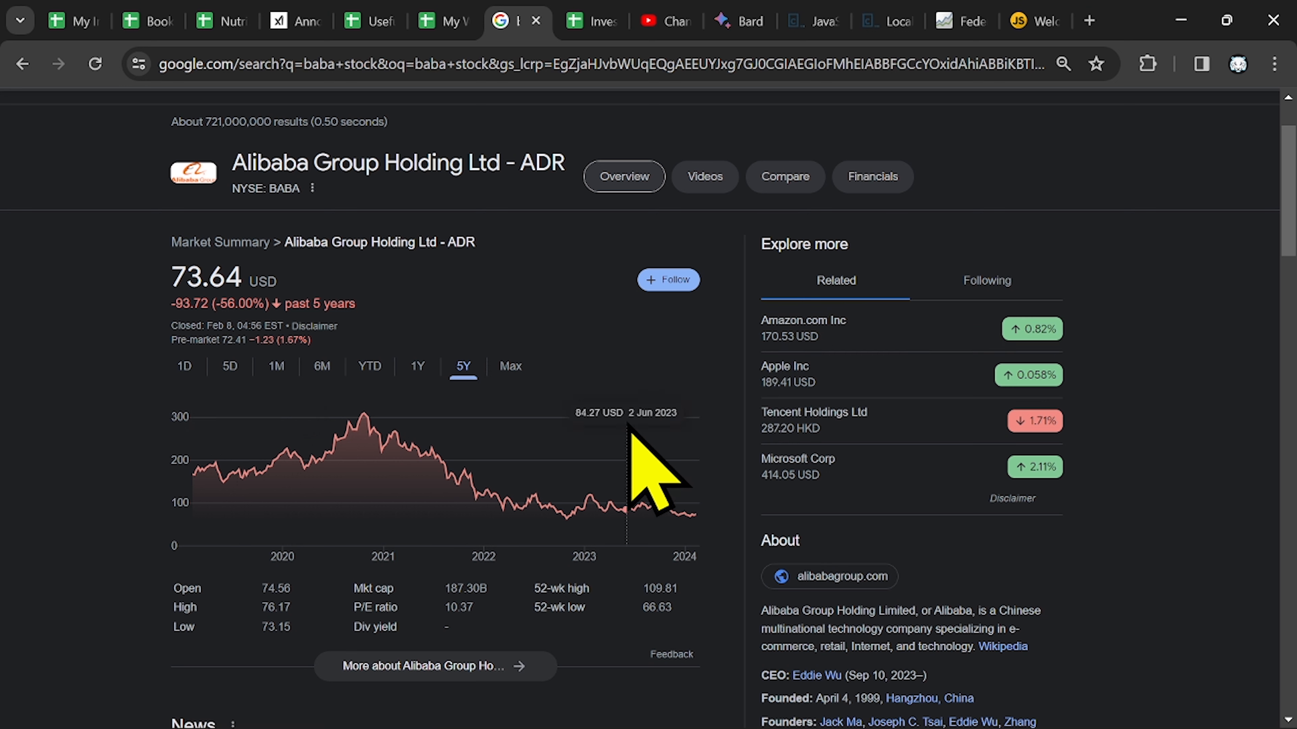
pyautogui.moveTo(561, 516)
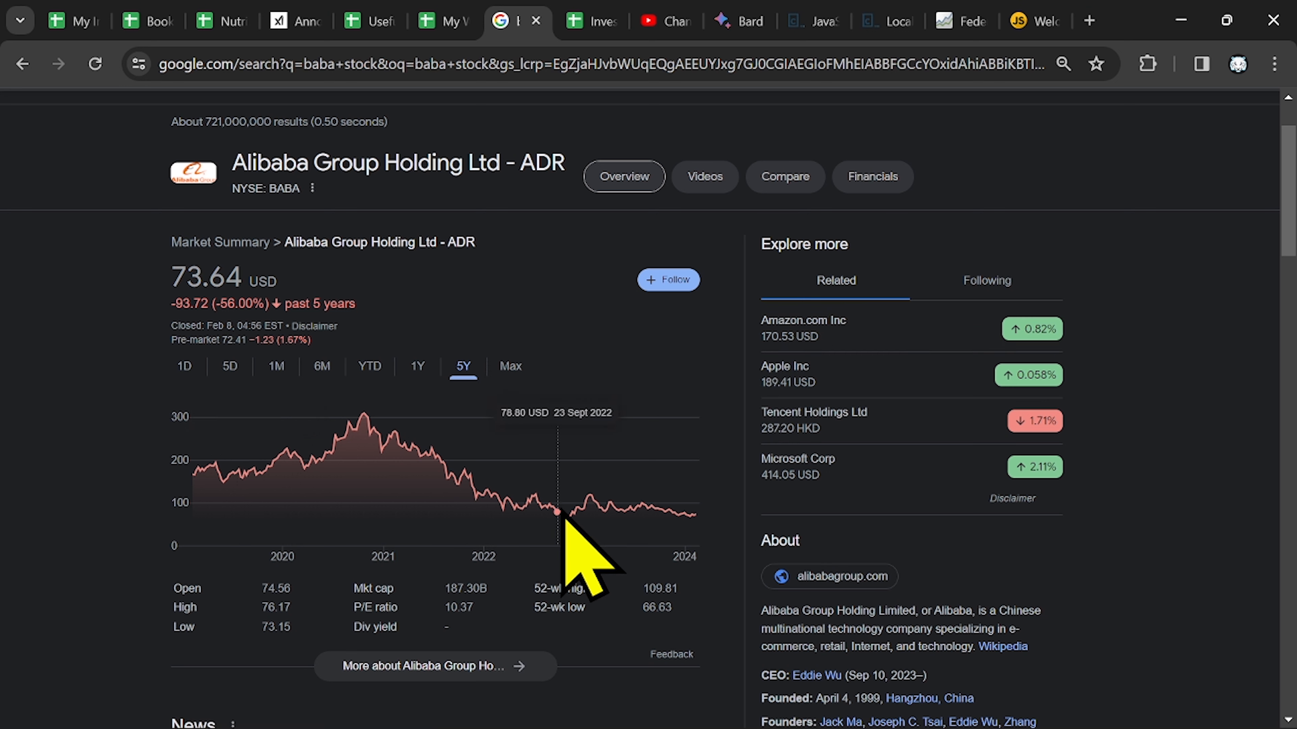
pyautogui.moveTo(645, 579)
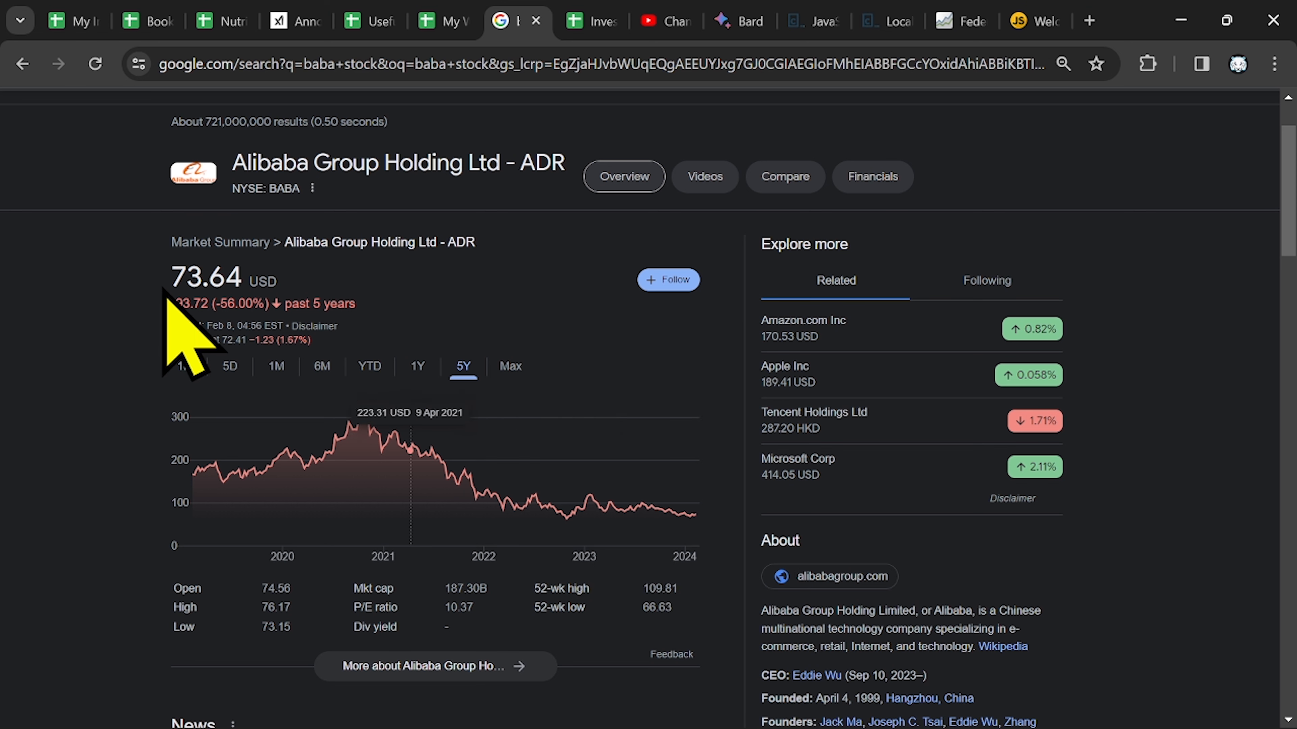
pyautogui.moveTo(381, 497)
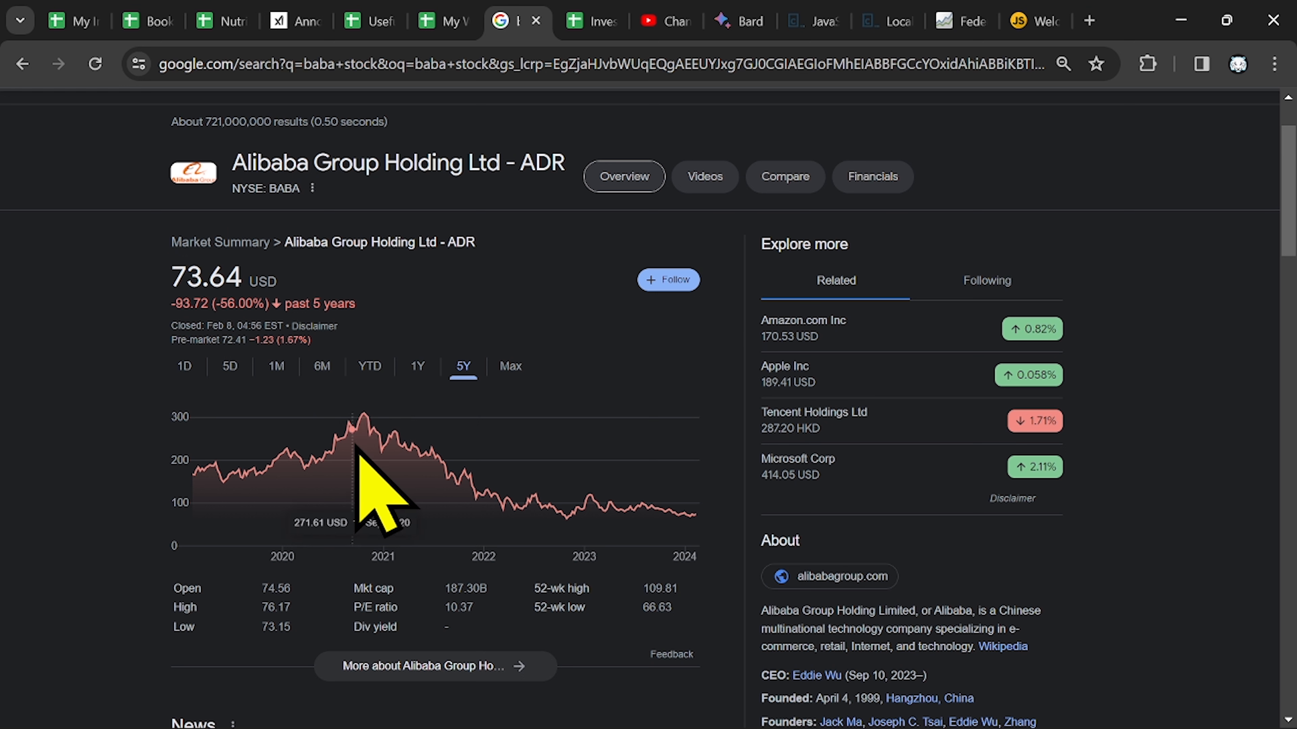
pyautogui.moveTo(756, 497)
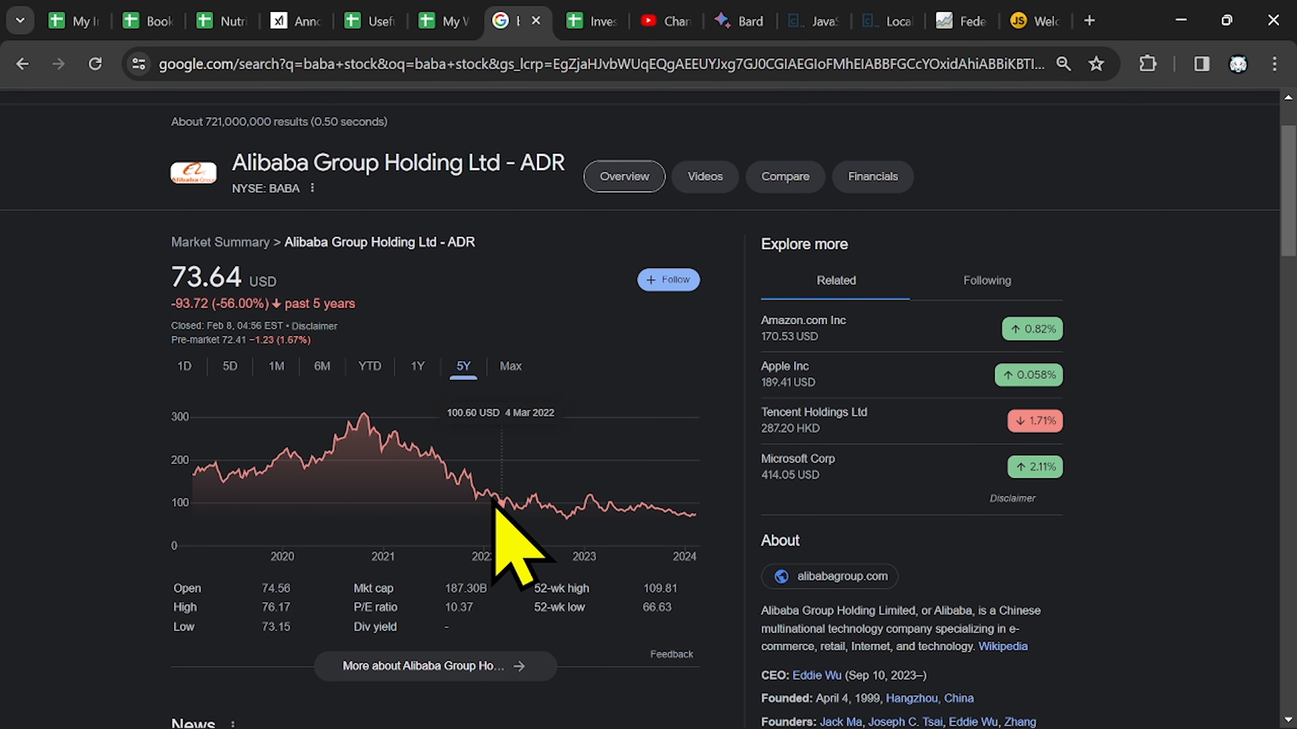
pyautogui.moveTo(571, 530)
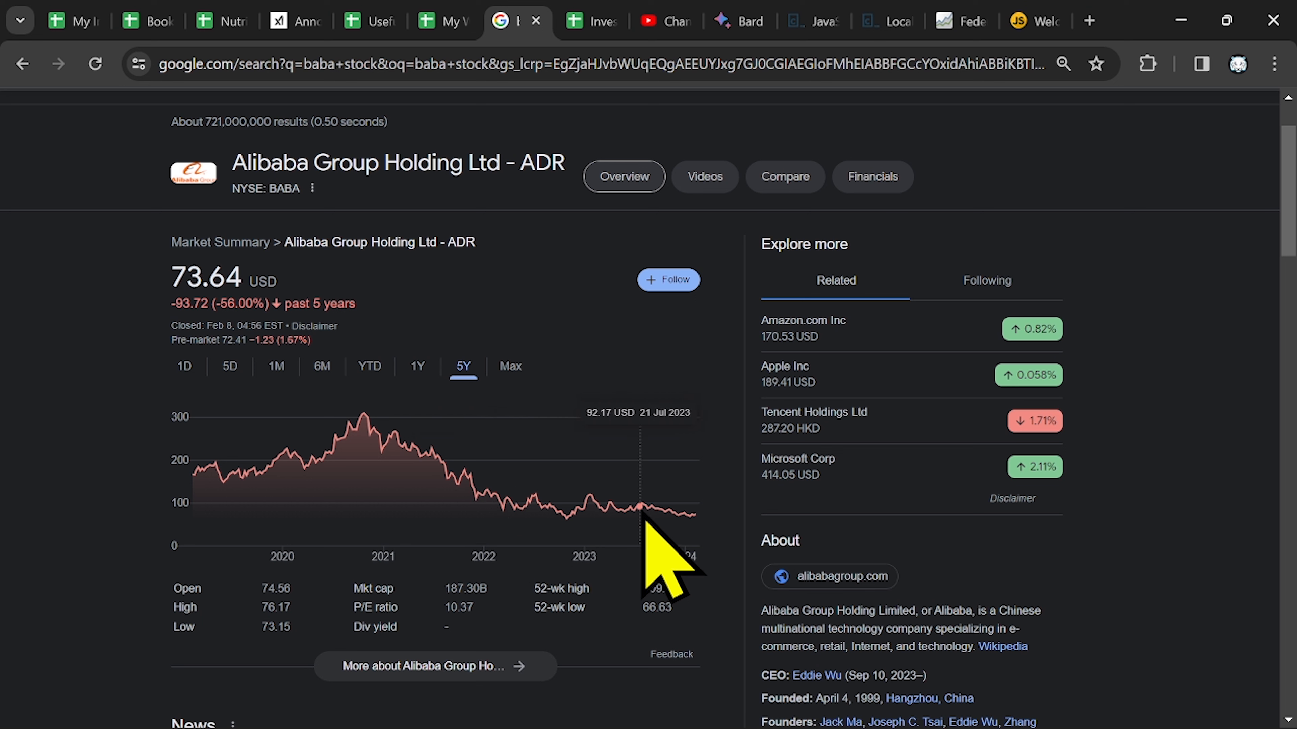
pyautogui.moveTo(550, 525)
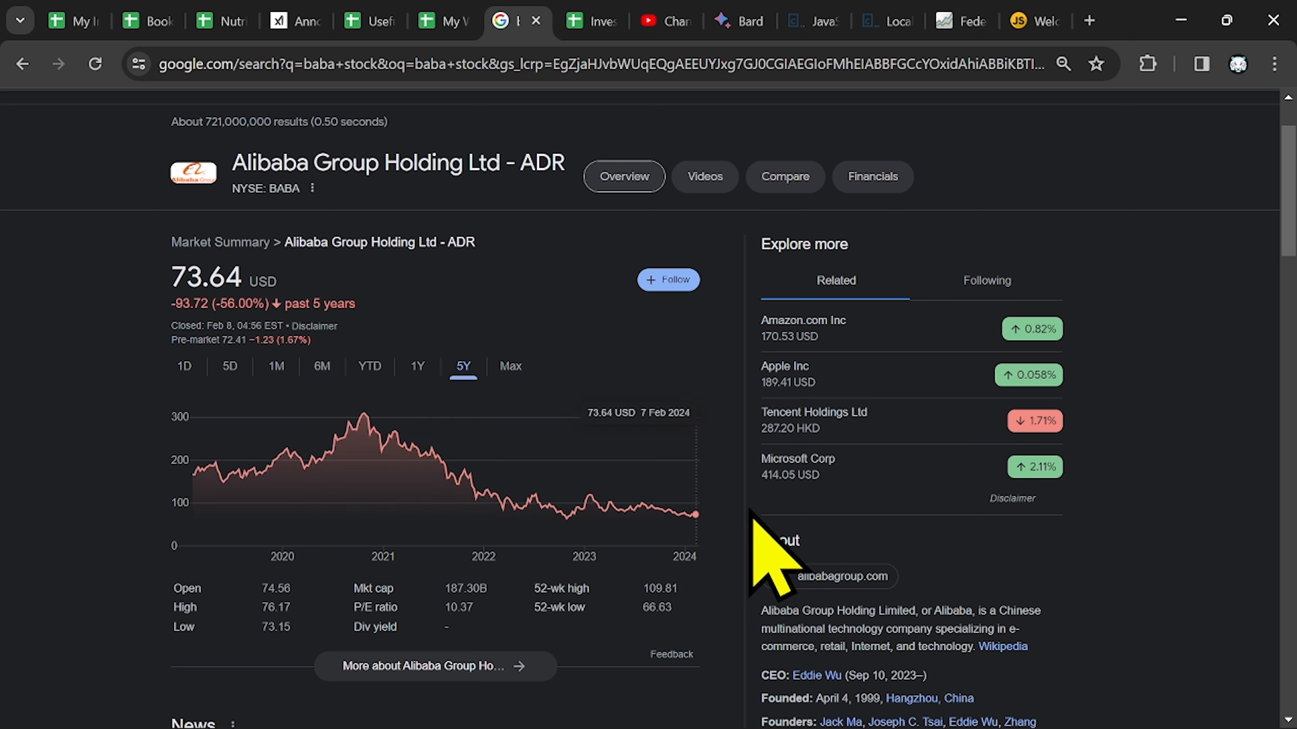
pyautogui.moveTo(563, 364)
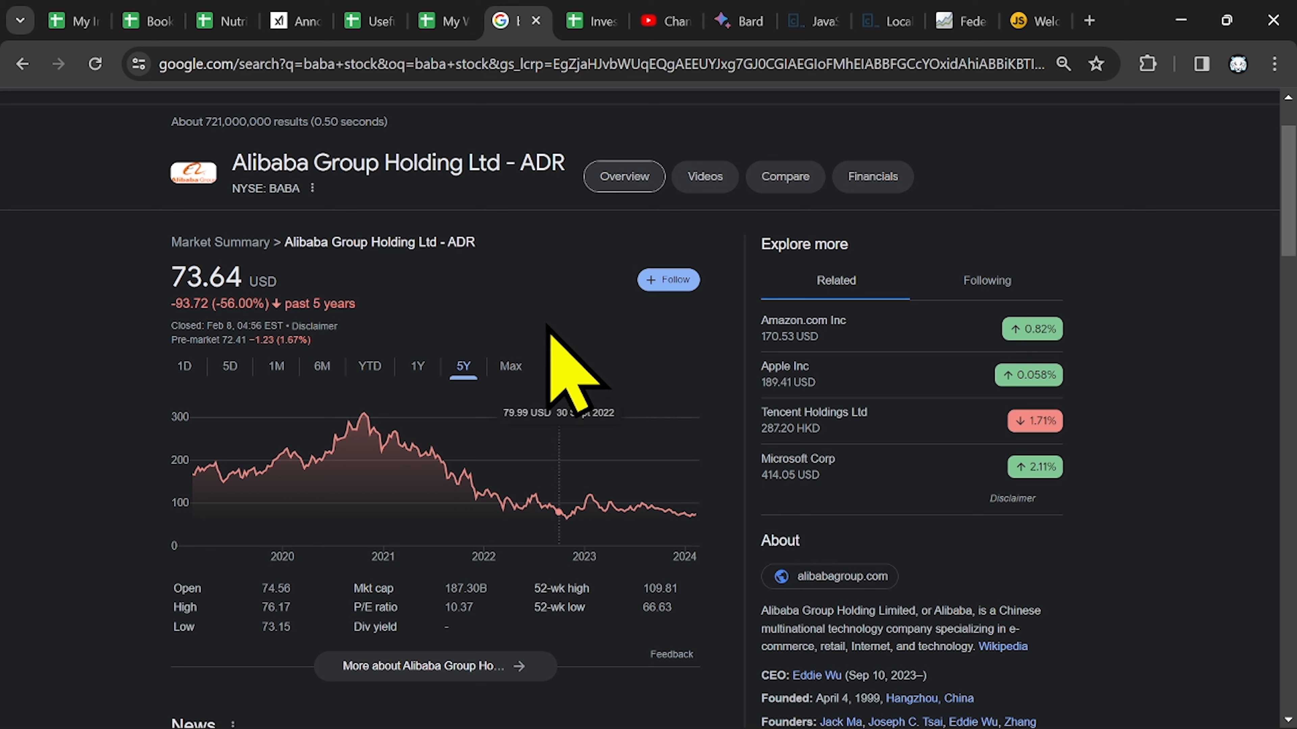
pyautogui.moveTo(576, 389)
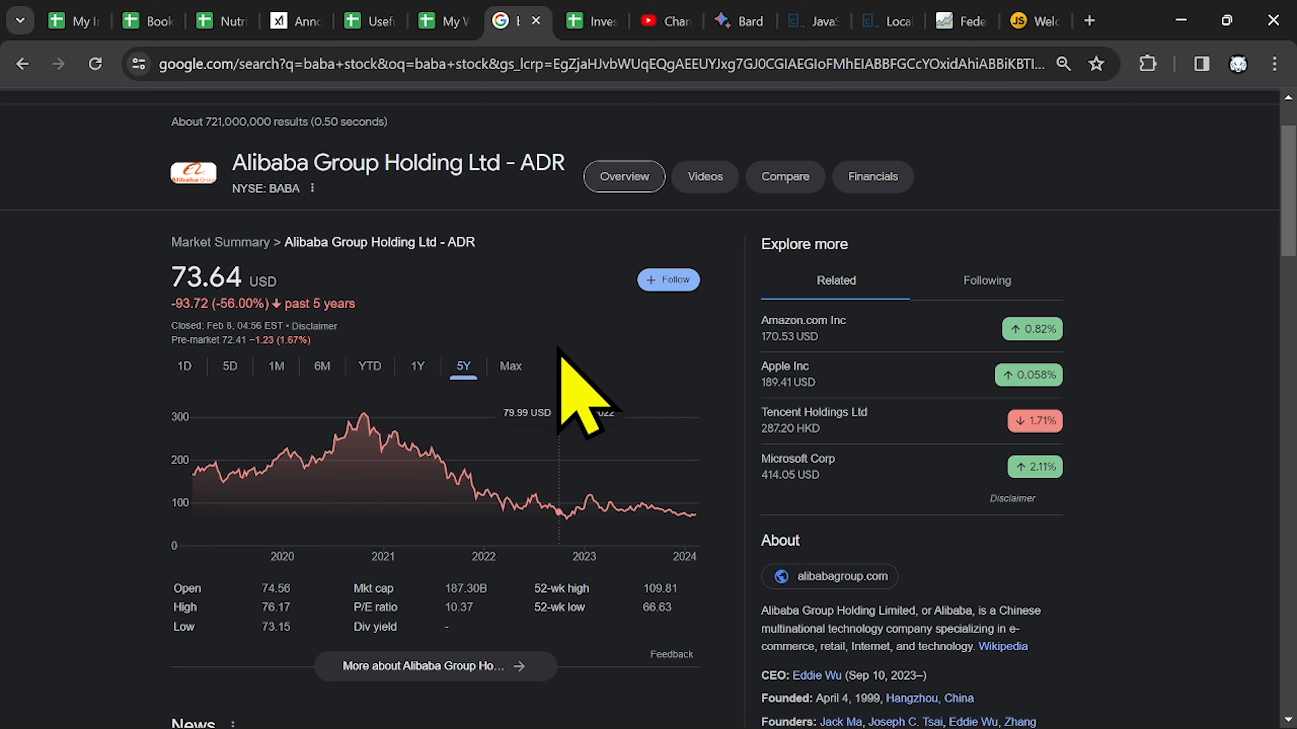
pyautogui.moveTo(361, 520)
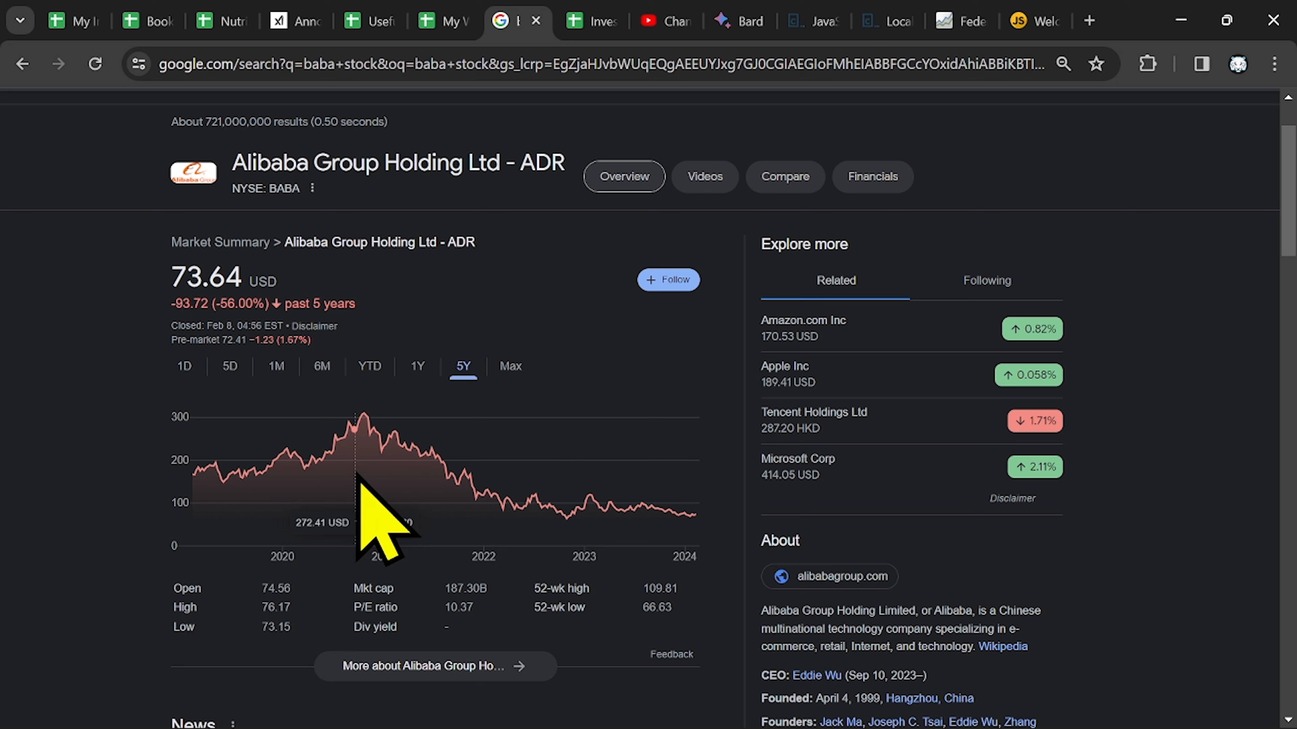
pyautogui.moveTo(374, 468)
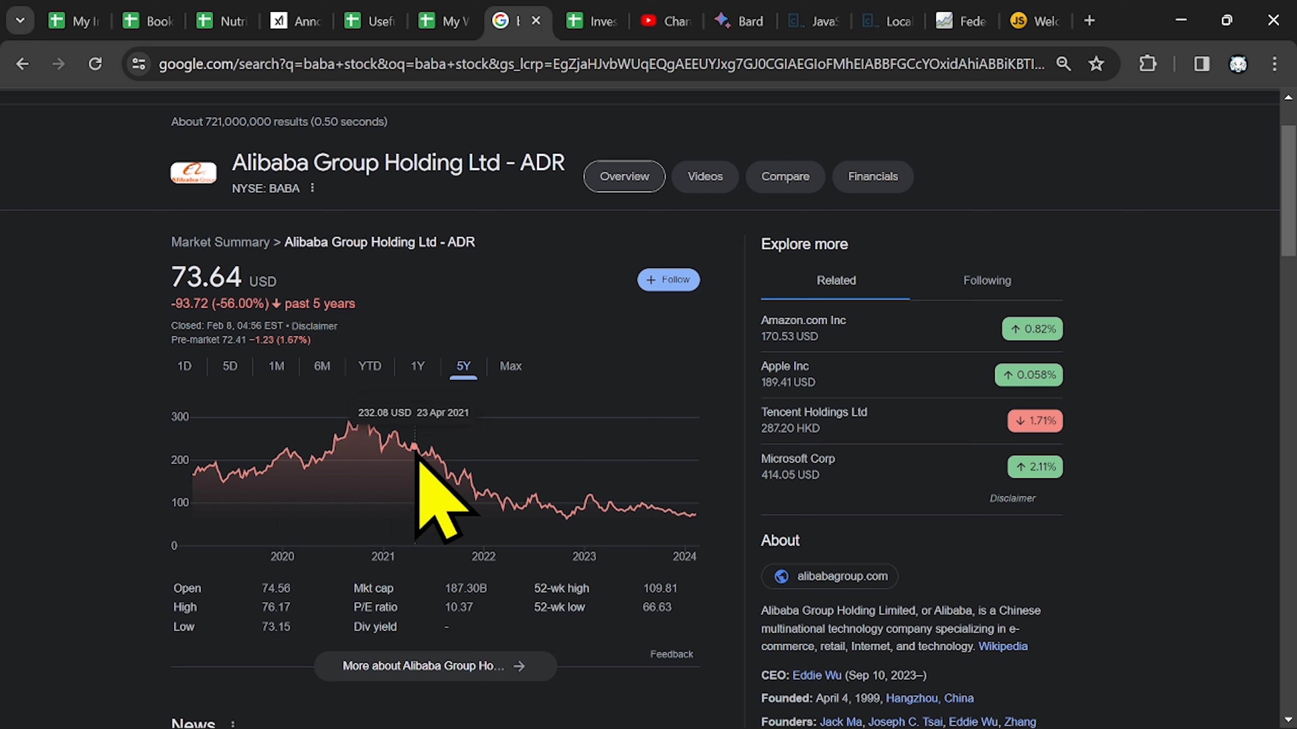
pyautogui.moveTo(382, 492)
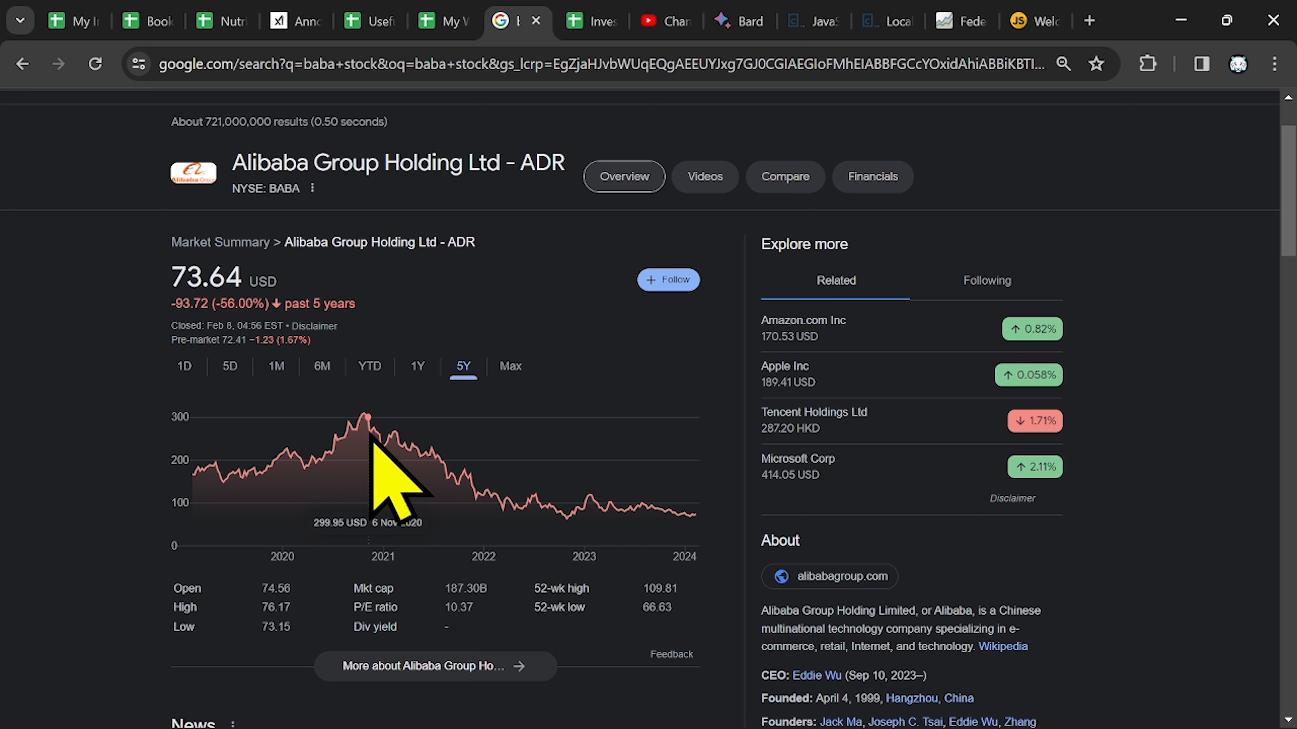
pyautogui.moveTo(748, 534)
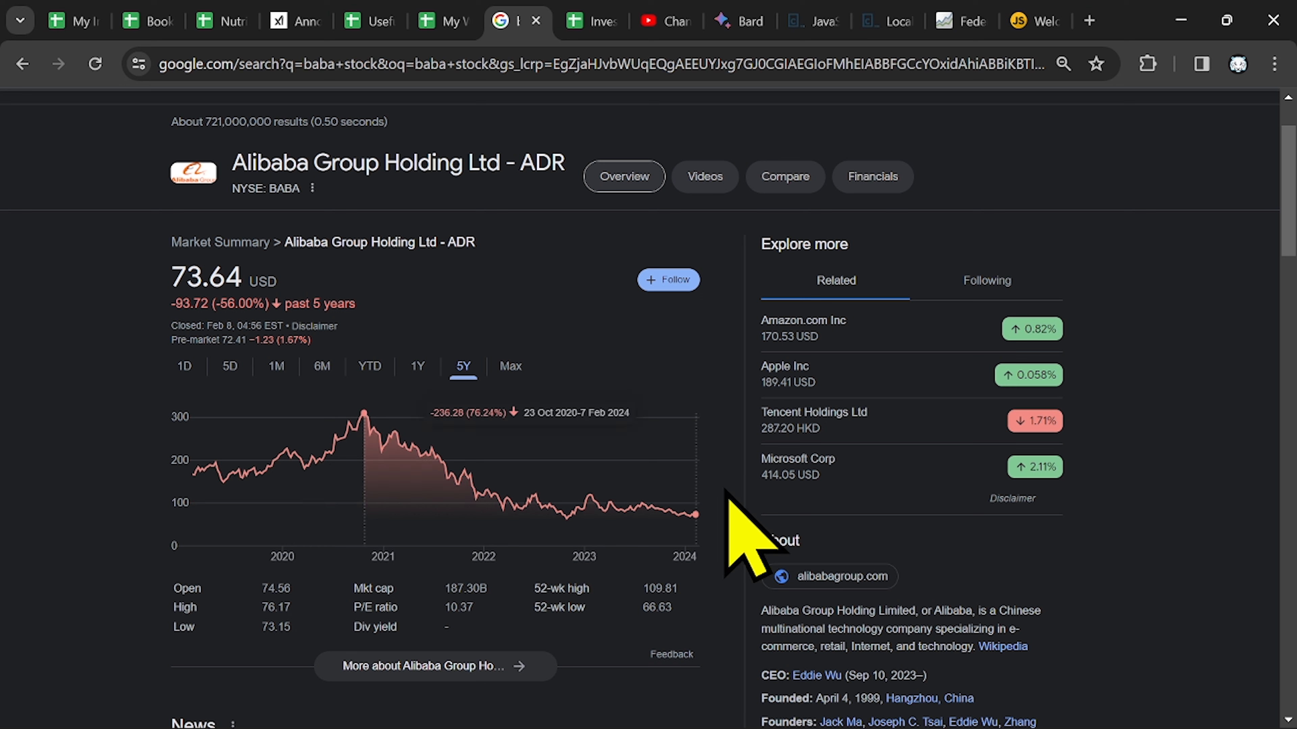
pyautogui.moveTo(666, 538)
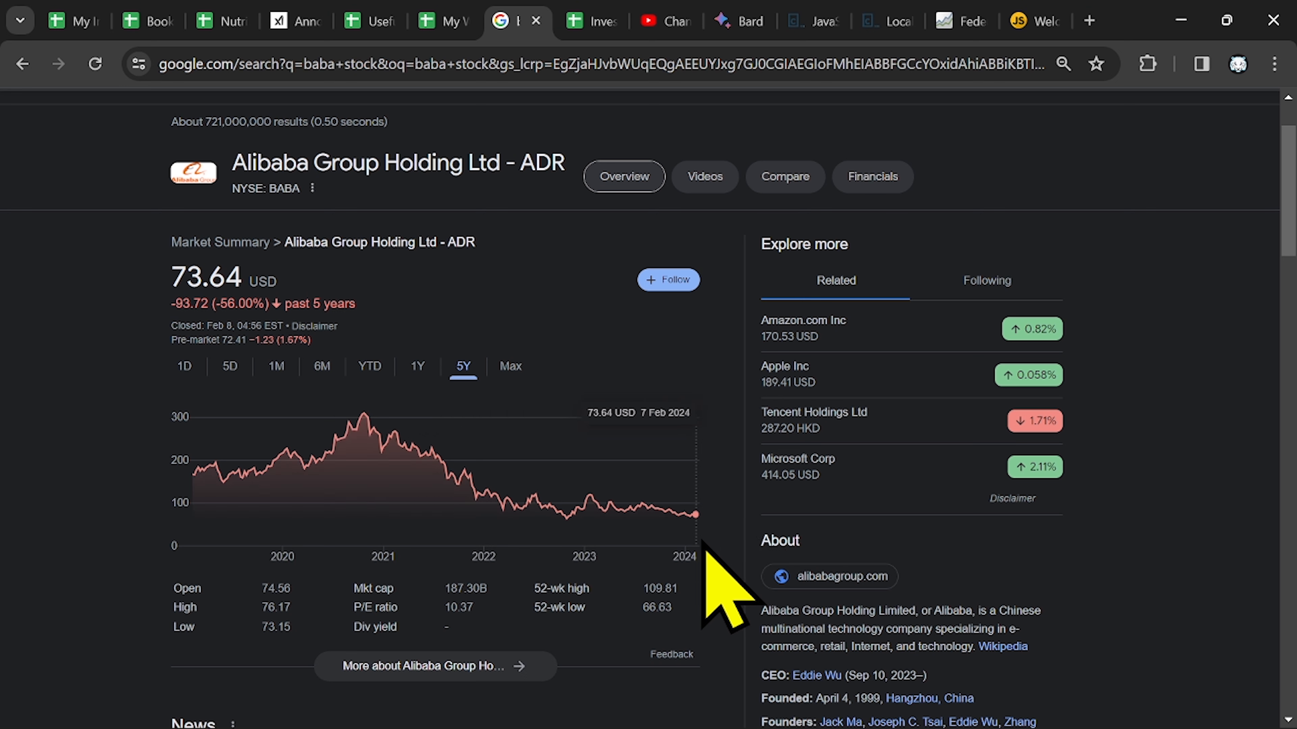
# Show Alibaba's full price history again, -20.25 (-21.57%) all time
pyautogui.click(509, 367)
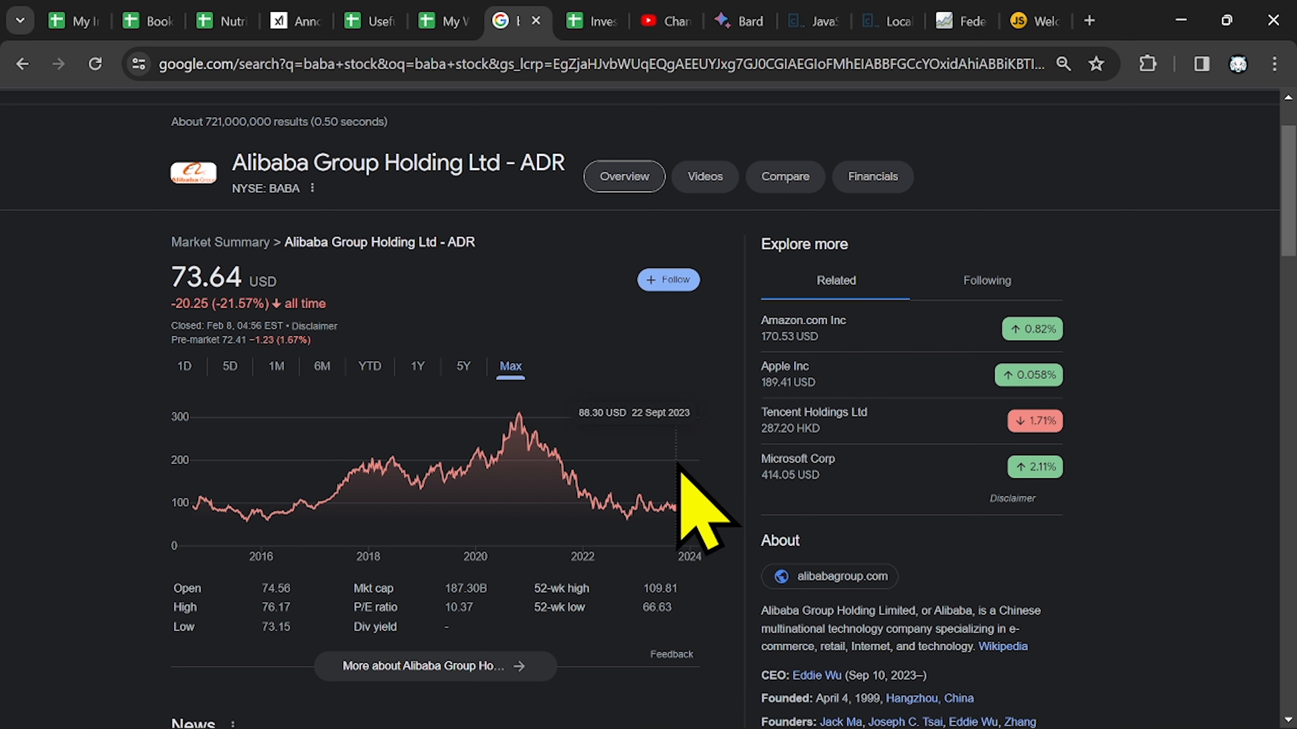
pyautogui.moveTo(778, 538)
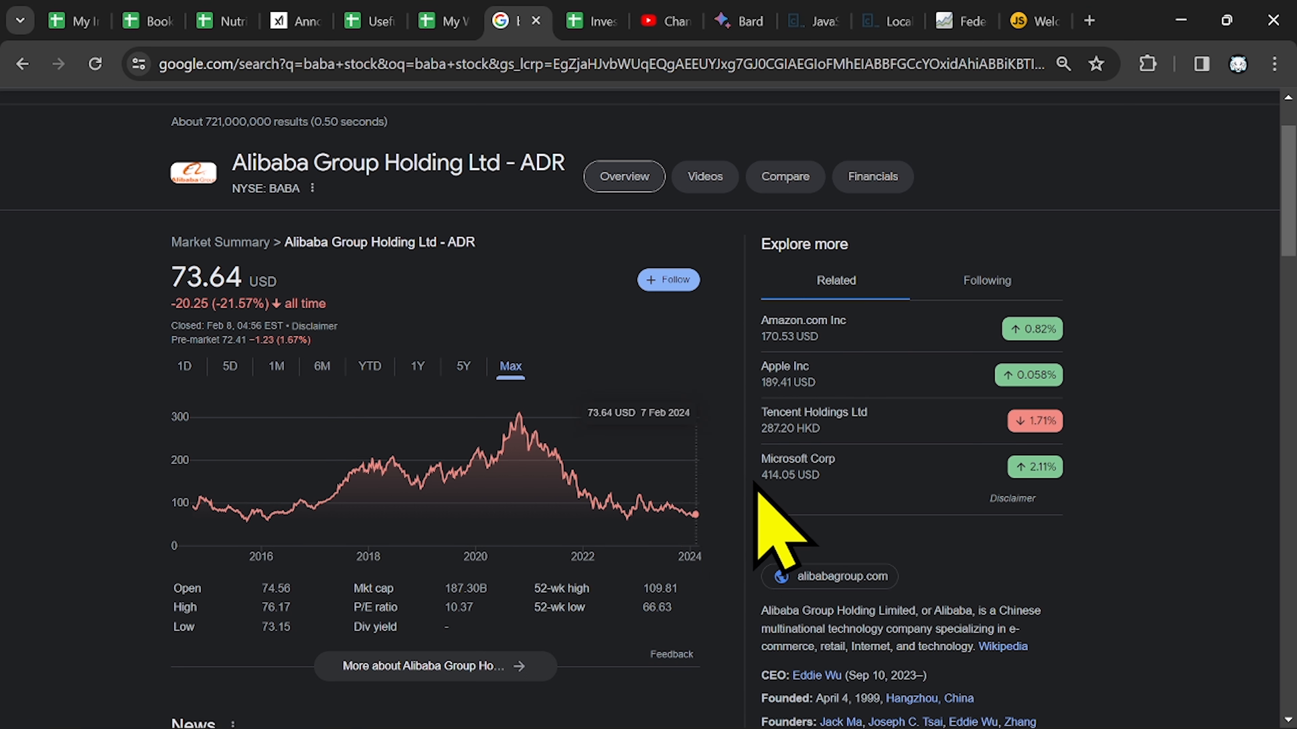